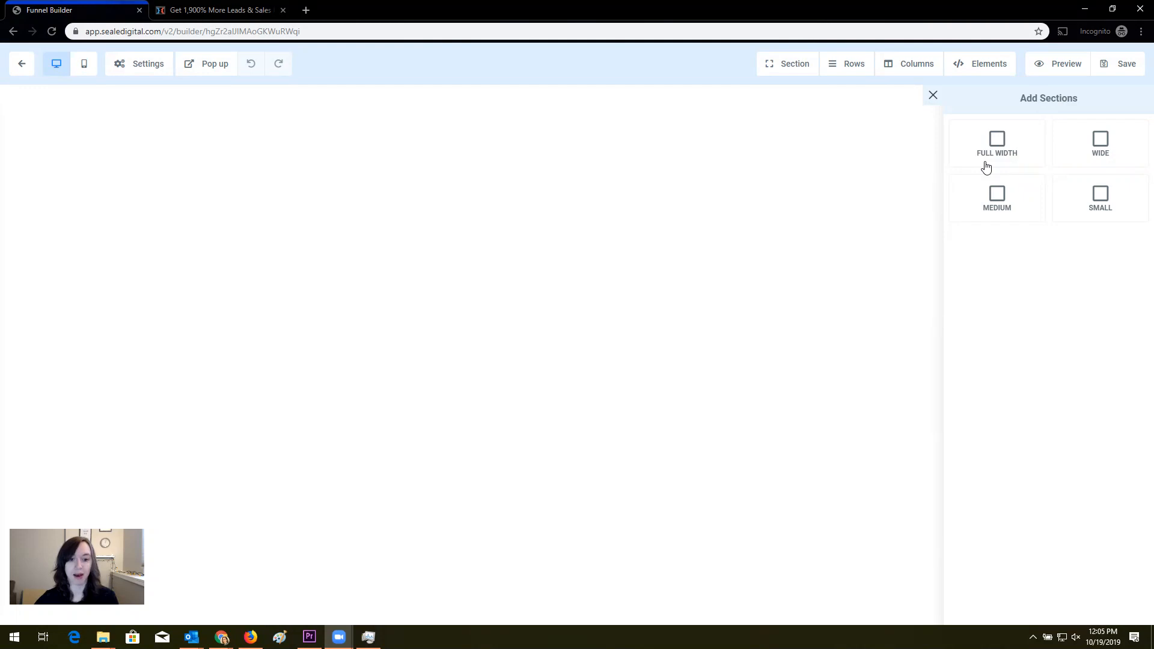
mouse_move(391, 375)
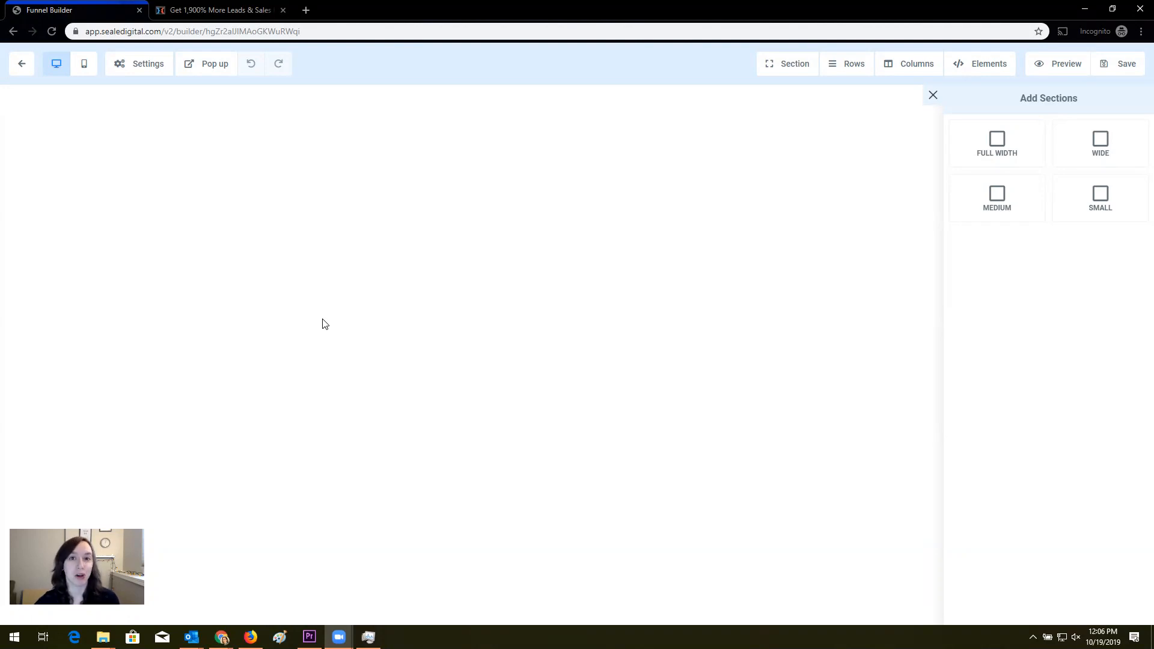
Add a full-width section with a single-column row, after checking the ClickFunnels reference
click(217, 10)
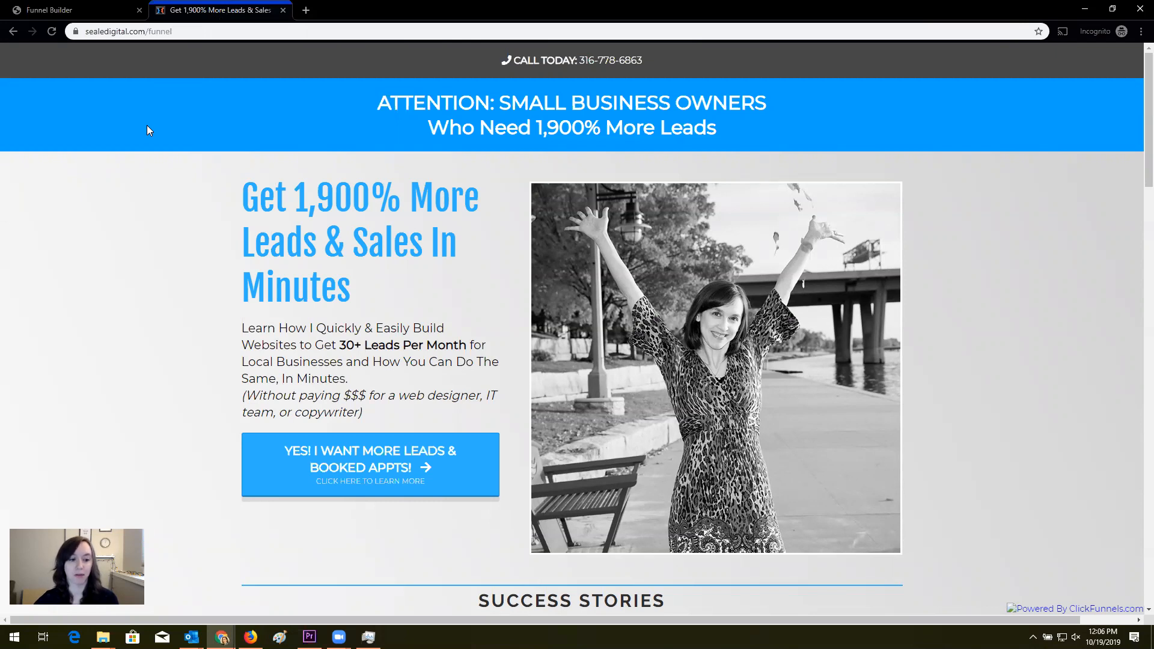
click(70, 10)
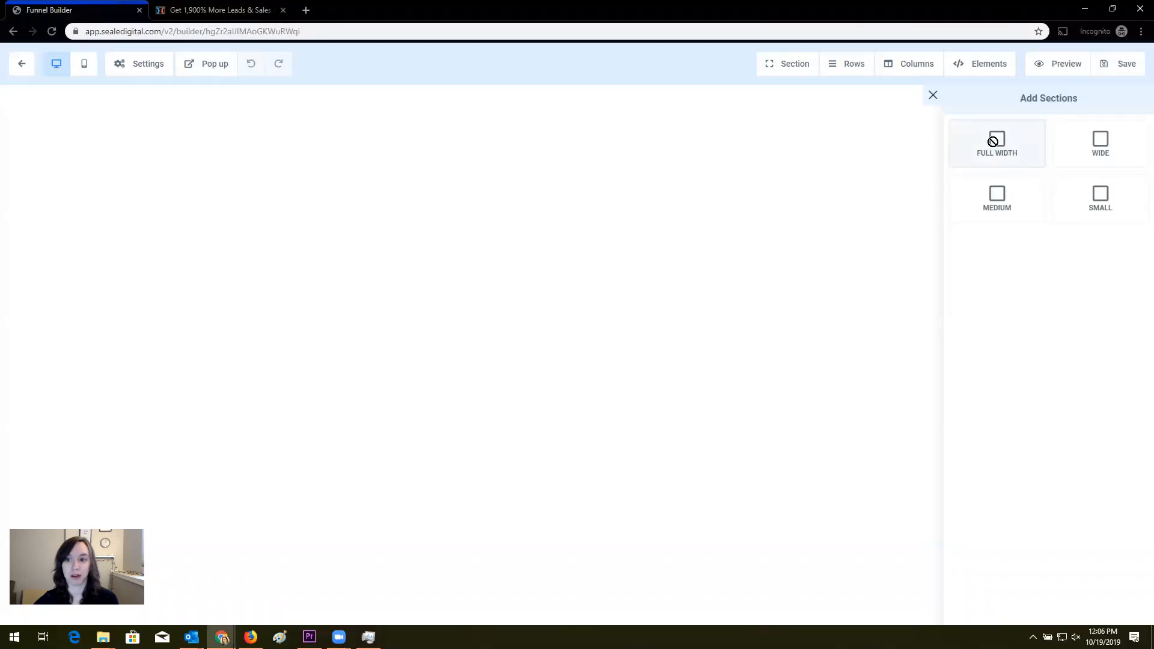
click(997, 143)
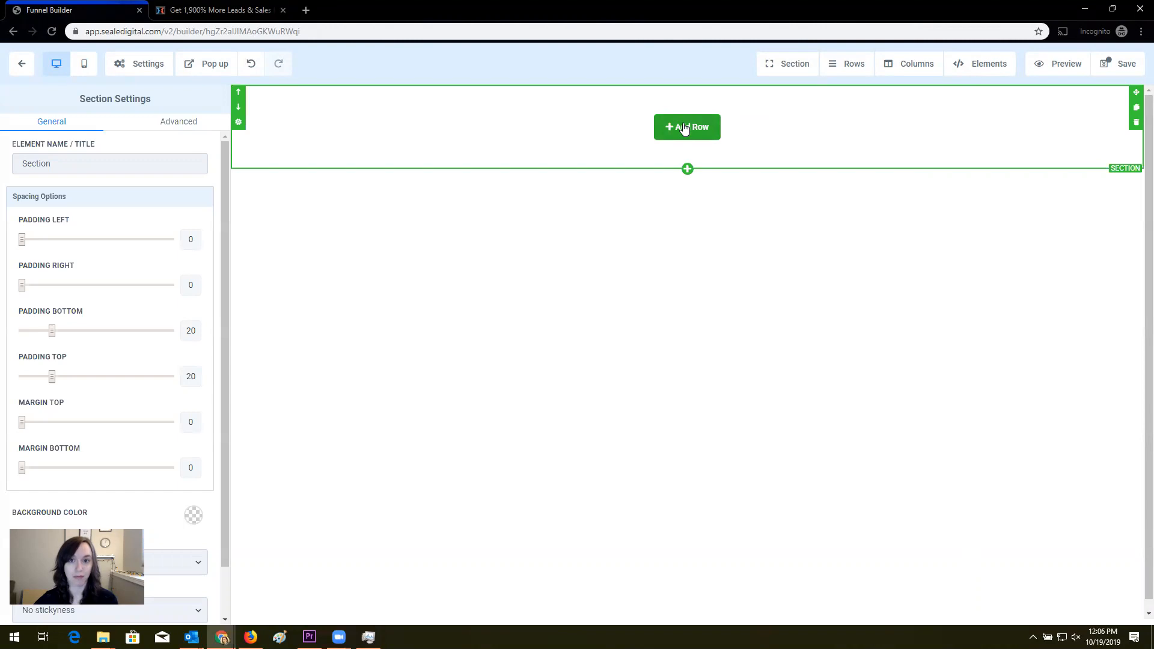
click(687, 127)
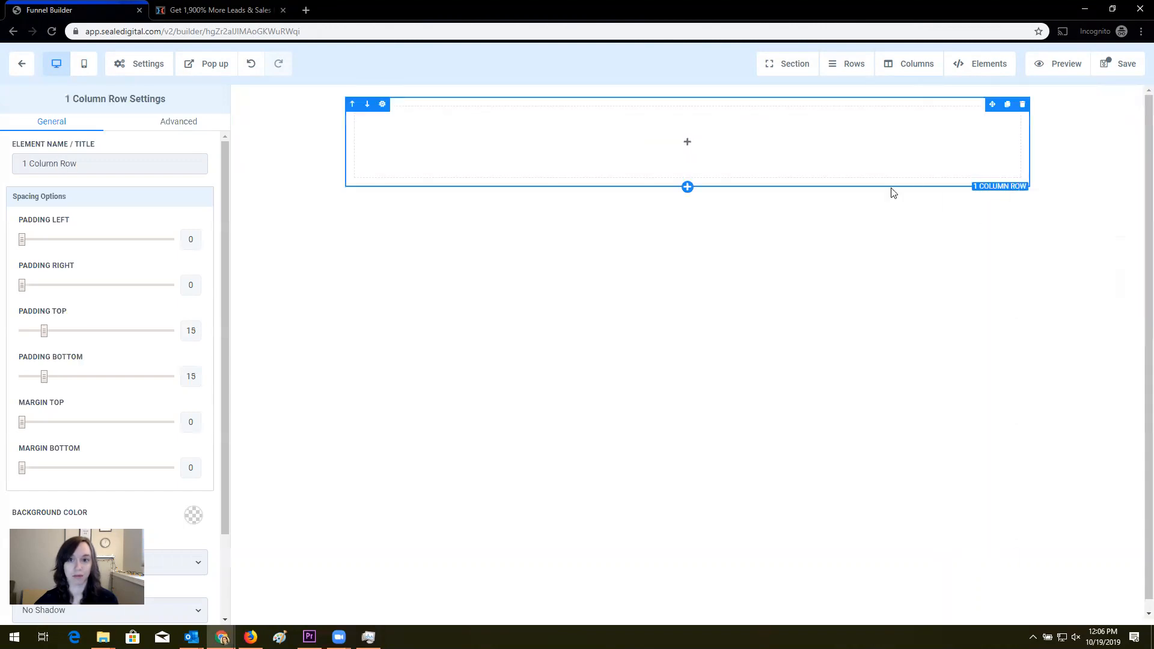
click(687, 141)
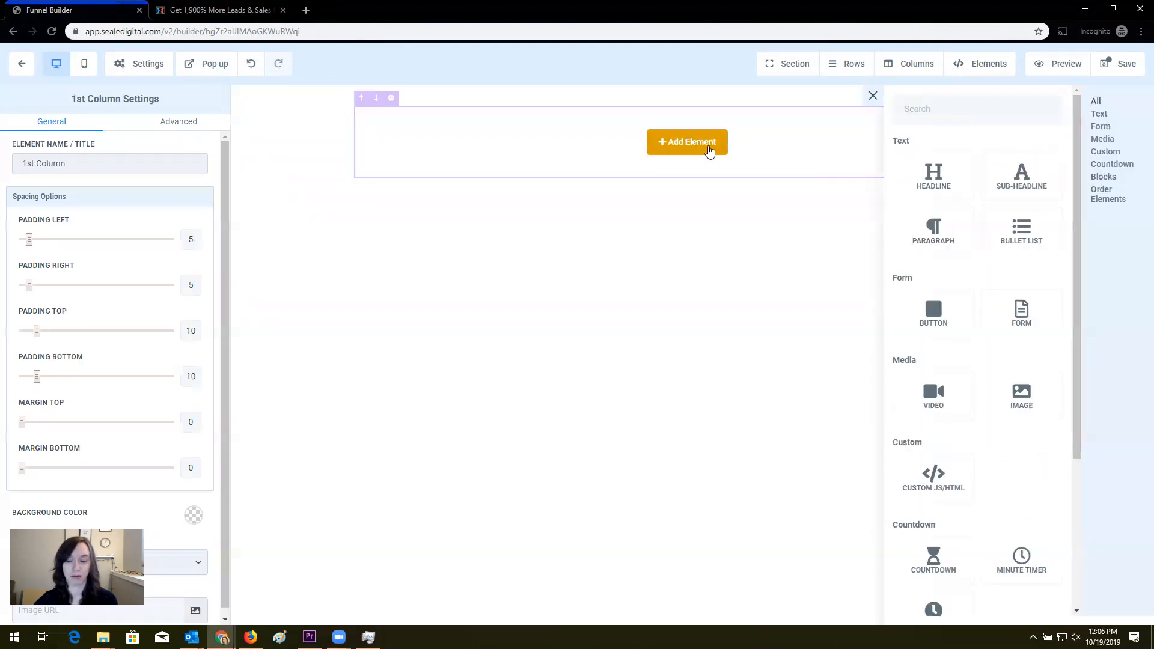
Add a second section and give it a row, comparing against the reference layout
click(873, 95)
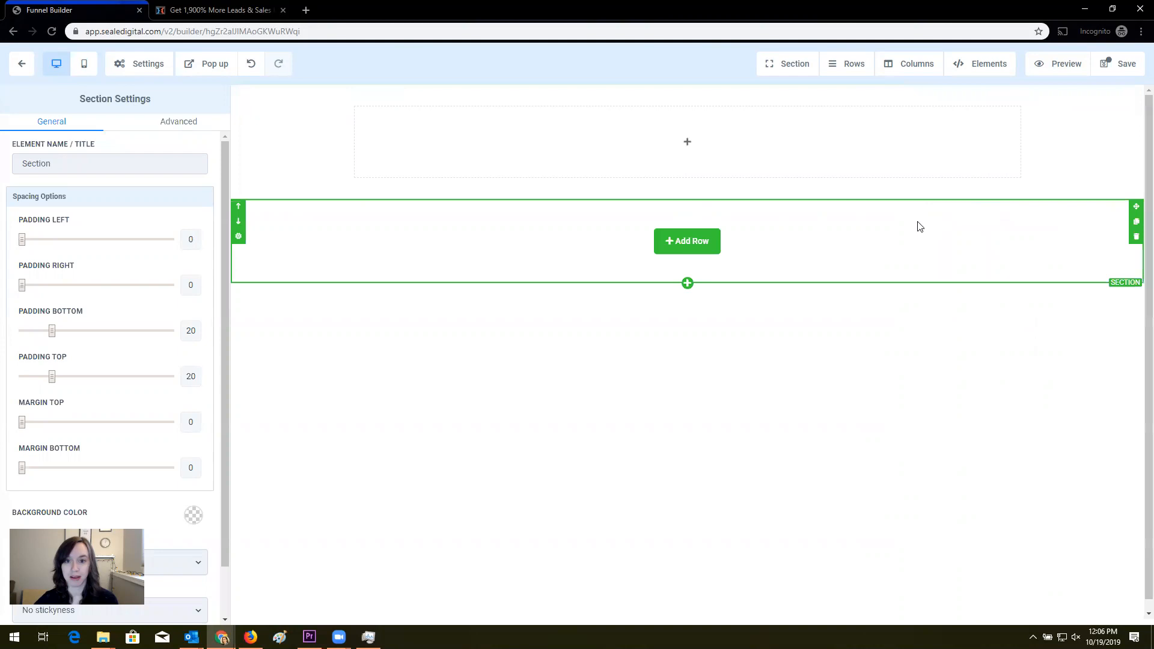
click(217, 9)
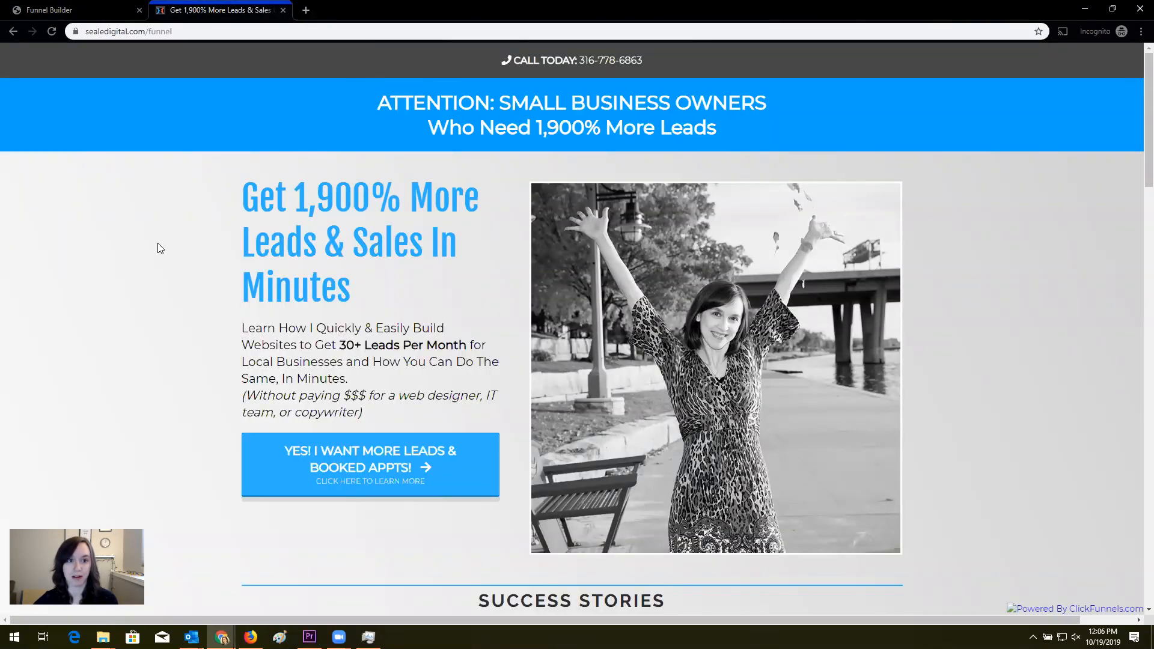
click(70, 9)
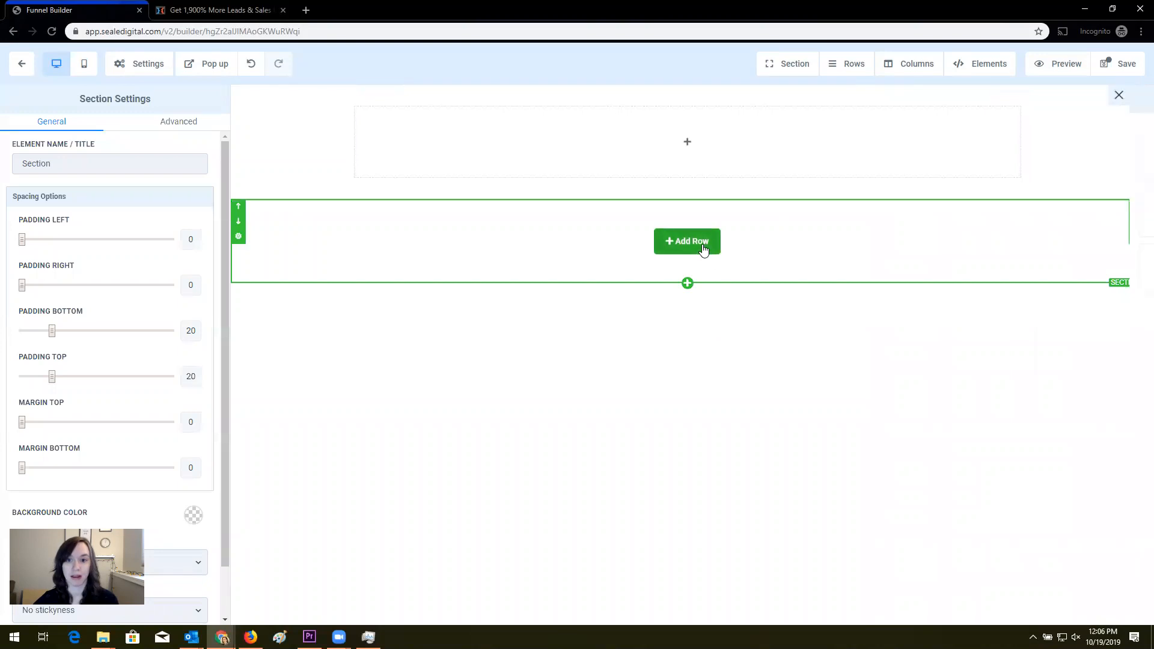
click(686, 241)
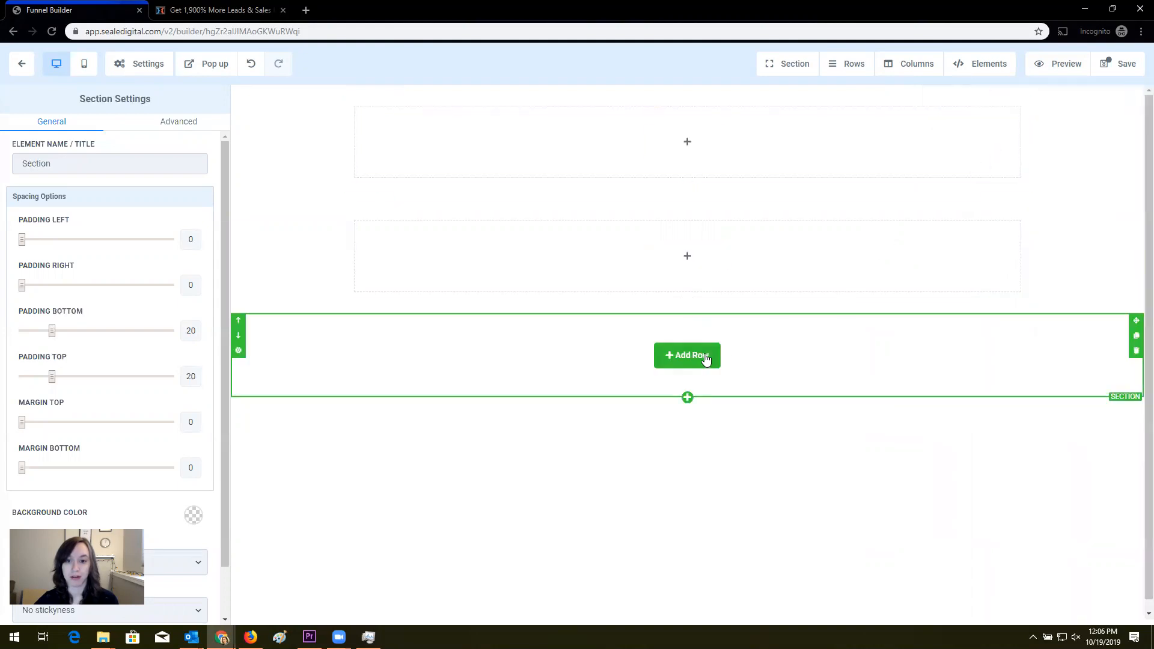
click(217, 9)
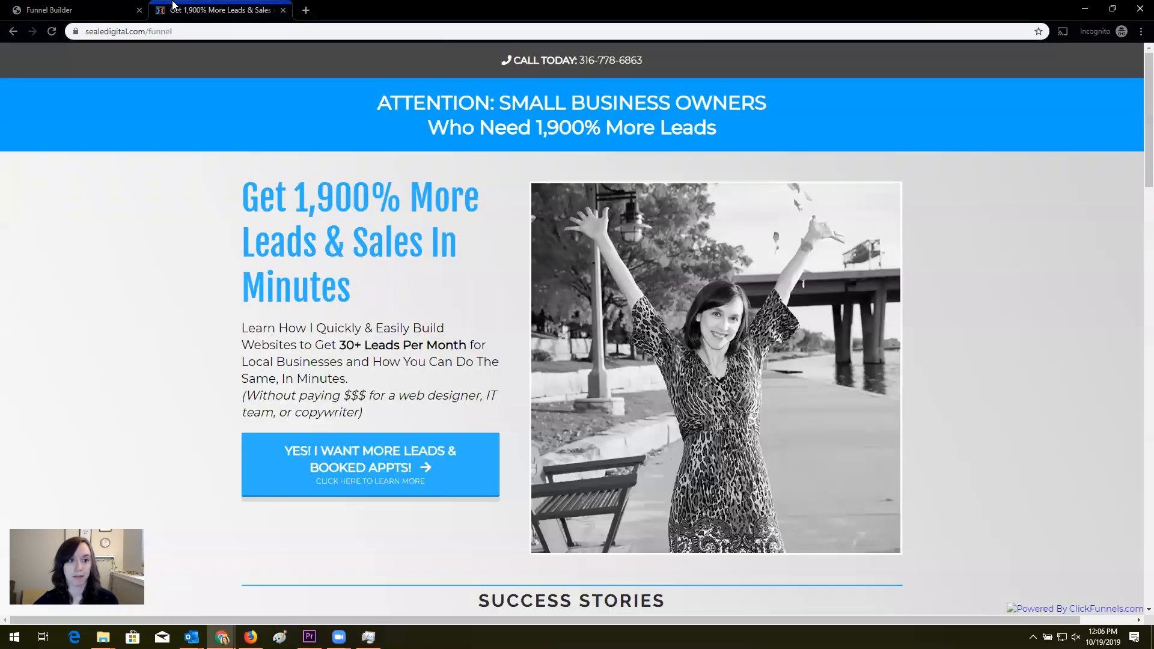
click(66, 10)
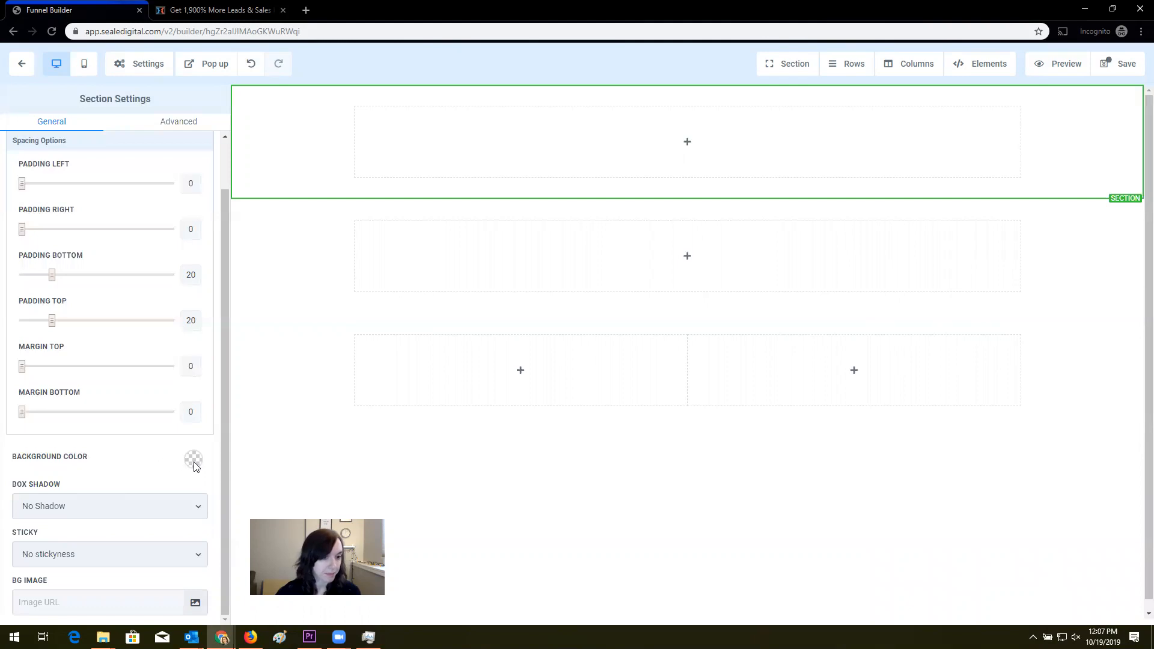
Apply a custom dark grey background colour to the top section
click(194, 459)
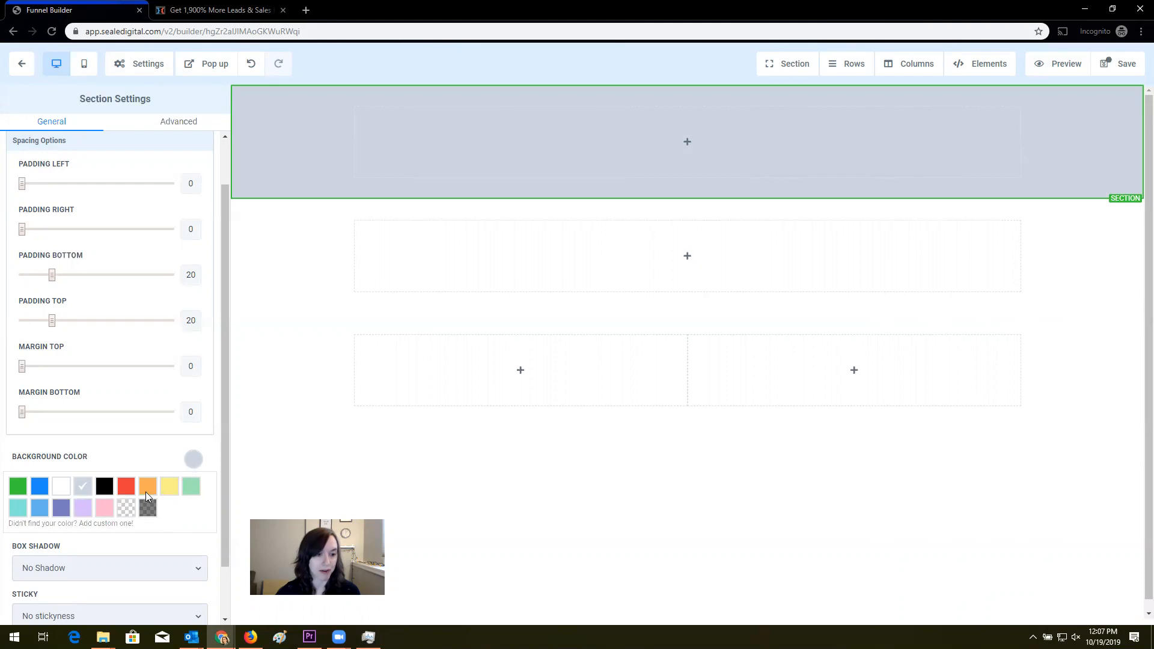
scroll(down, 3)
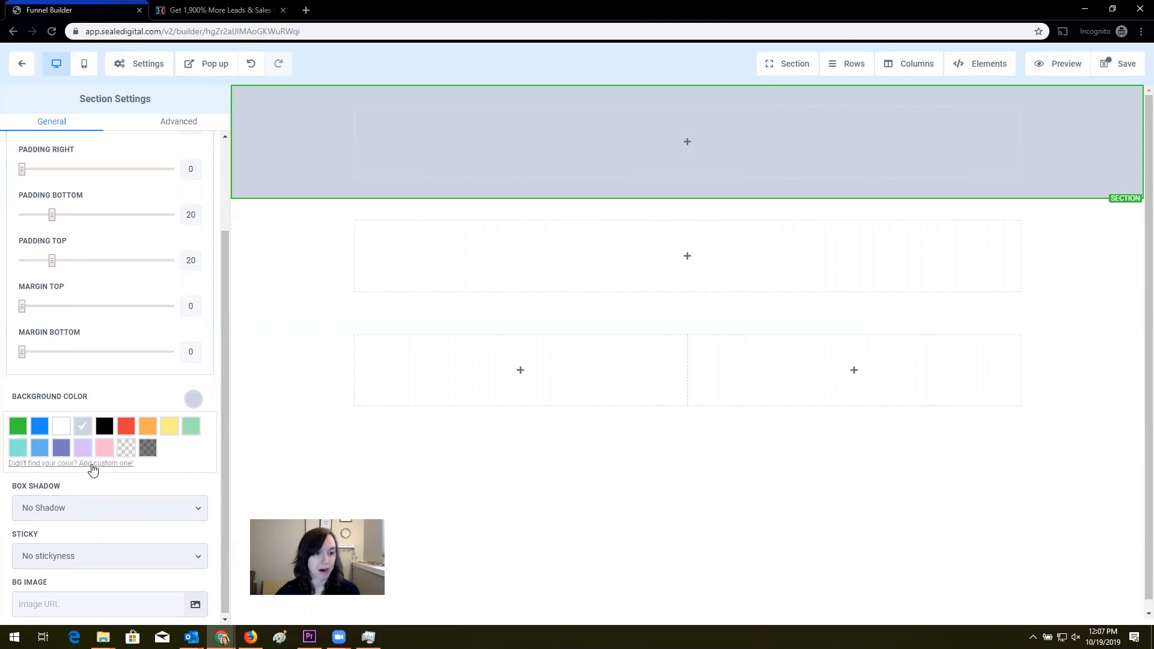
click(71, 463)
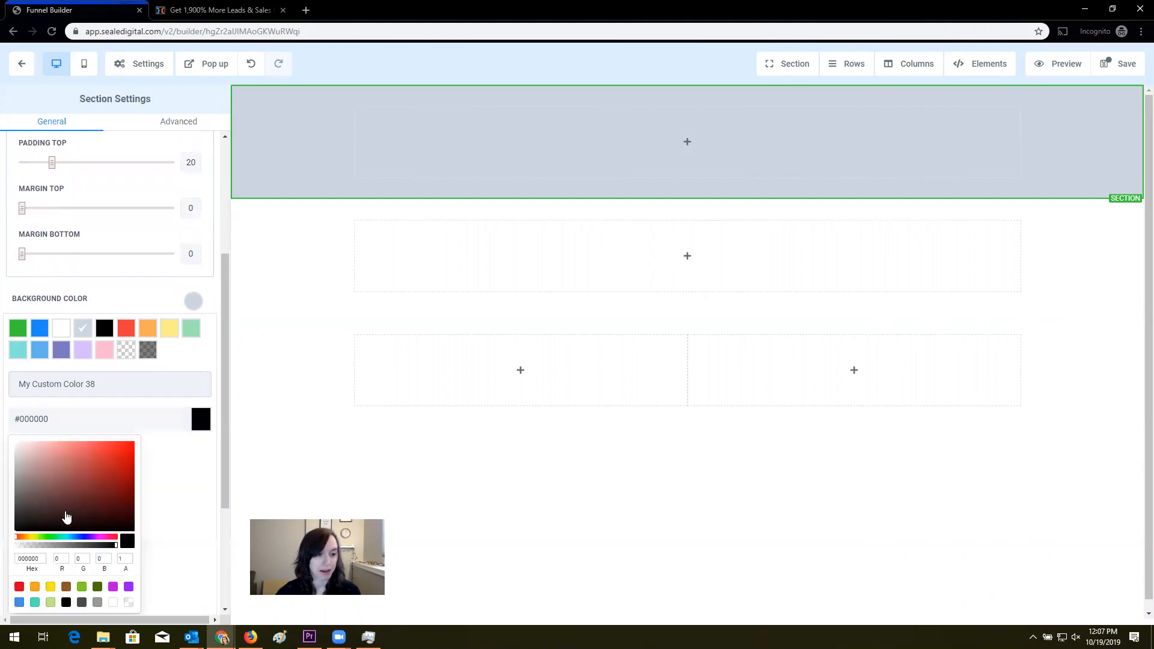
click(11, 504)
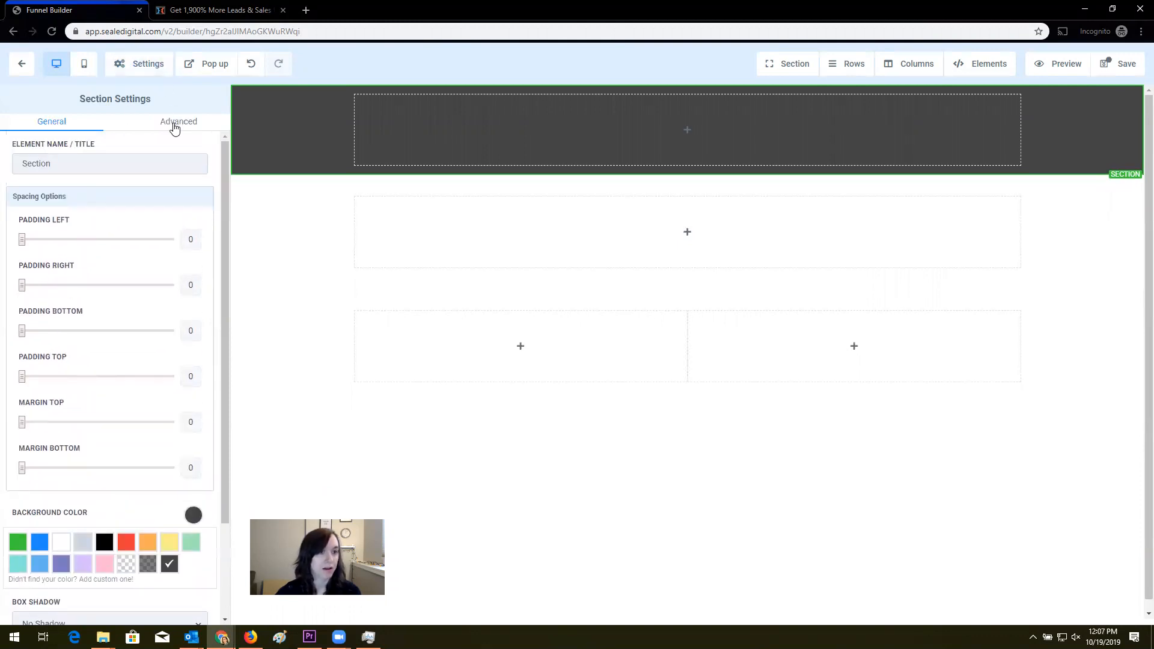
click(178, 121)
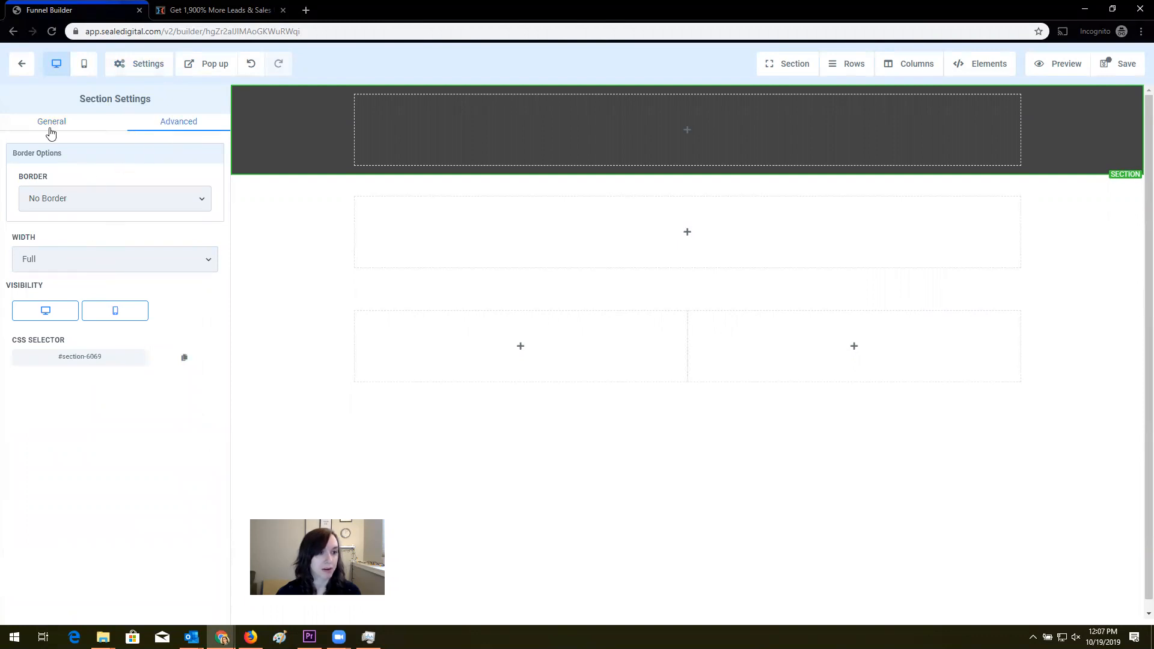
click(51, 122)
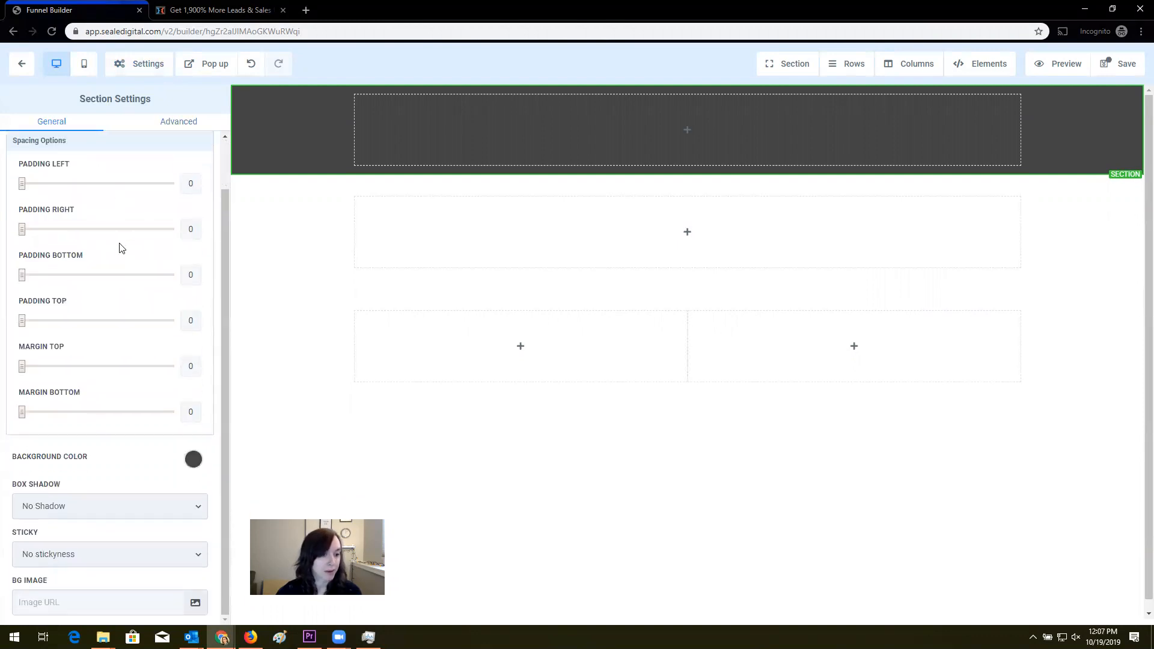
click(686, 130)
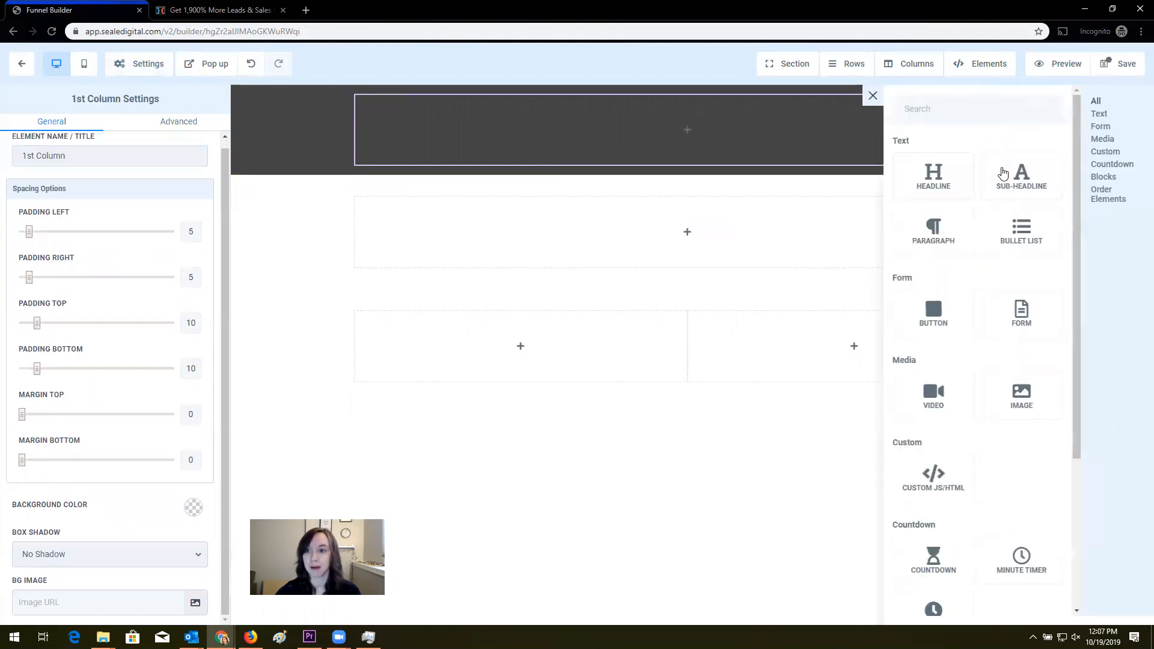
click(1020, 175)
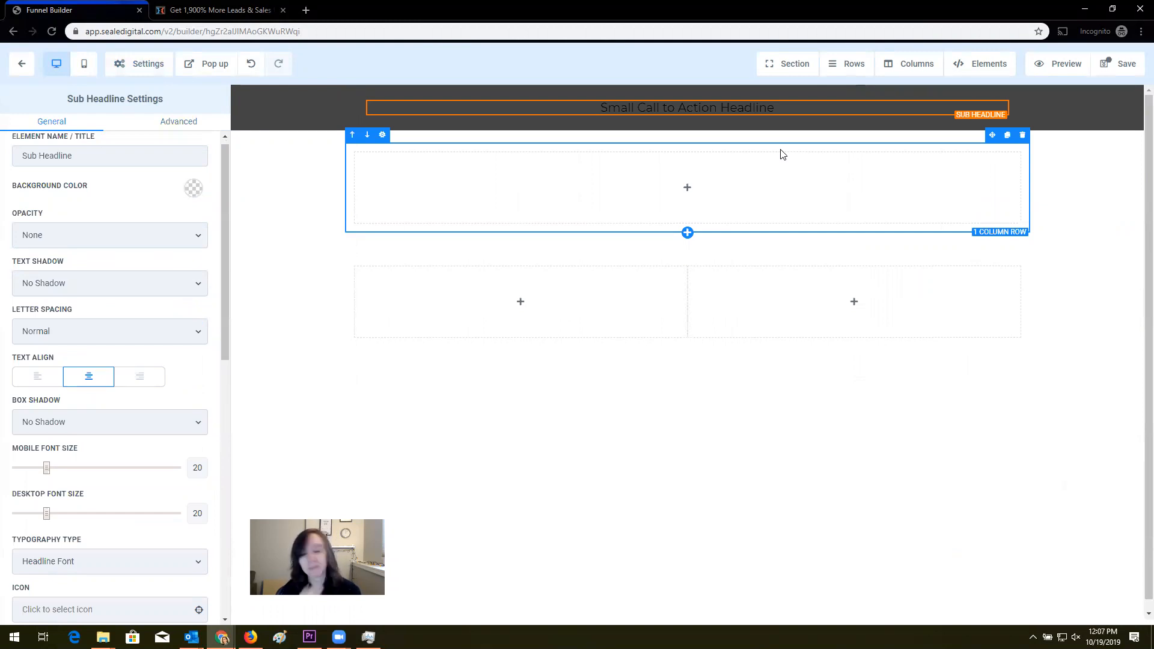
click(219, 9)
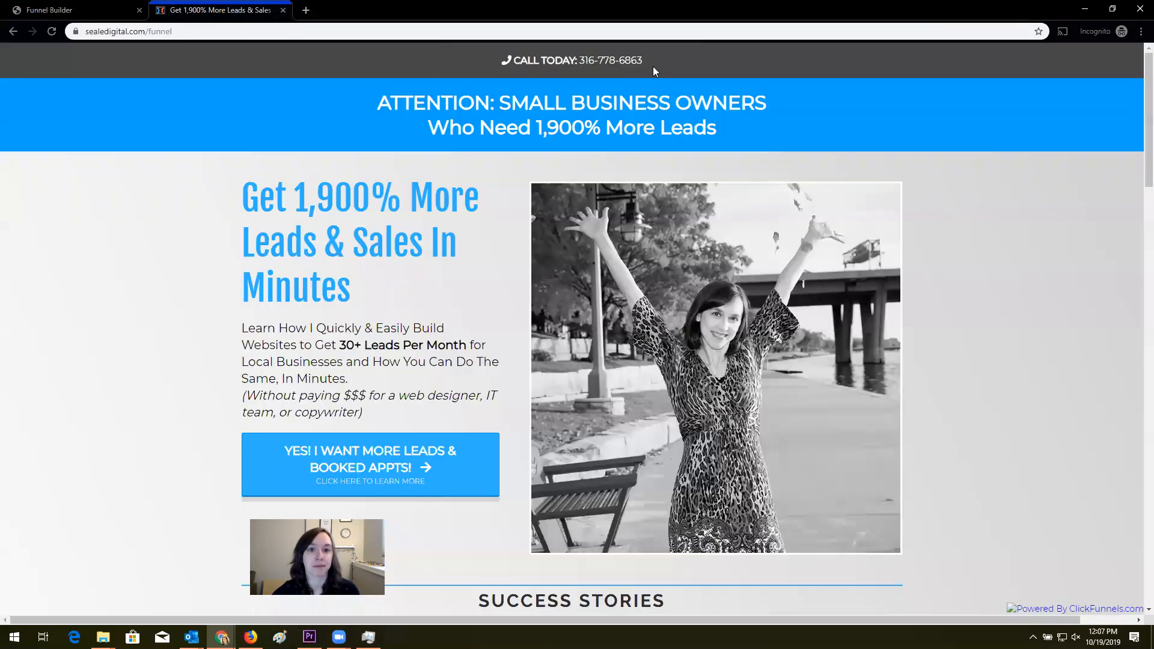
click(69, 10)
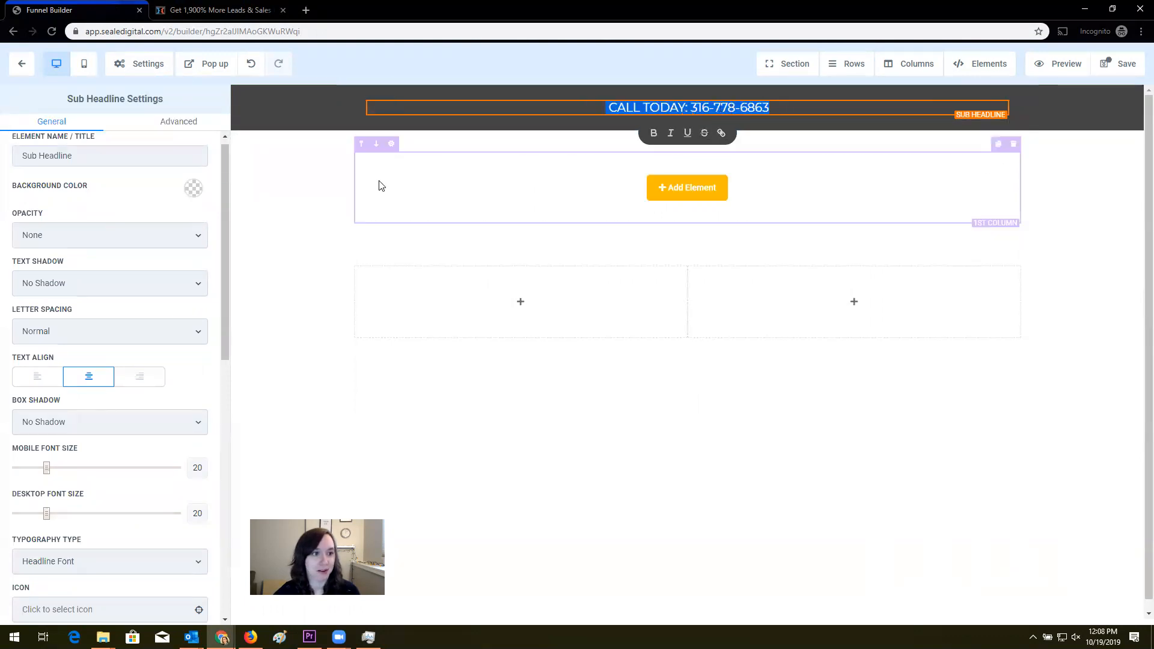
Set the phone bar text's mobile and desktop font sizes to 16
scroll(down, 3)
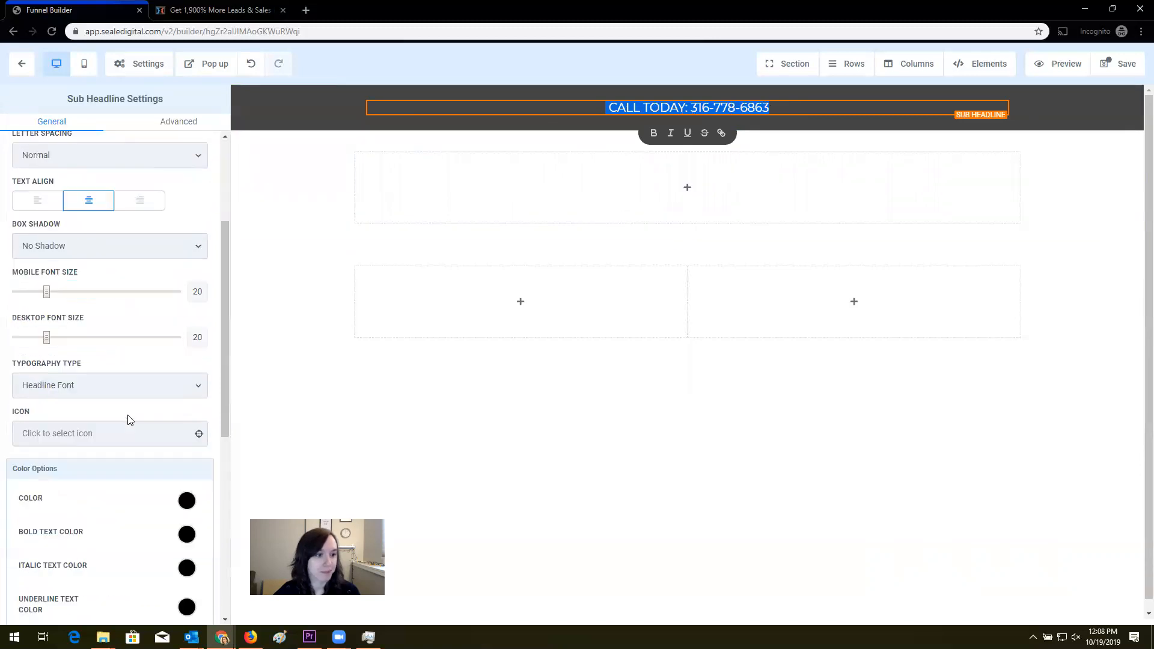
scroll(down, 3)
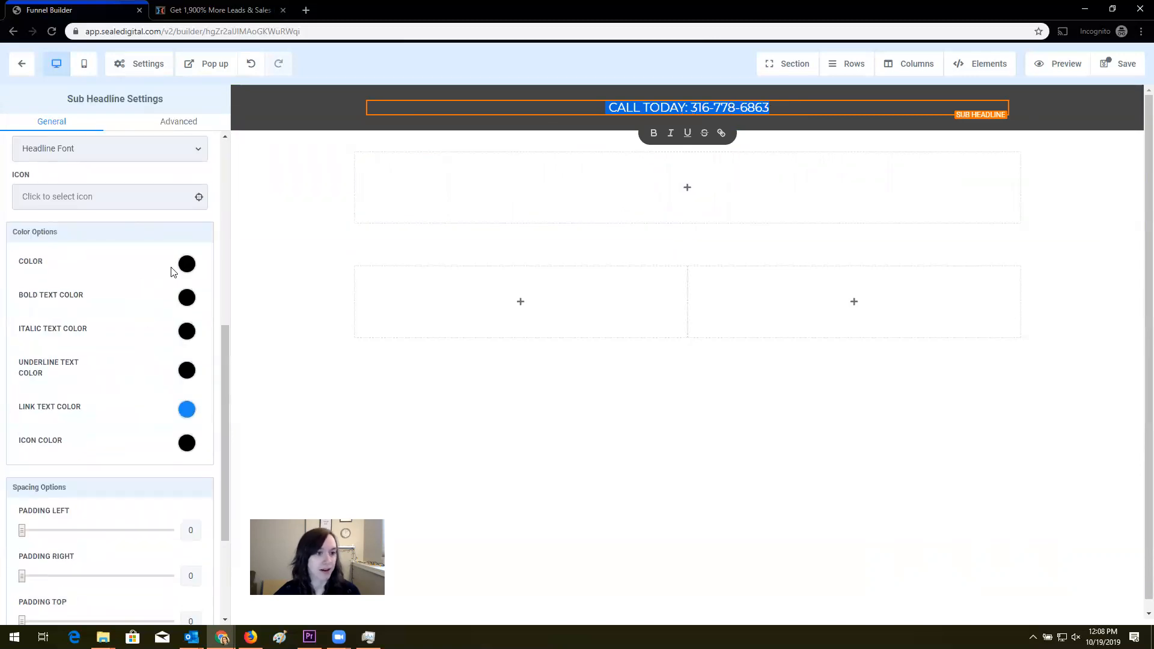
click(186, 263)
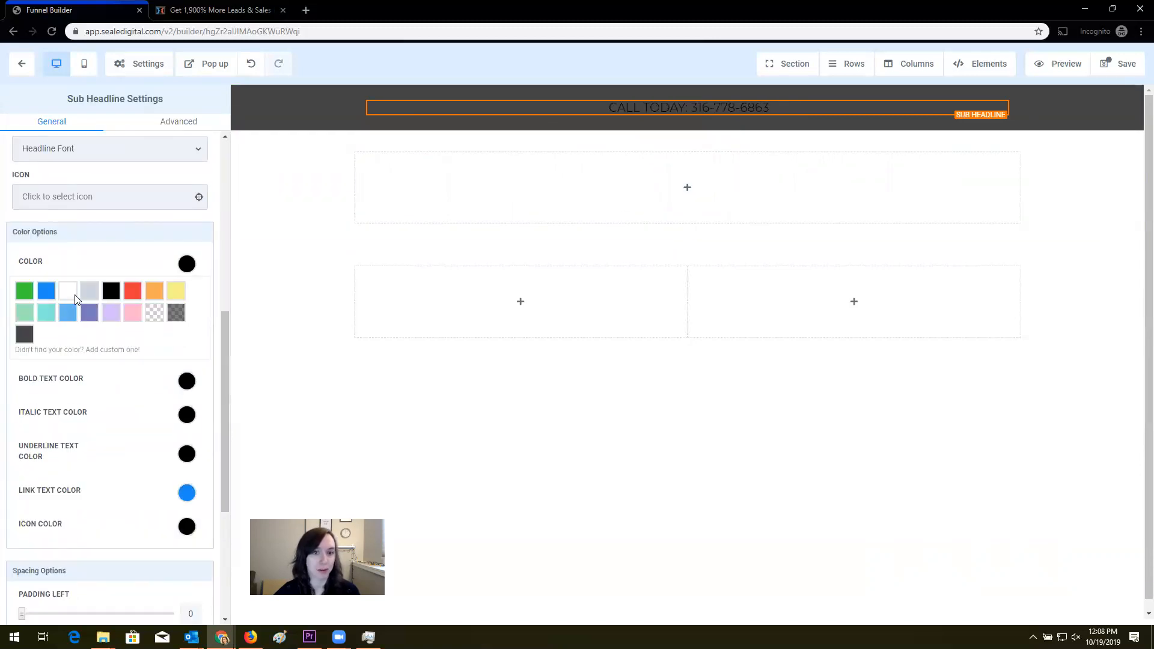
click(67, 290)
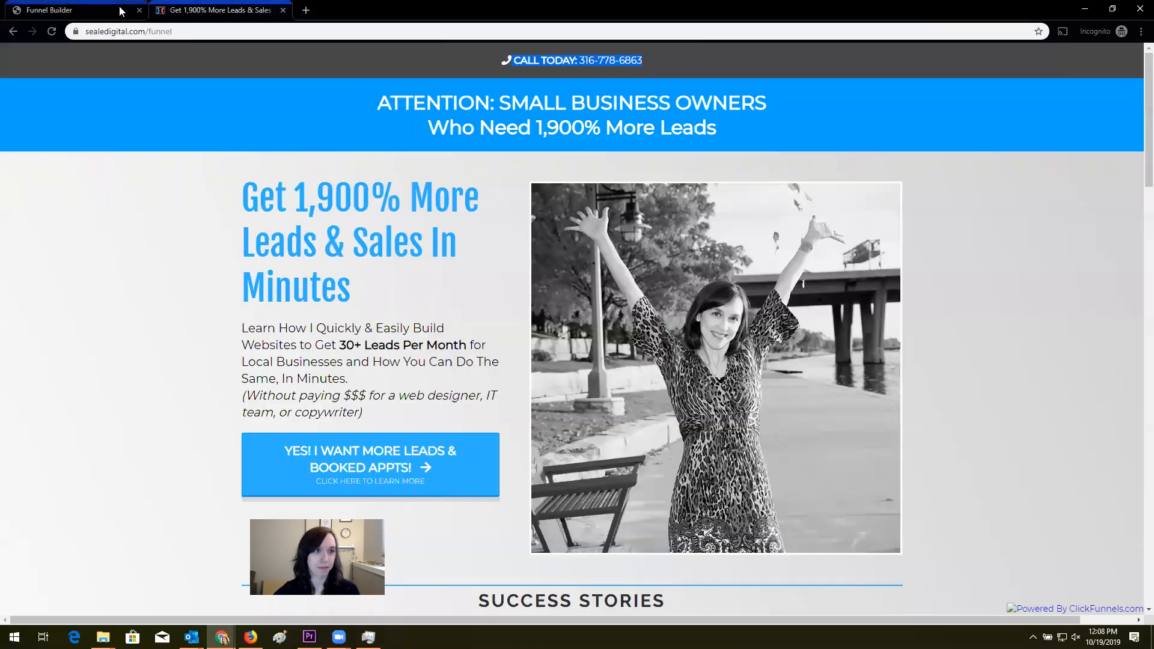
click(70, 10)
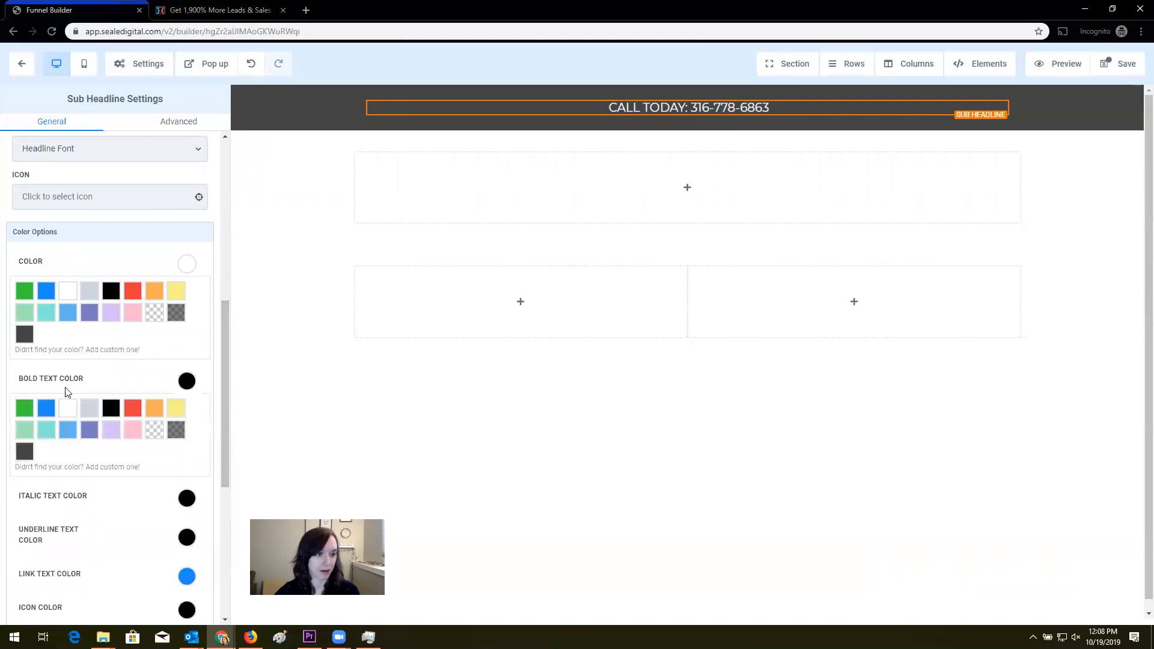
scroll(down, 3)
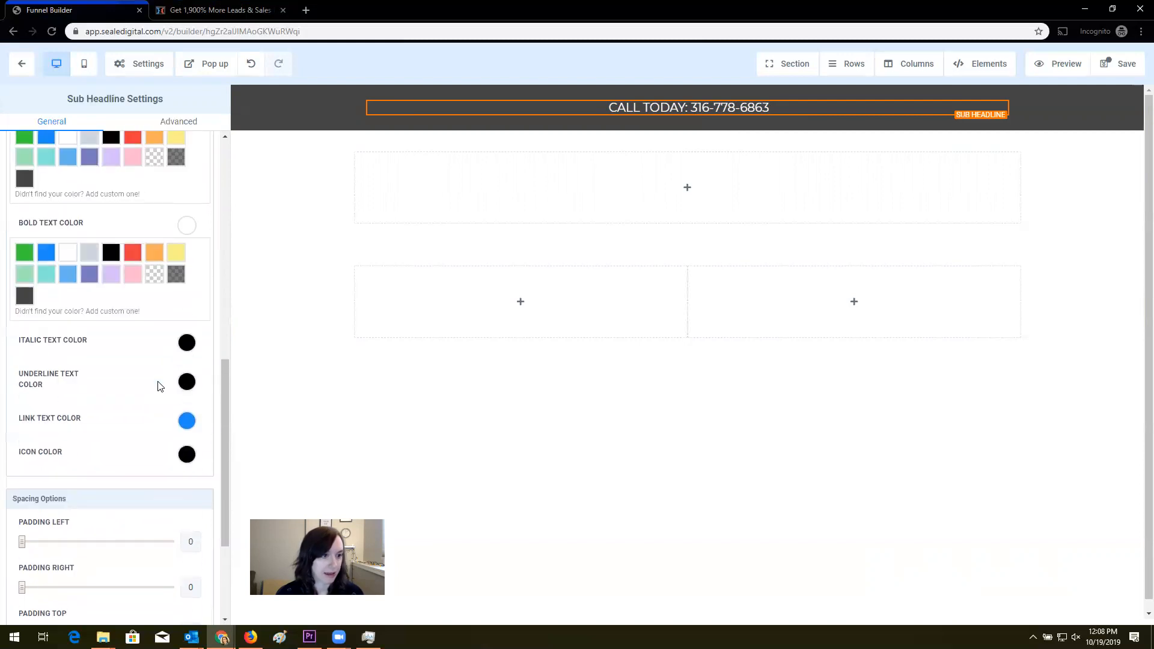
click(110, 293)
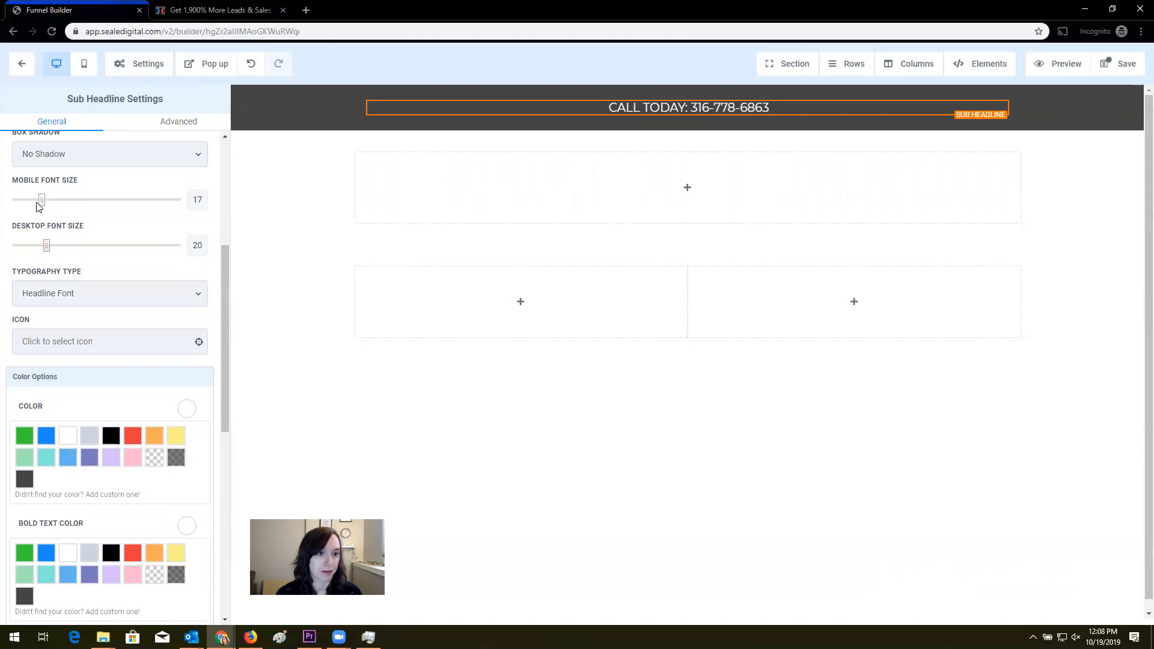
drag(42, 199, 40, 200)
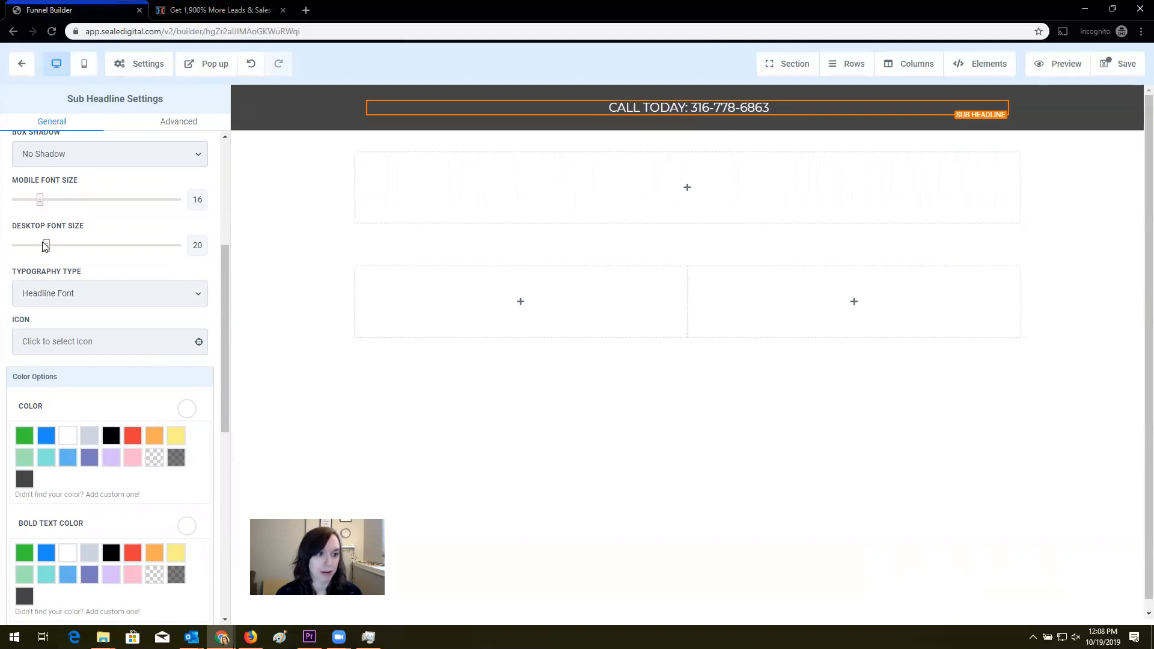
drag(44, 245, 40, 245)
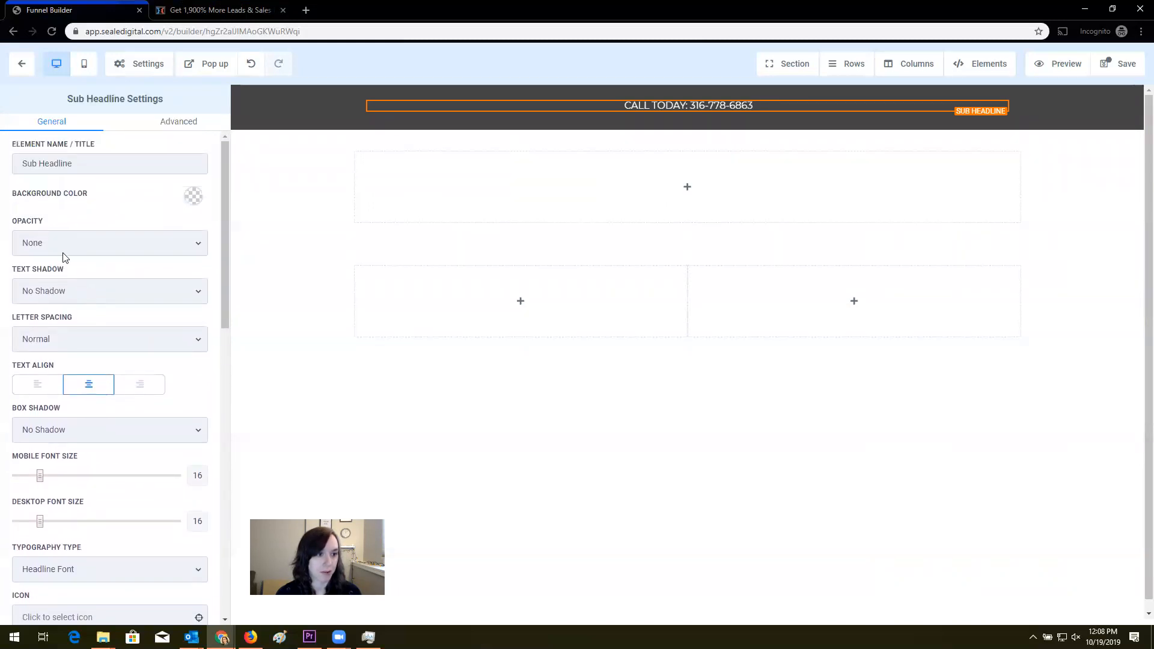
Place a white phone icon before the phone number
scroll(down, 3)
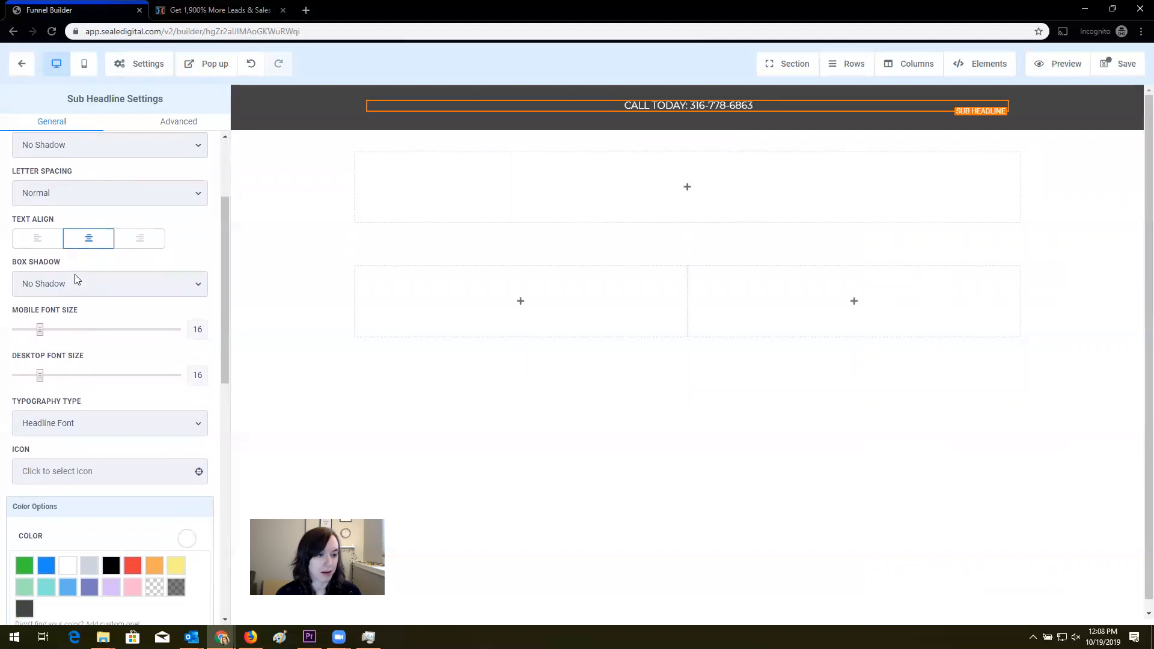
scroll(down, 3)
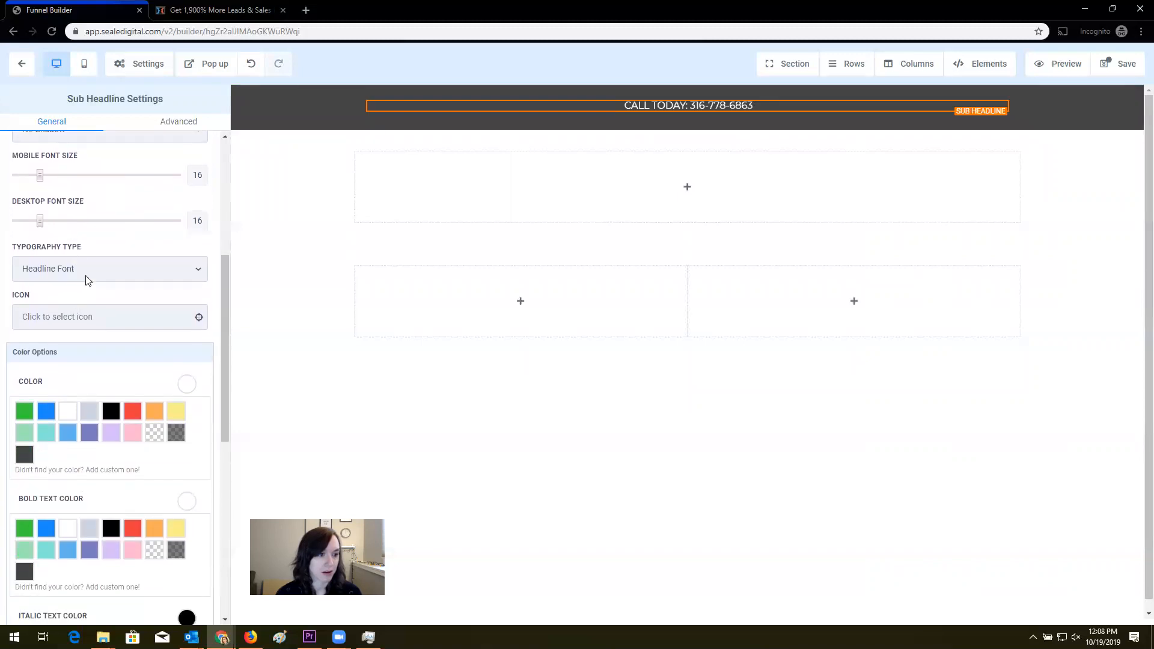
click(103, 317)
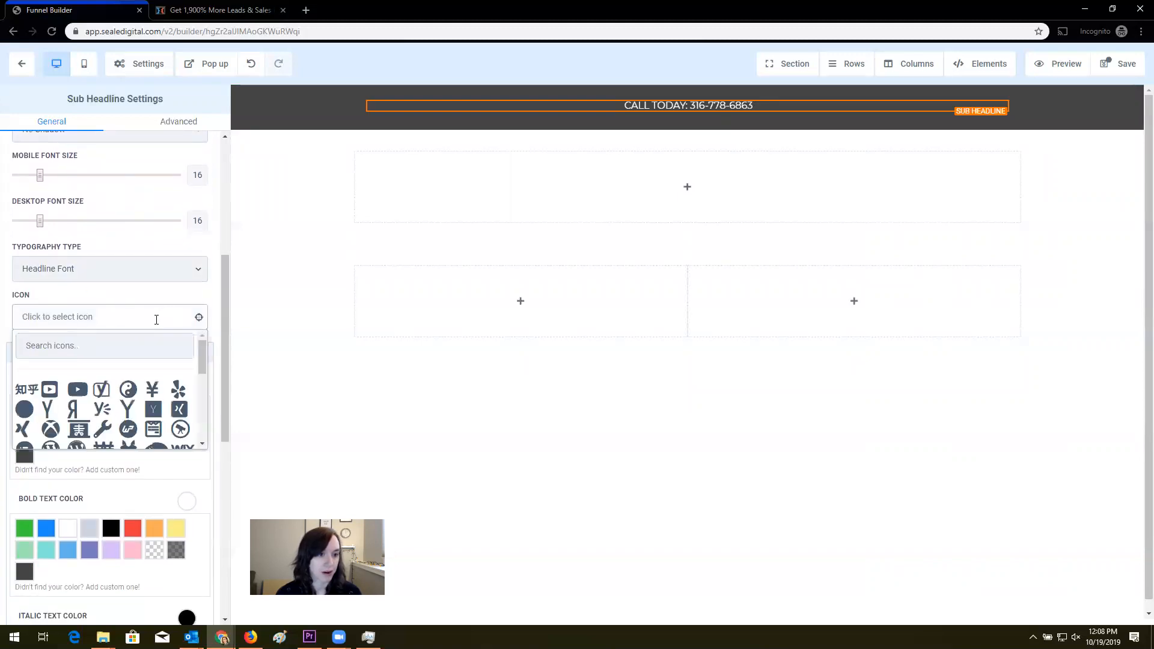
scroll(down, 3)
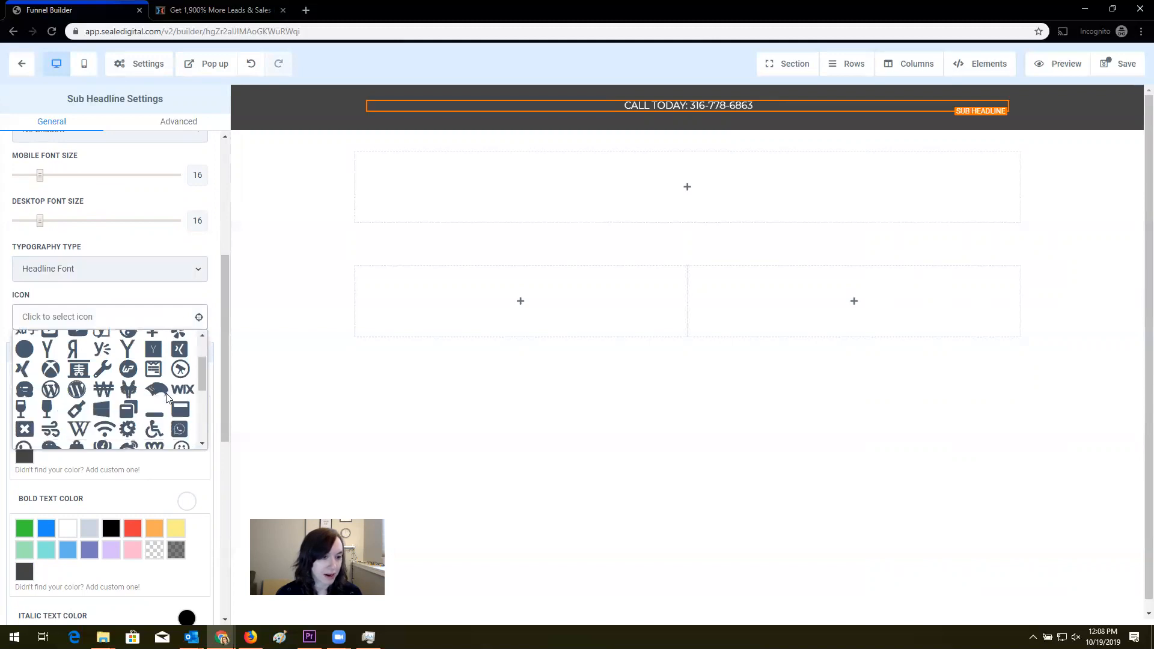
scroll(down, 3)
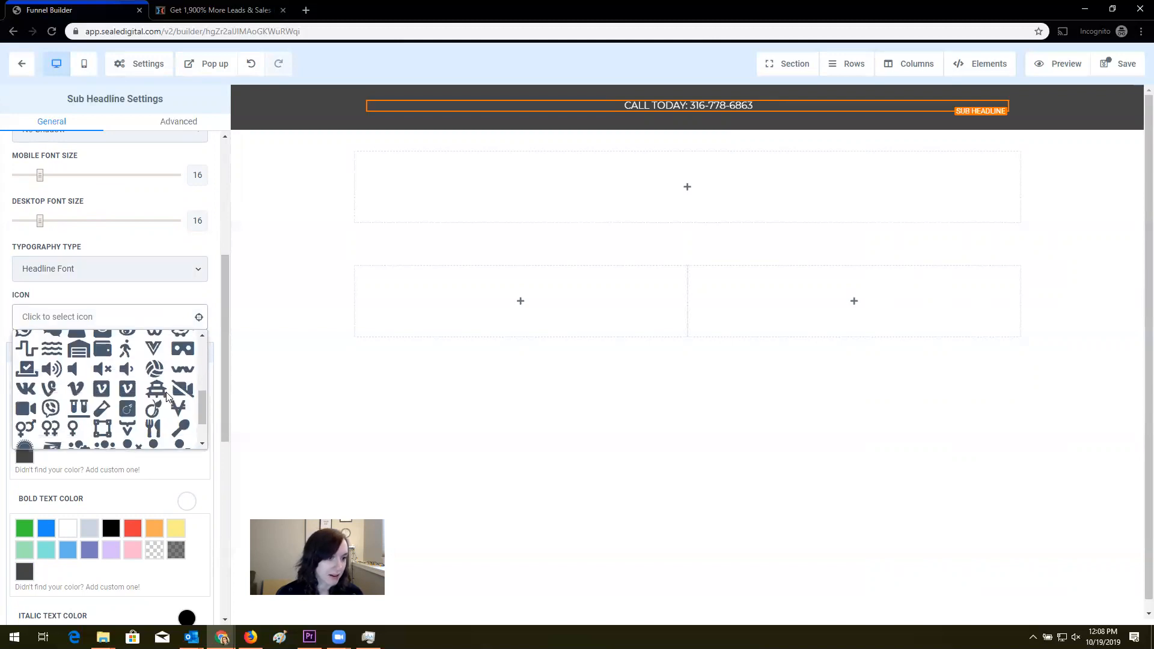
scroll(down, 3)
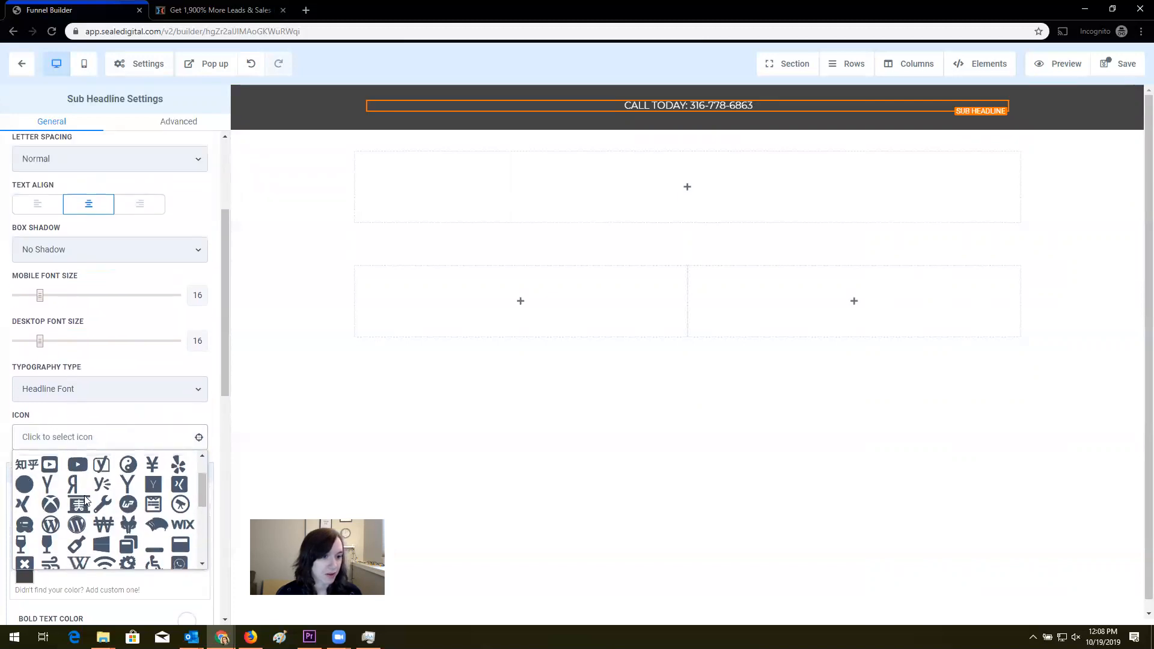
text(cal)
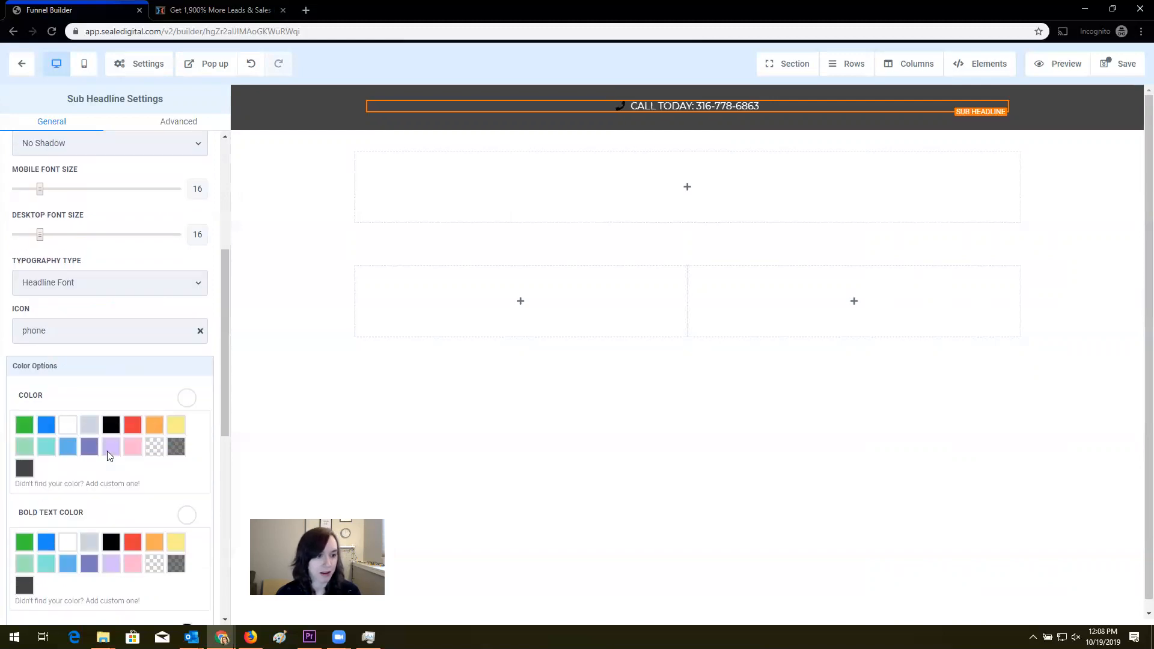
scroll(down, 3)
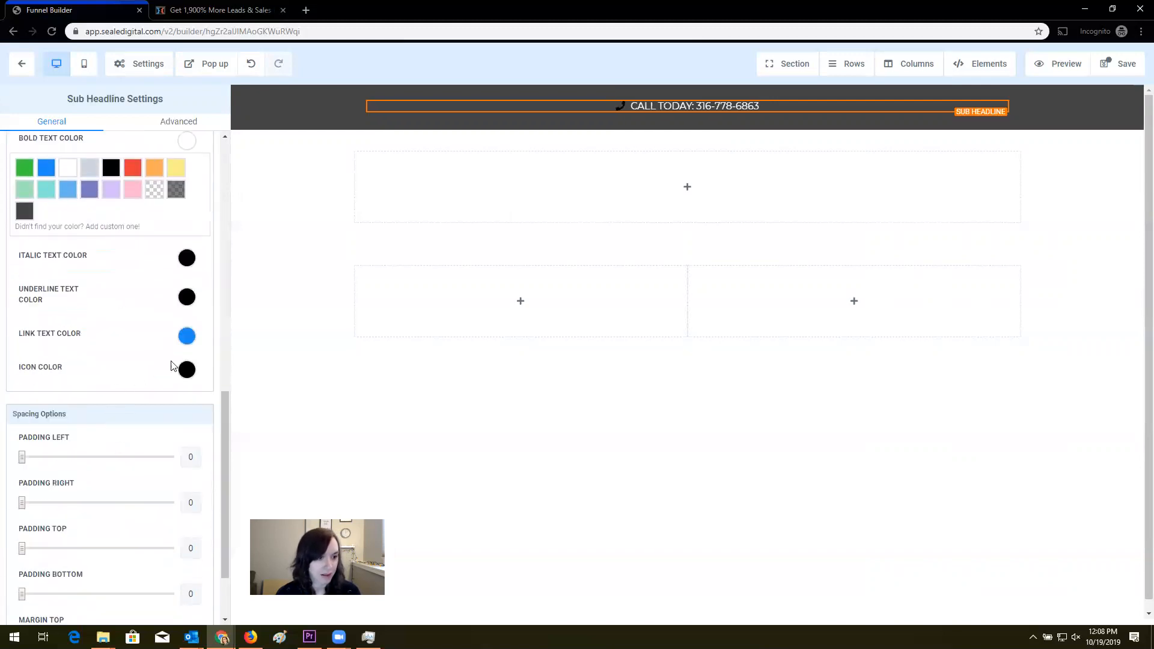
click(186, 370)
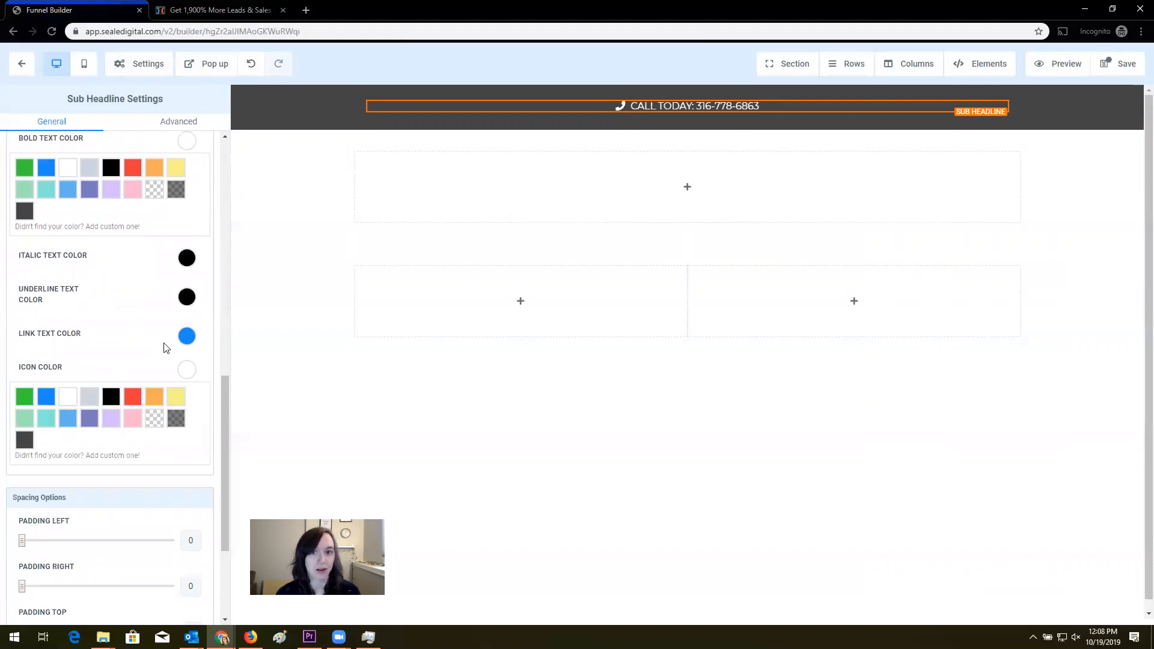
click(217, 10)
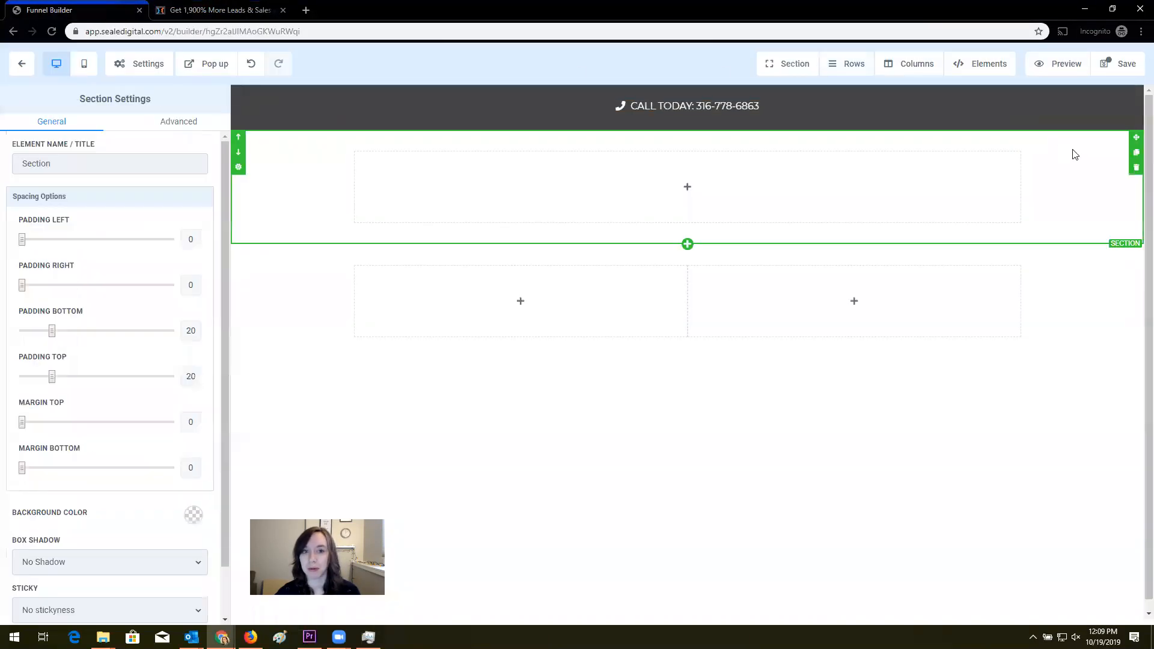
Add a bold 'ATTENTION: SMALL BUSINESS OWNERS' headline inside the blue second section
scroll(down, 3)
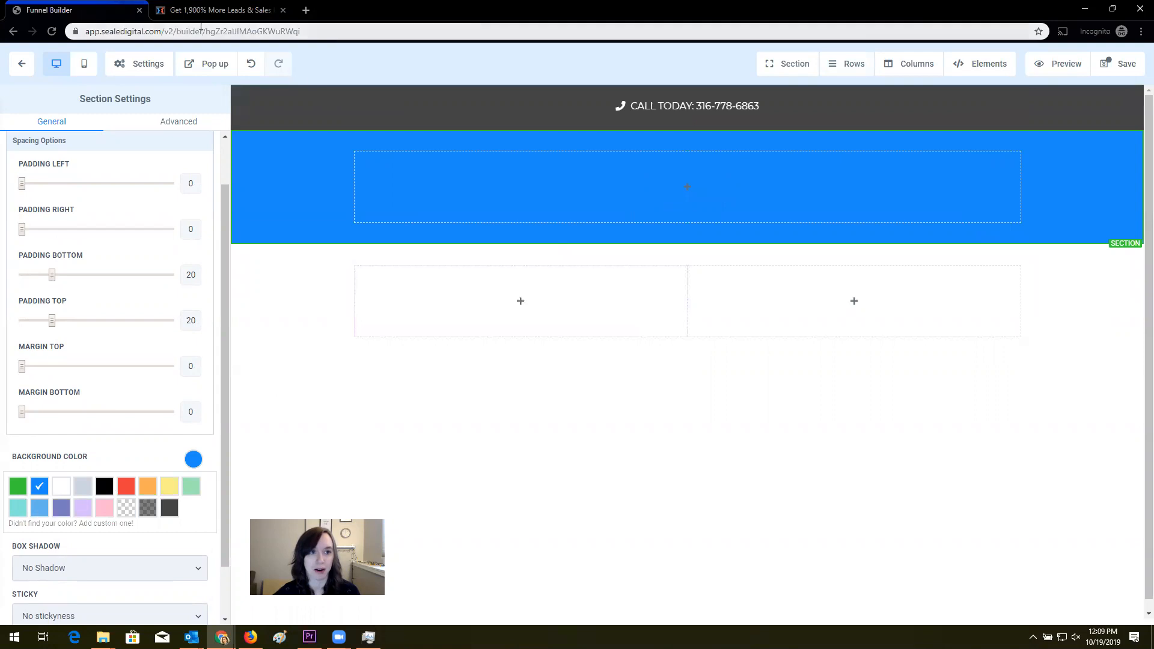
click(218, 9)
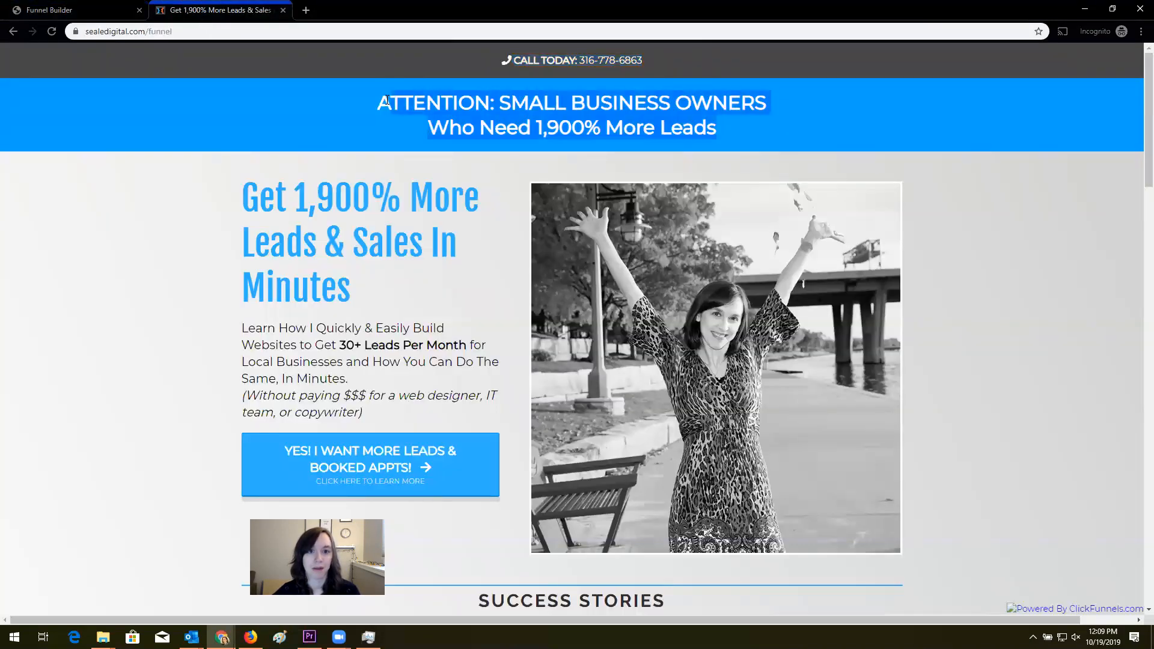
click(73, 10)
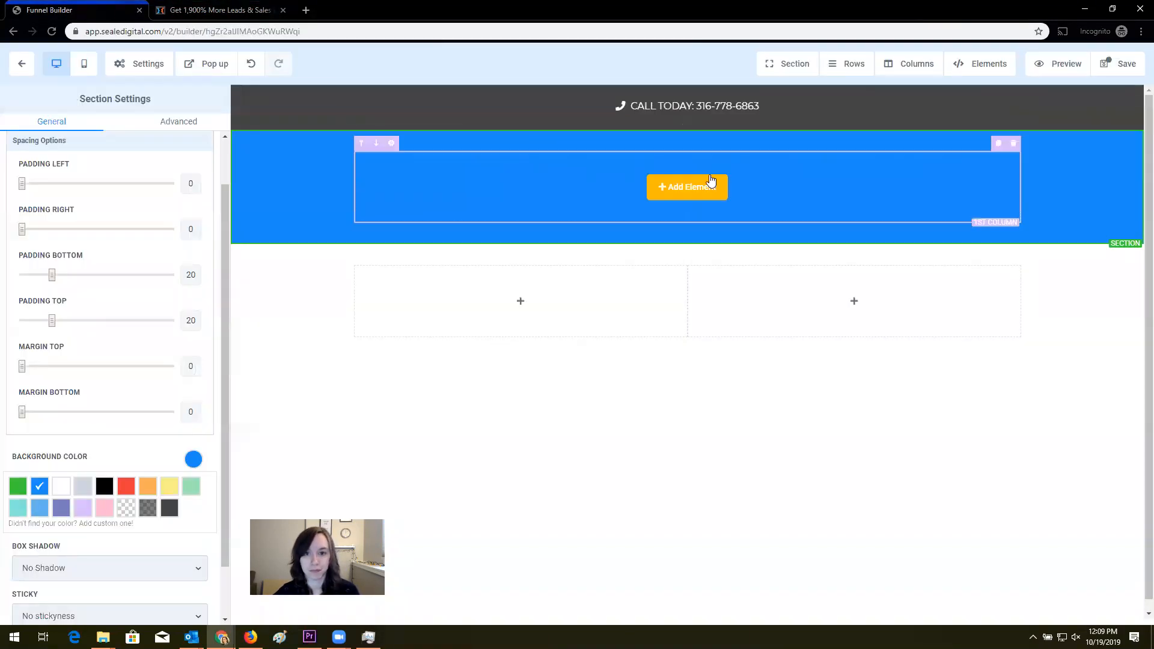
click(686, 187)
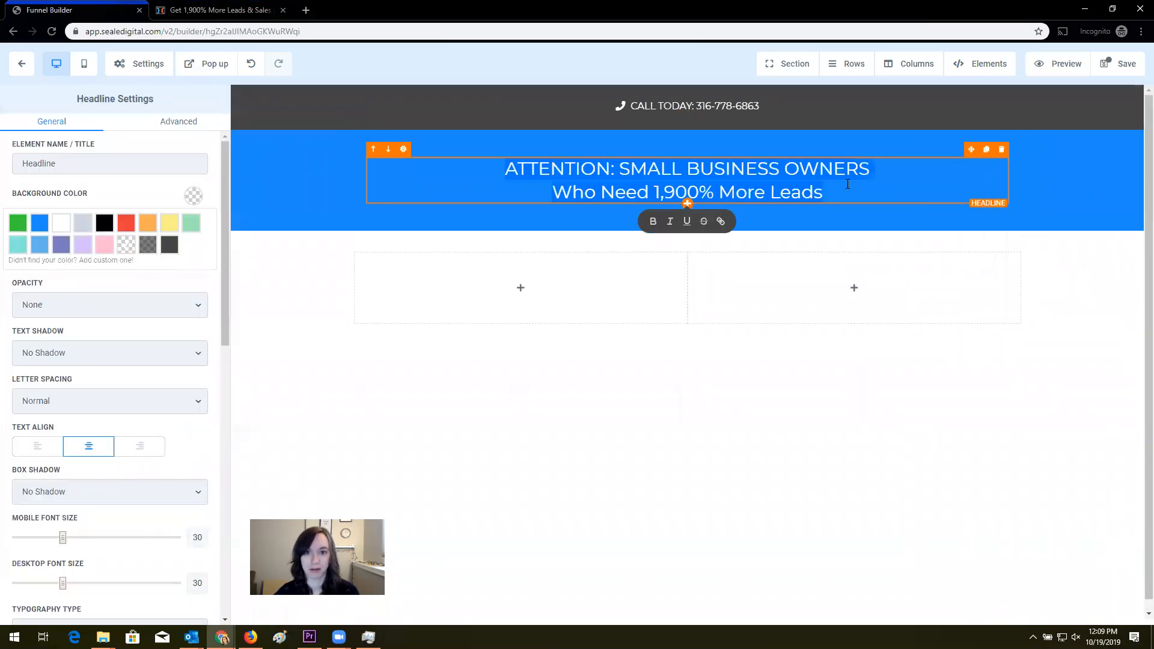
click(520, 288)
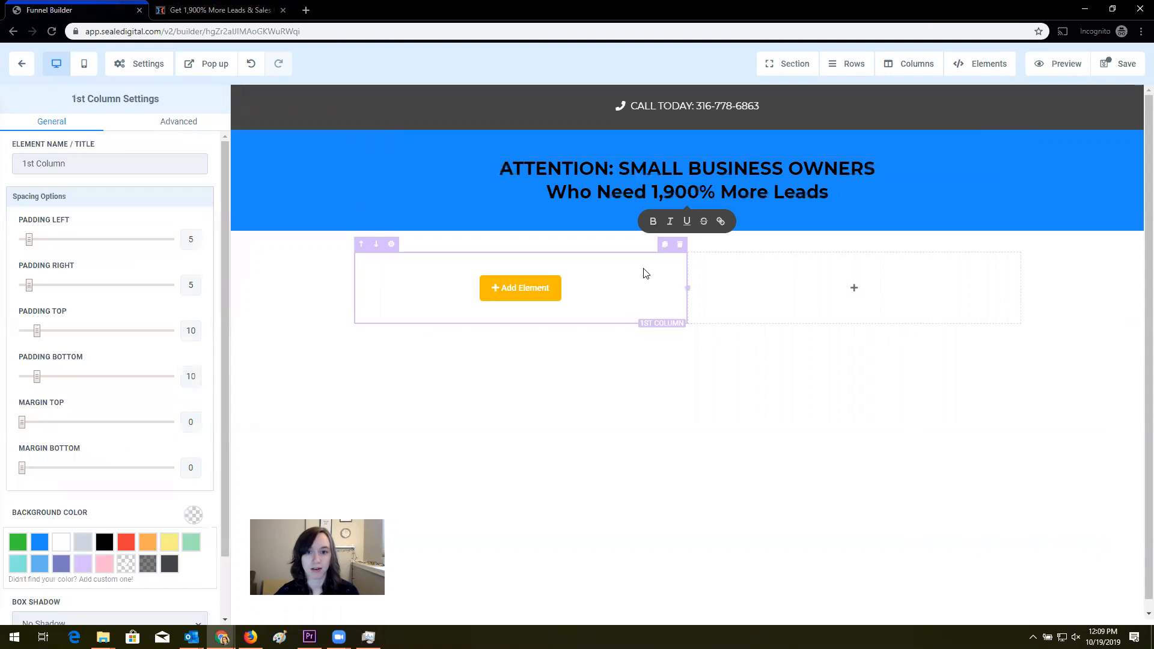
click(686, 180)
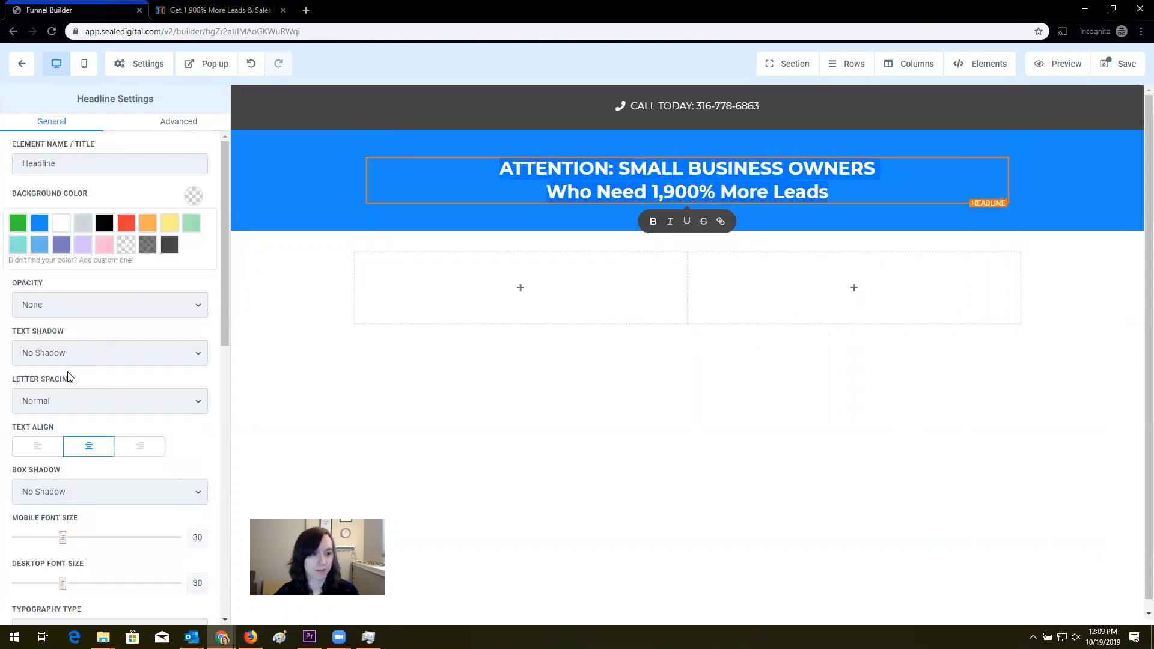
scroll(down, 3)
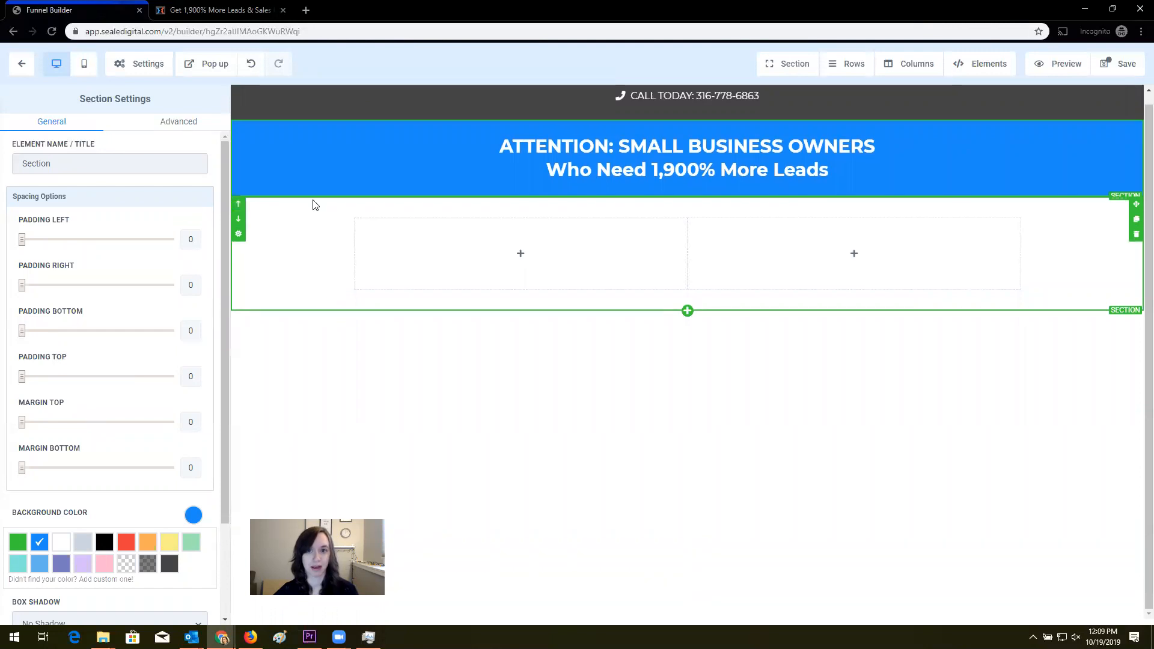
Add a blue, left-aligned 'Get 1,900% More Leads & Sales In Minutes' headline and subheadline
click(217, 9)
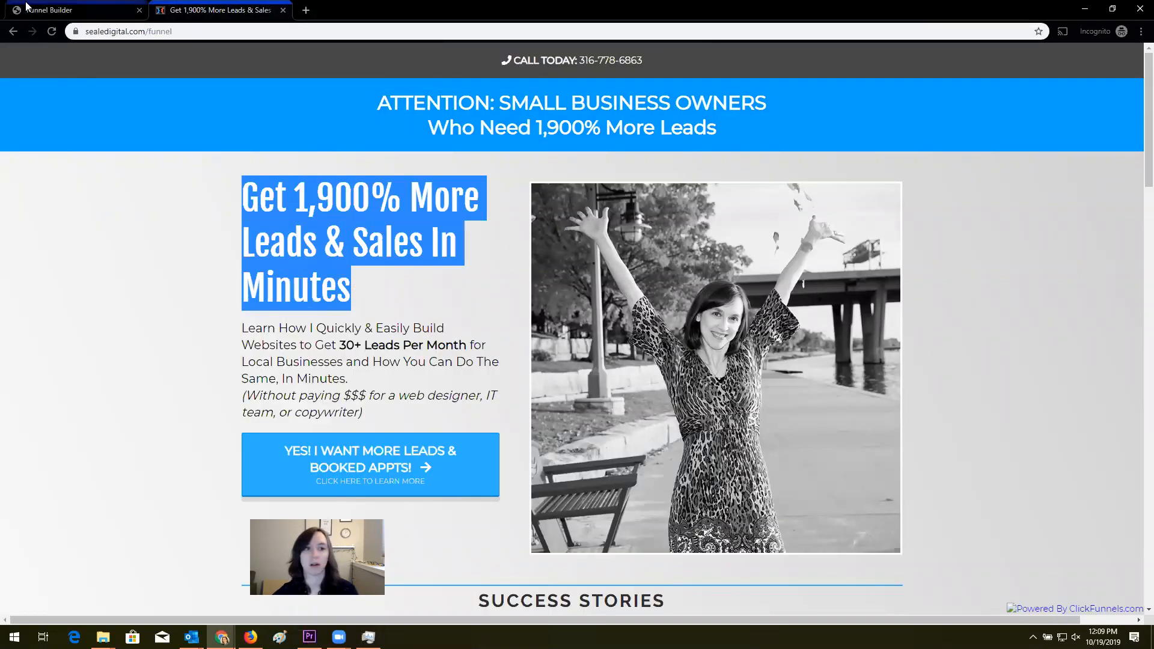
click(66, 9)
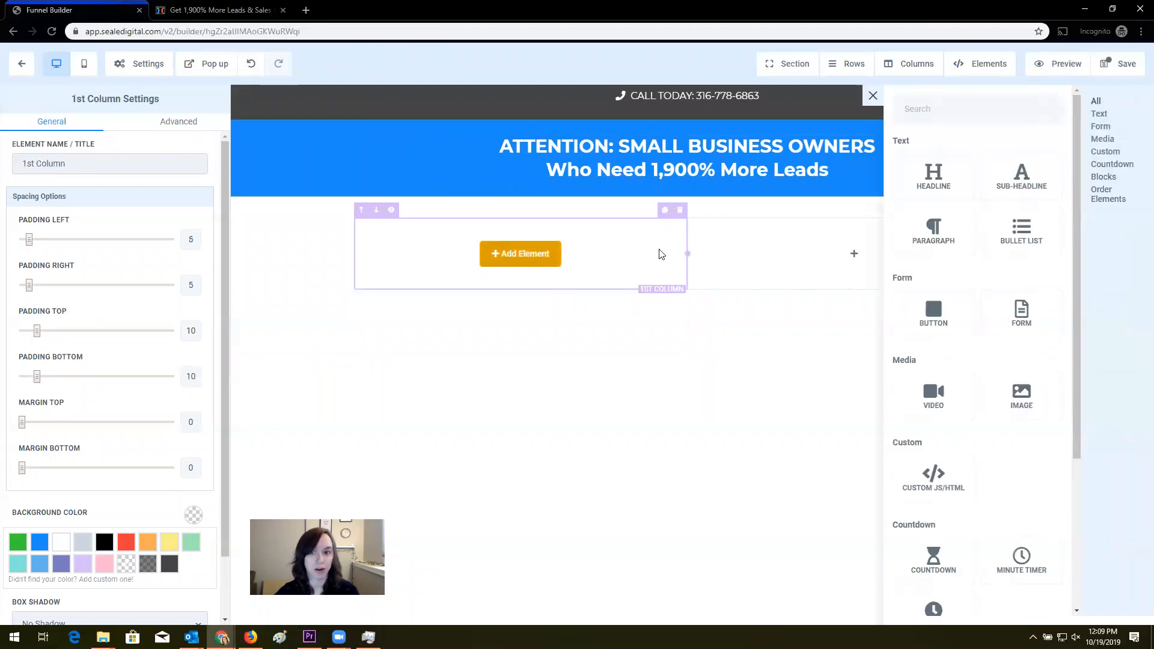
click(933, 174)
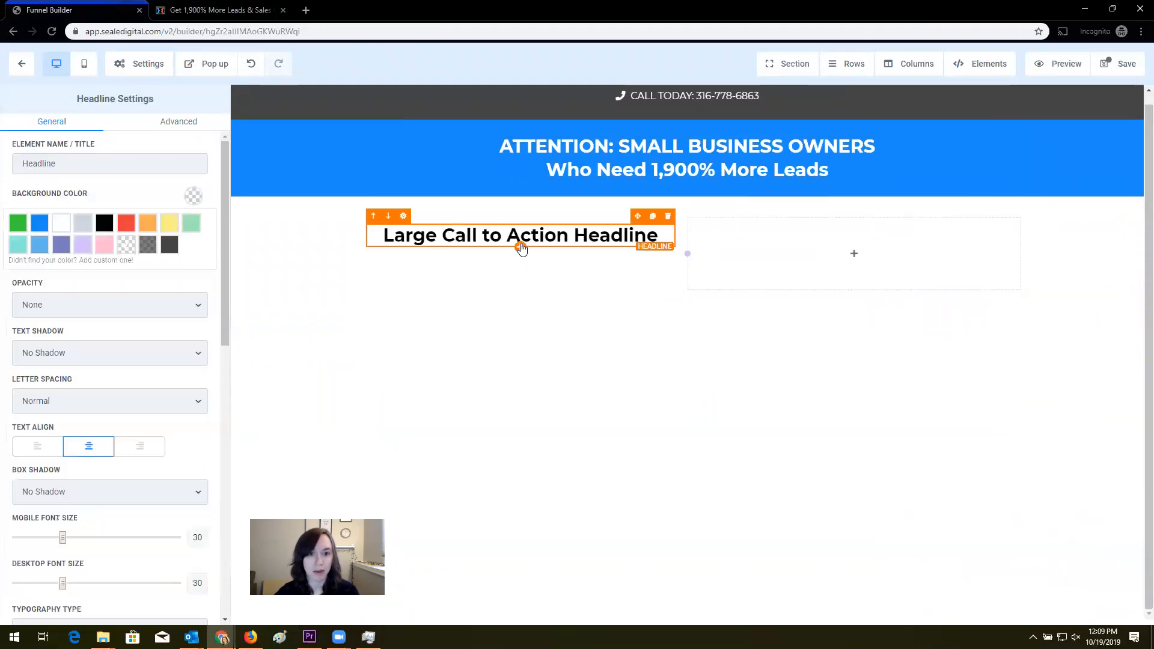
text(Get 1,900% More Leads & Sales In Minutes)
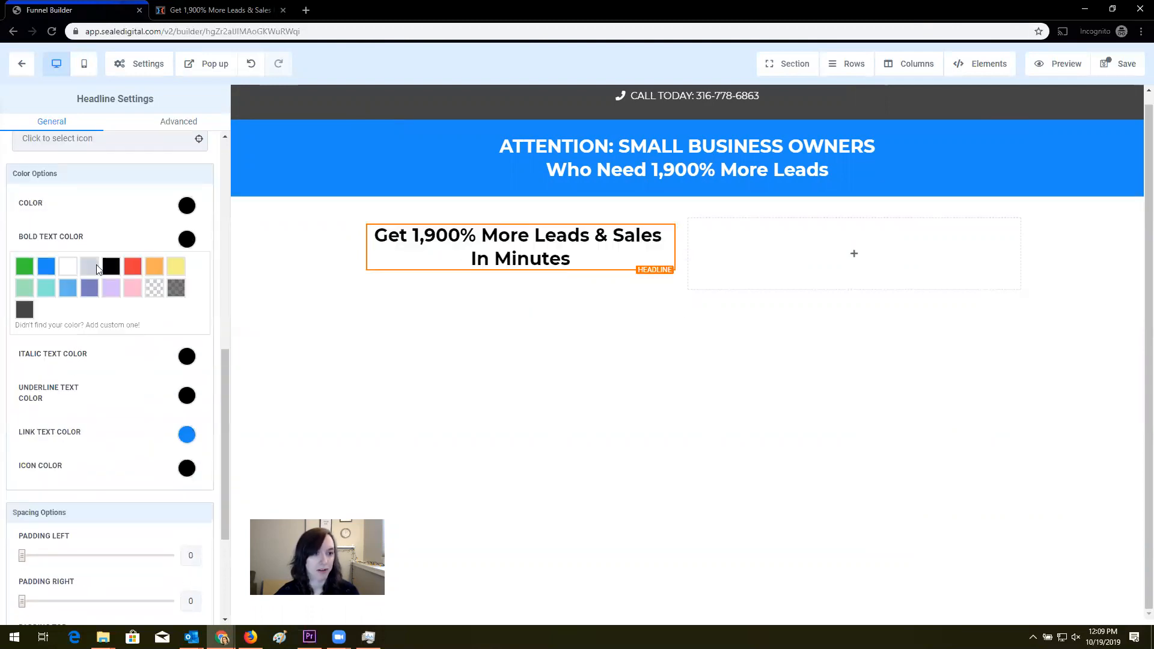
click(45, 266)
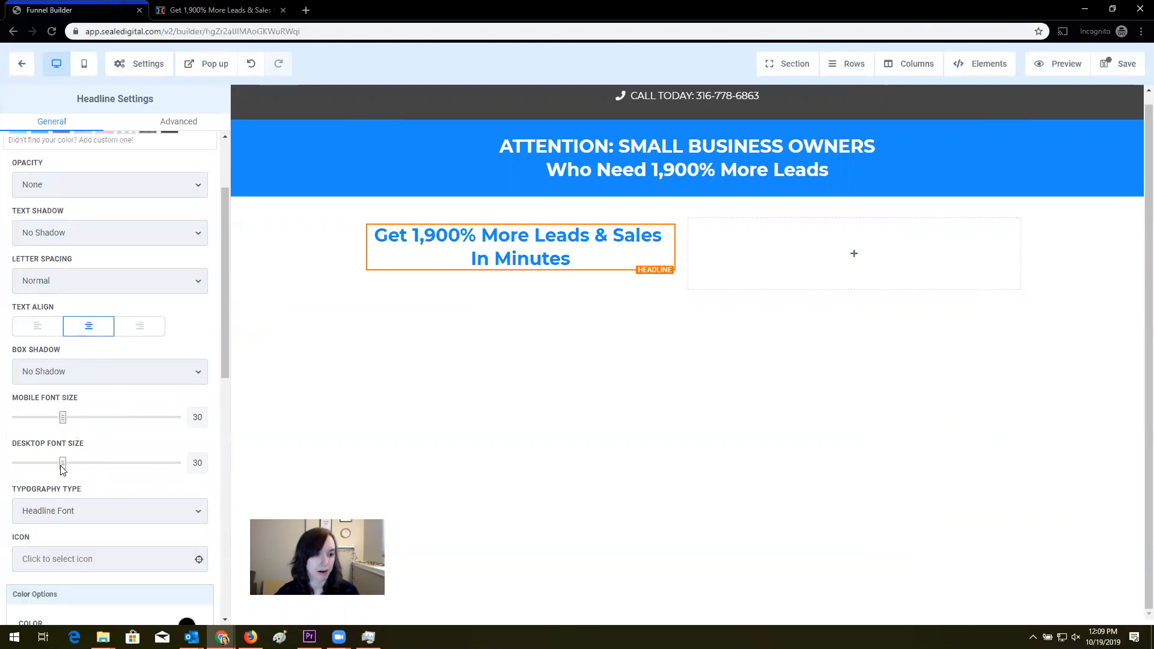
drag(63, 462, 94, 462)
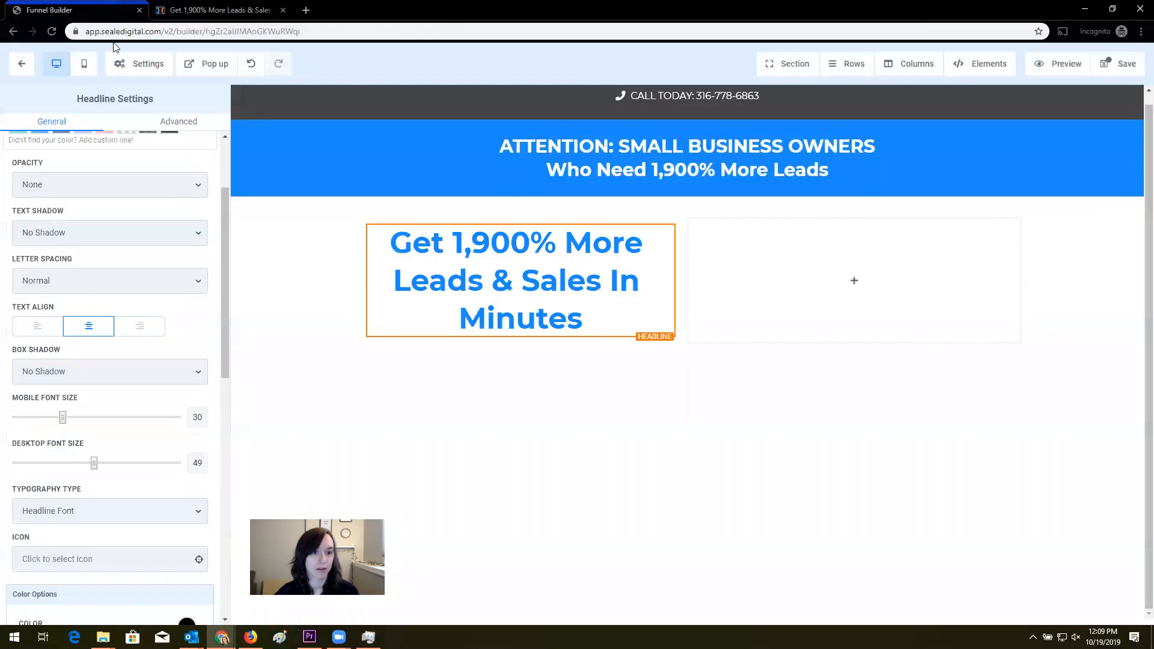
click(37, 325)
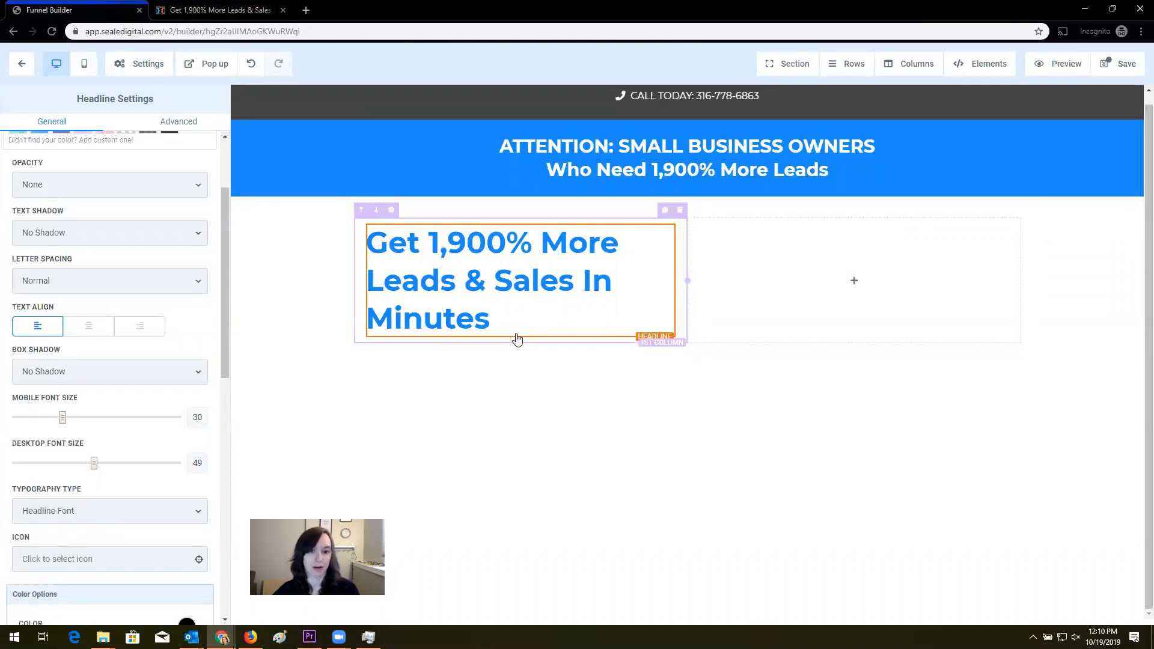
click(989, 63)
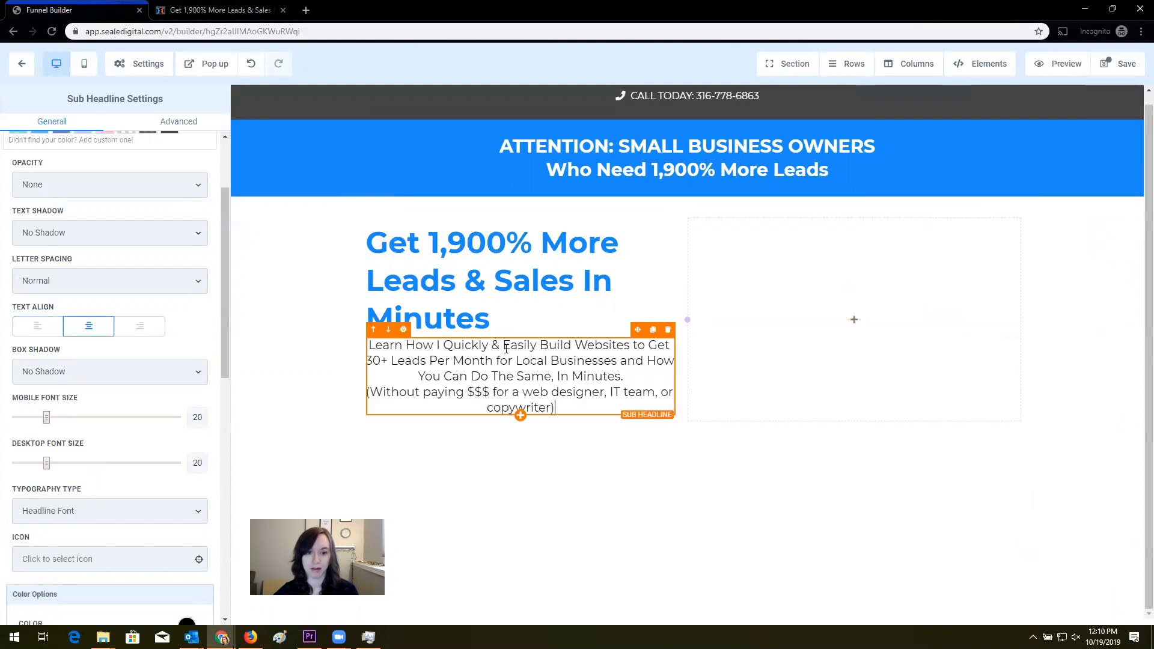
drag(370, 344, 555, 408)
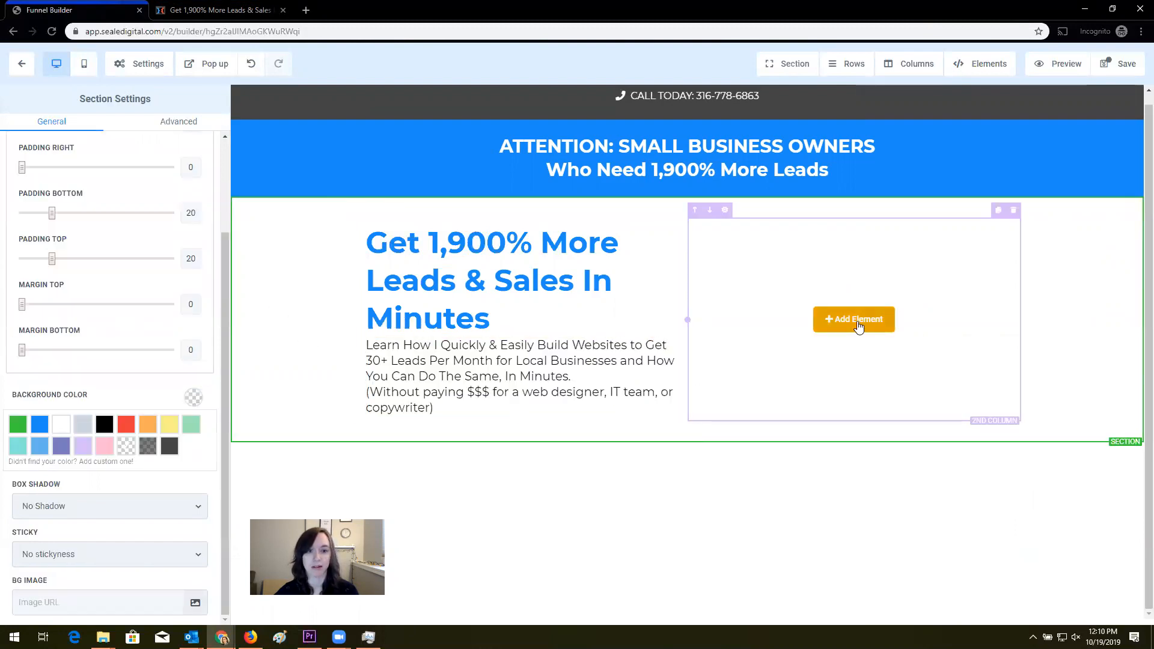
Save the ClickFunnels photo locally and place an Image element in the right column
click(853, 318)
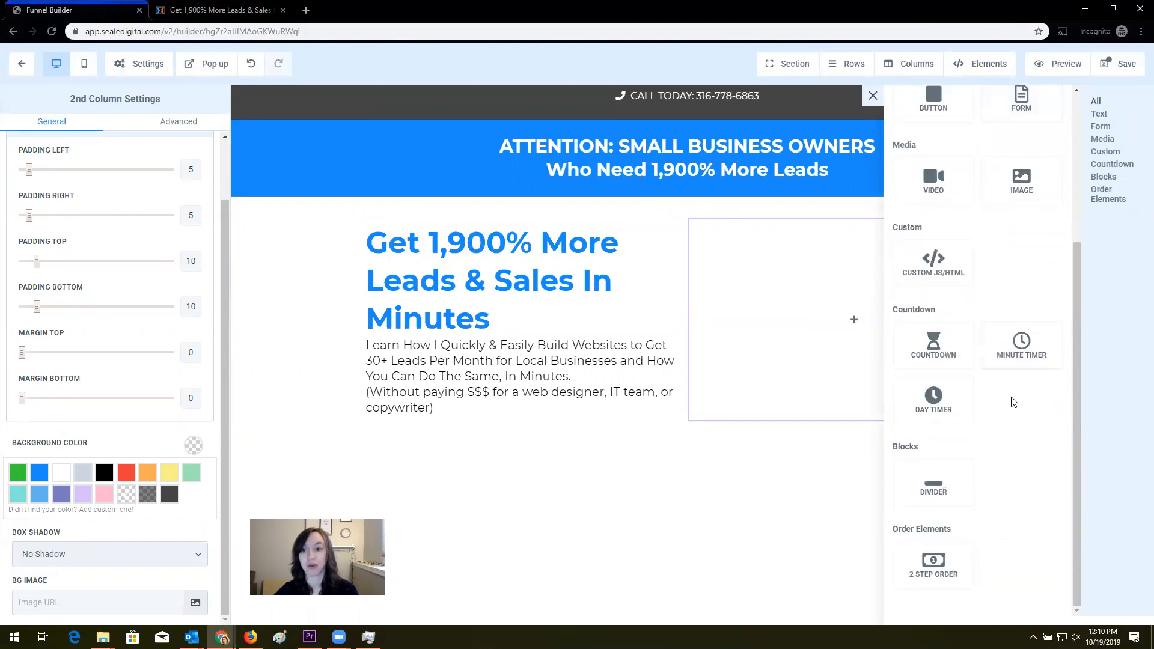
click(216, 9)
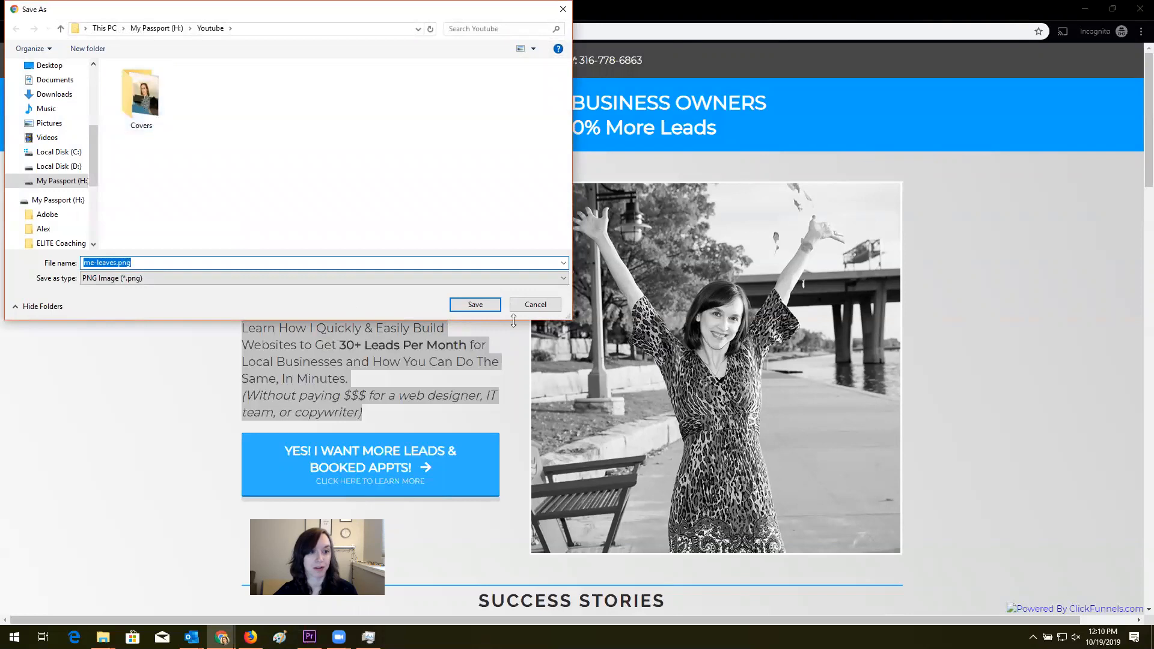
mouse_move(475, 304)
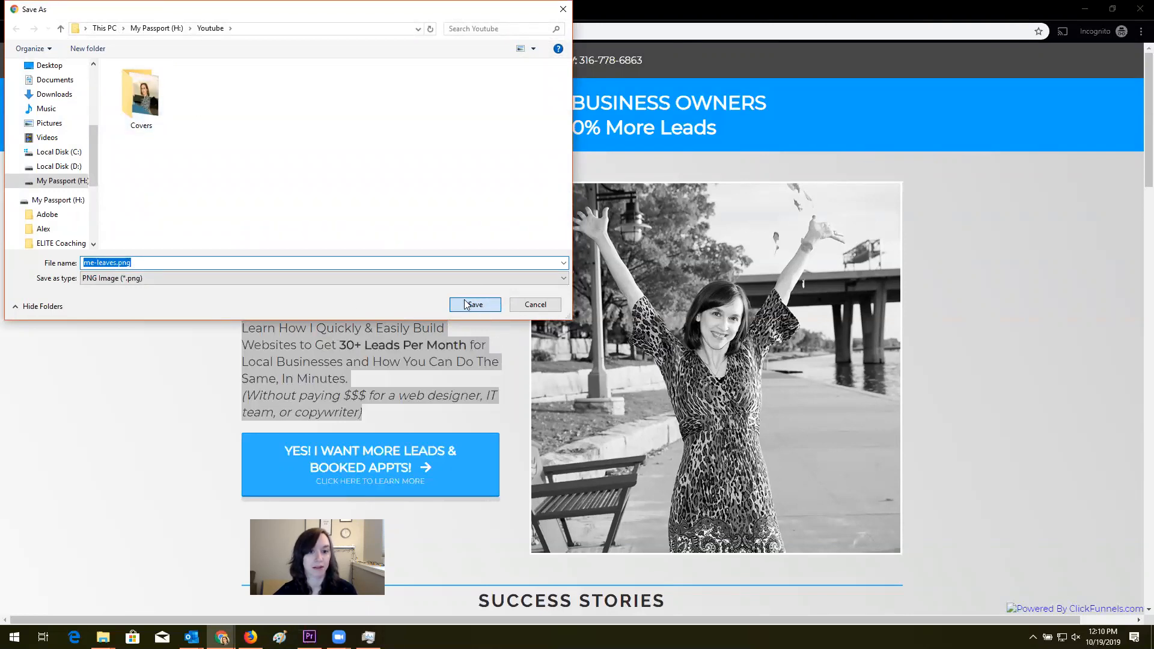
mouse_move(485, 341)
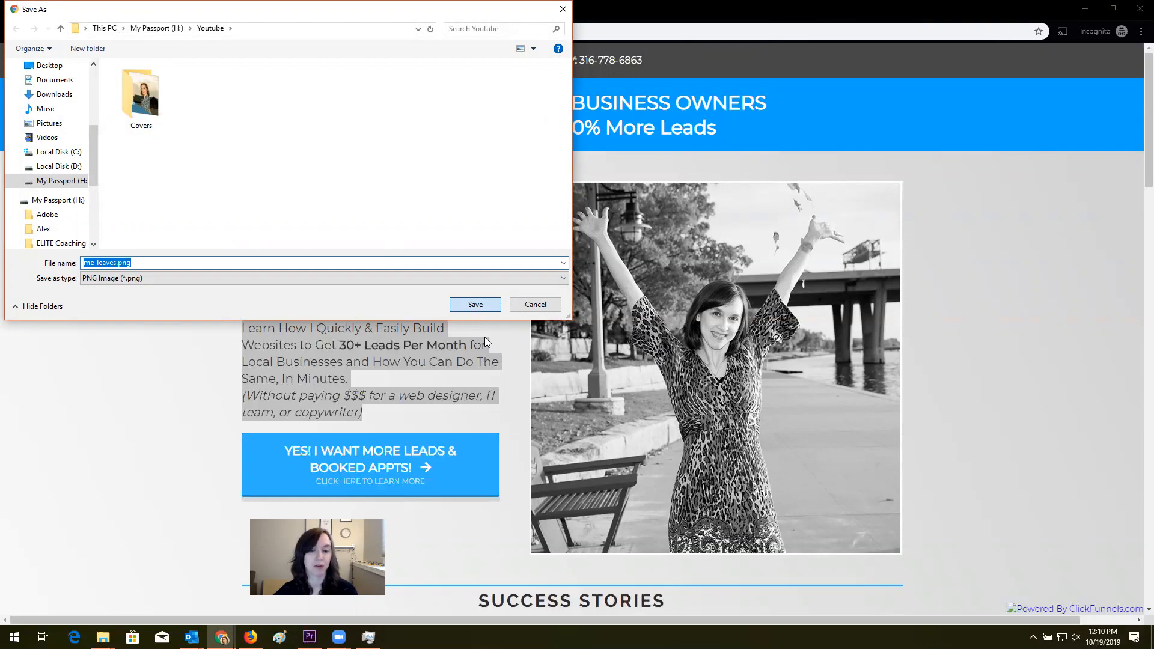
click(474, 304)
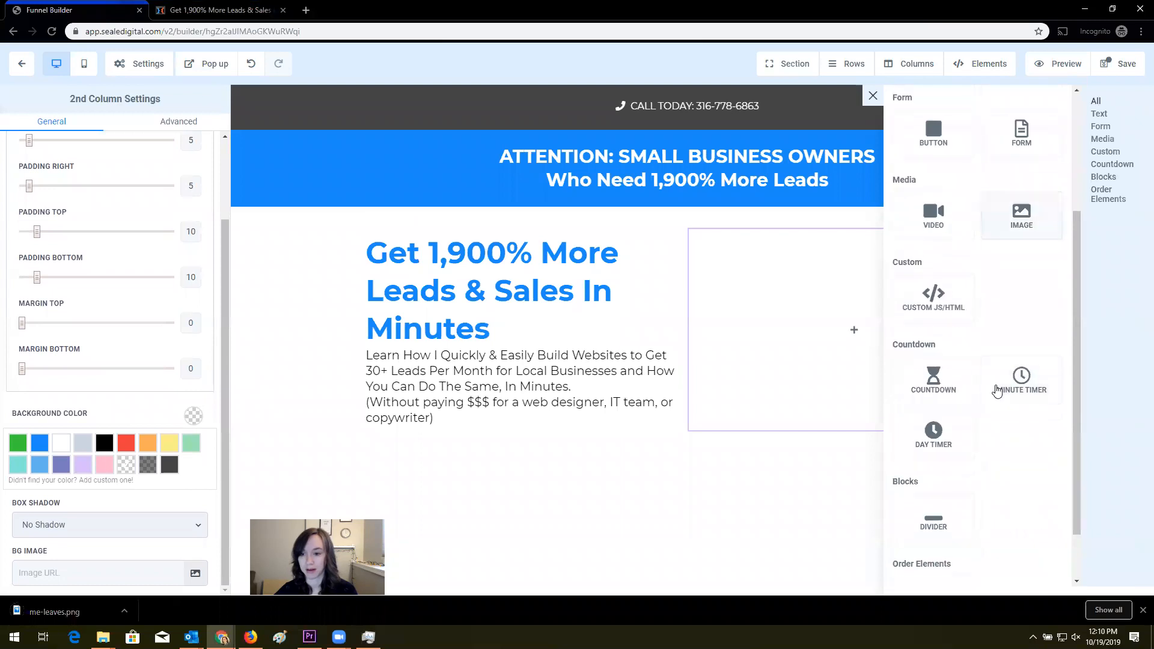
click(1020, 215)
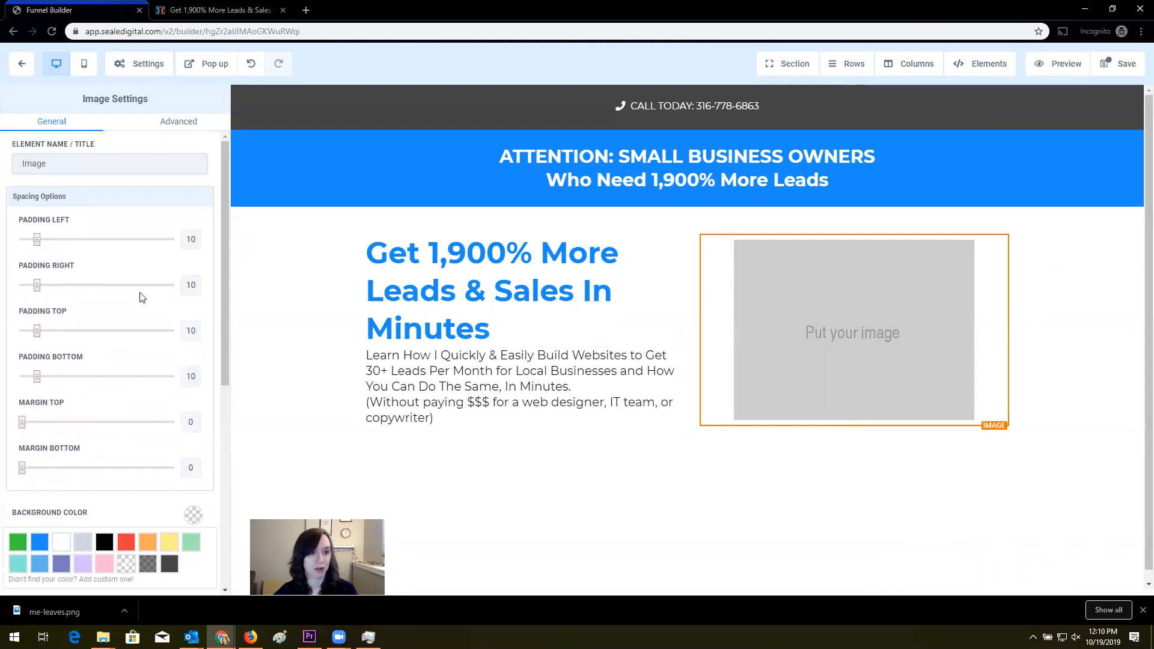
Upload me-leaves.png from the Youtube folder and use it as the image
scroll(down, 3)
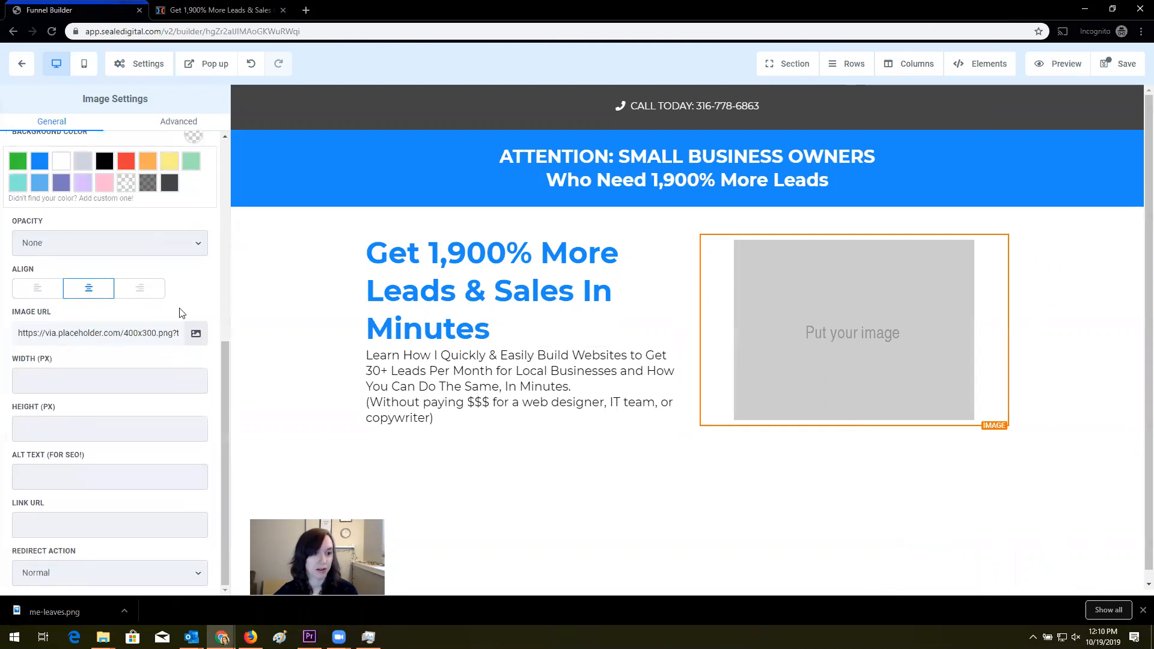
click(196, 334)
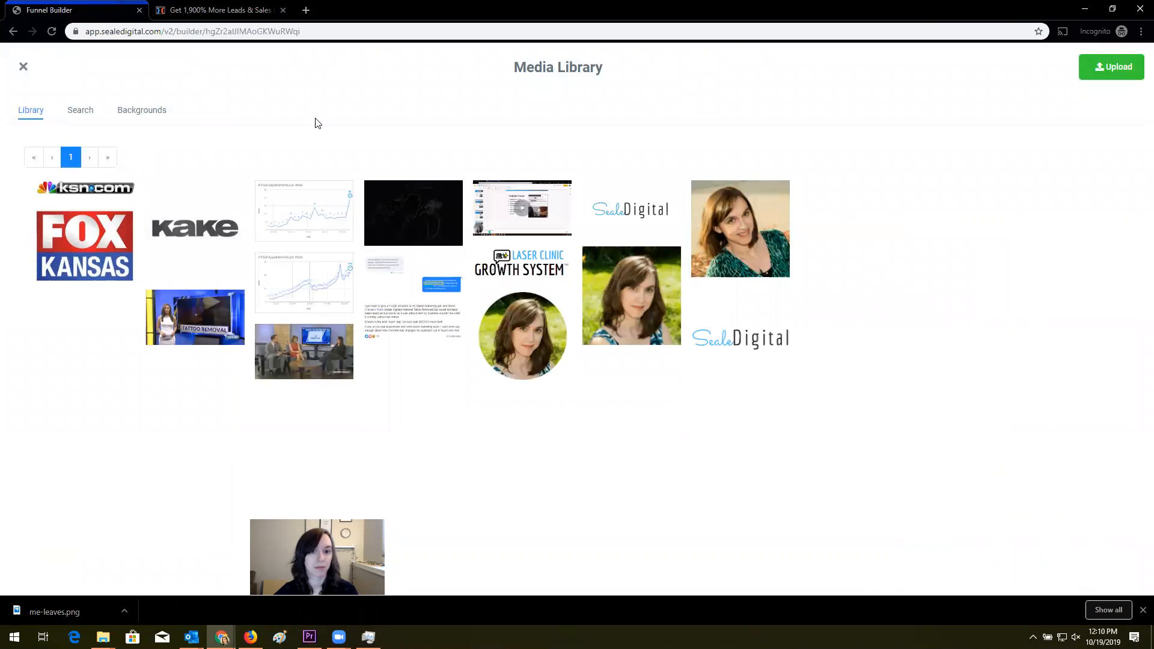
click(1111, 66)
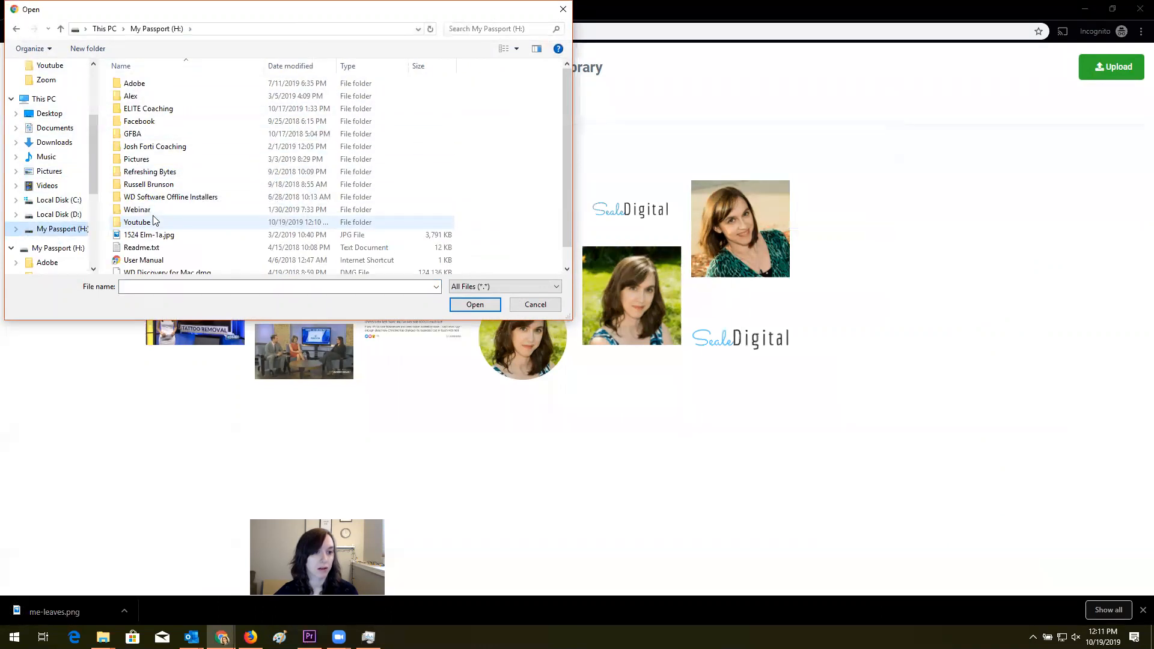
double_click(137, 222)
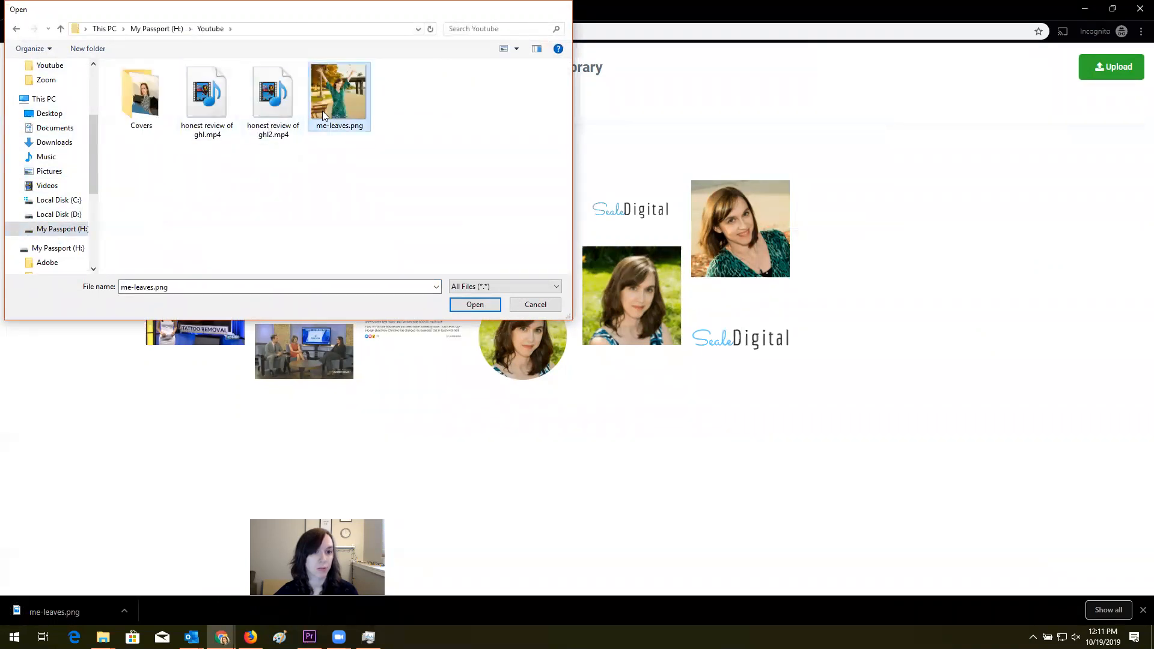
click(475, 304)
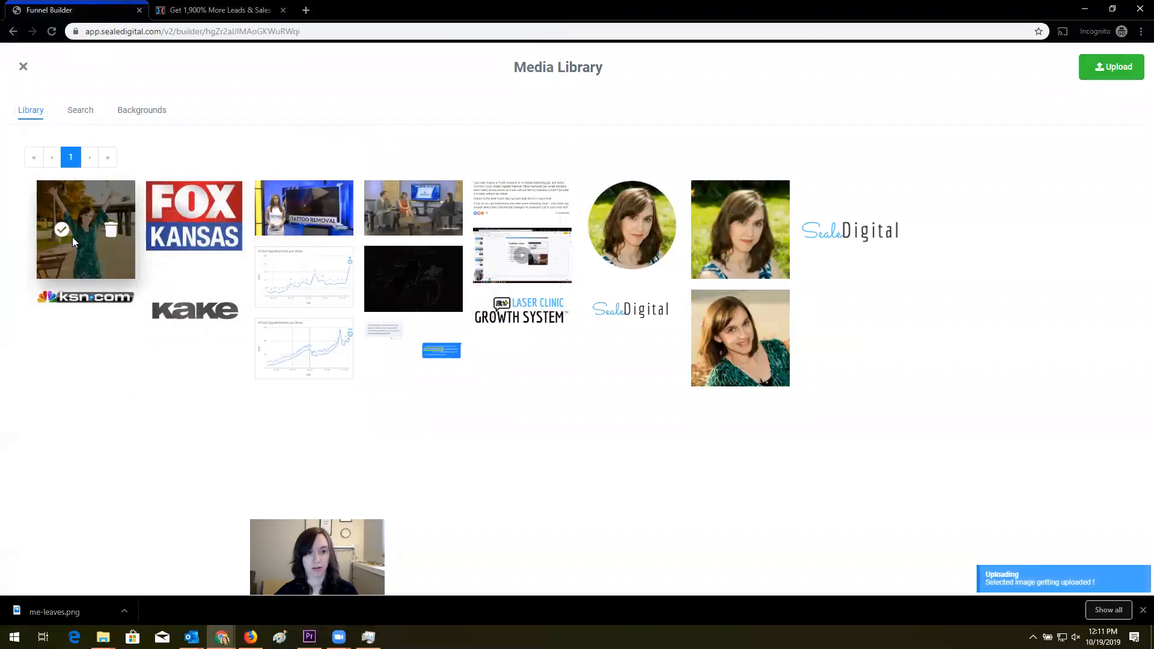
click(86, 229)
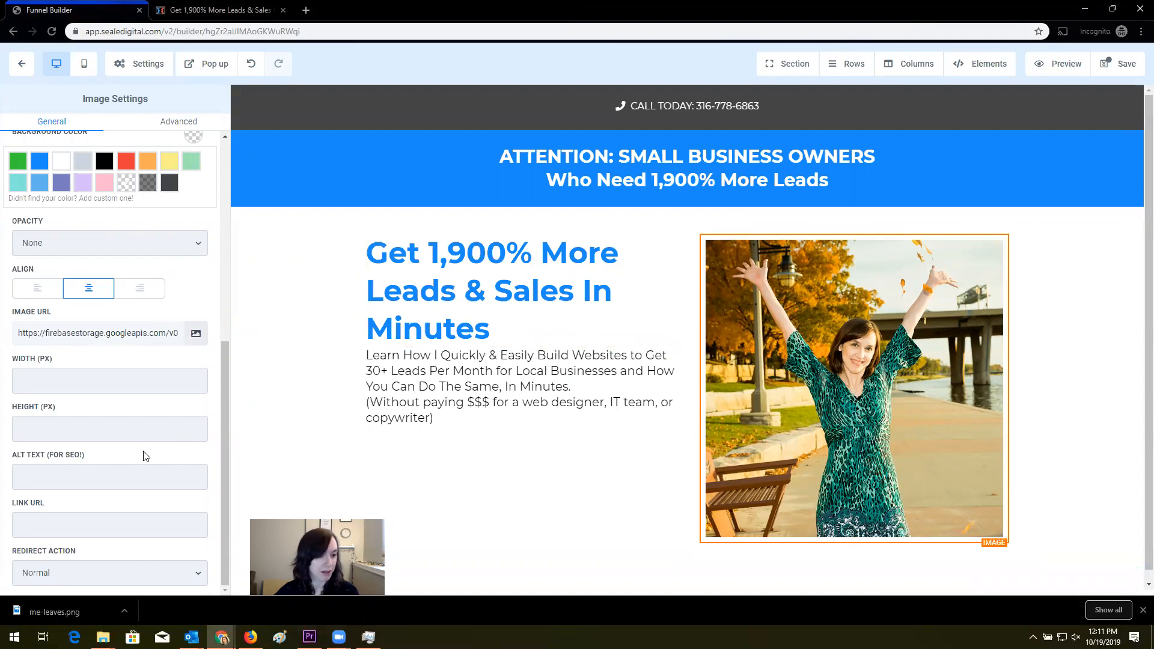
Set the photo's Image Effects to Black & White under Advanced settings
click(178, 122)
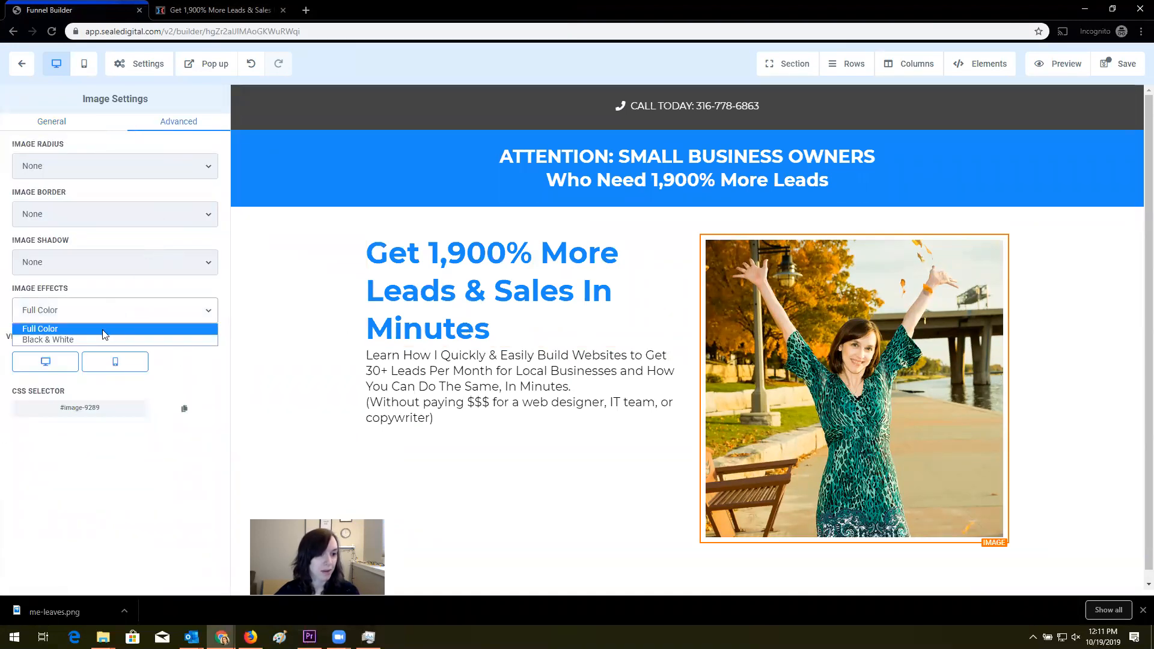
click(48, 339)
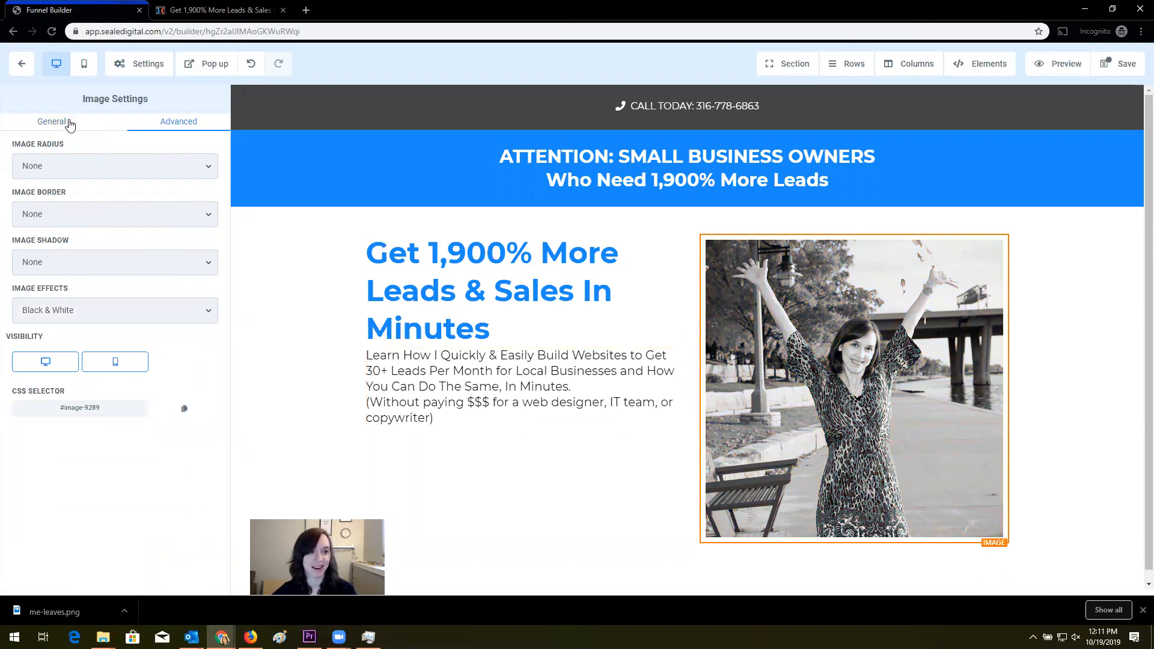
click(50, 121)
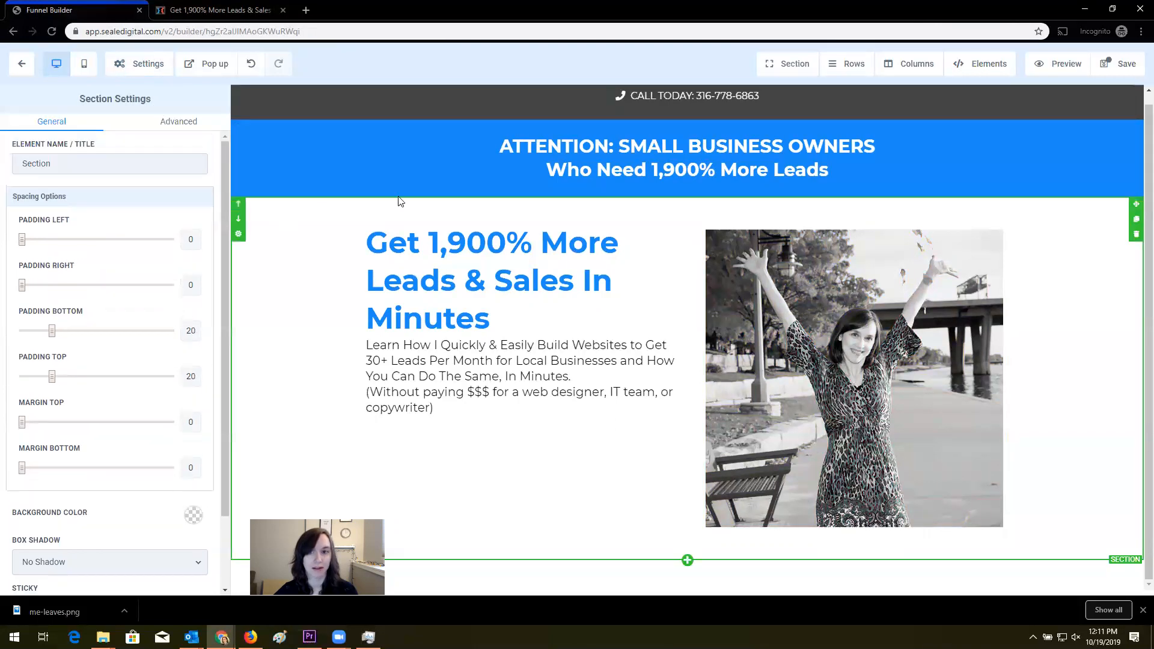
Add a Button element to the section from the Elements list
click(988, 63)
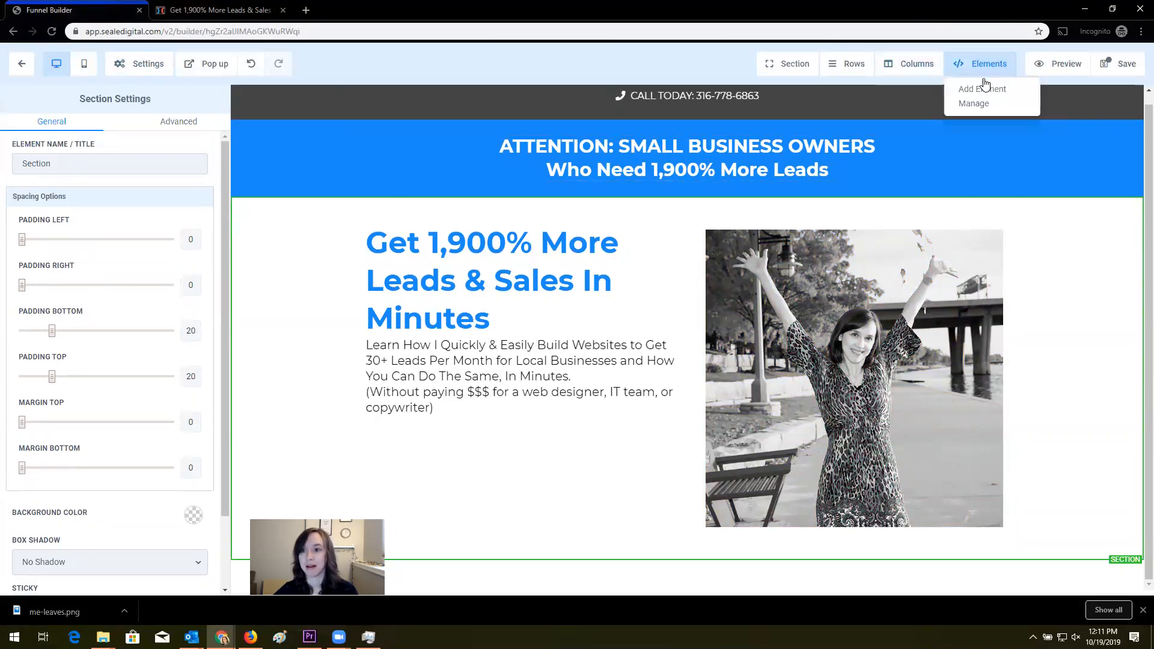
click(981, 89)
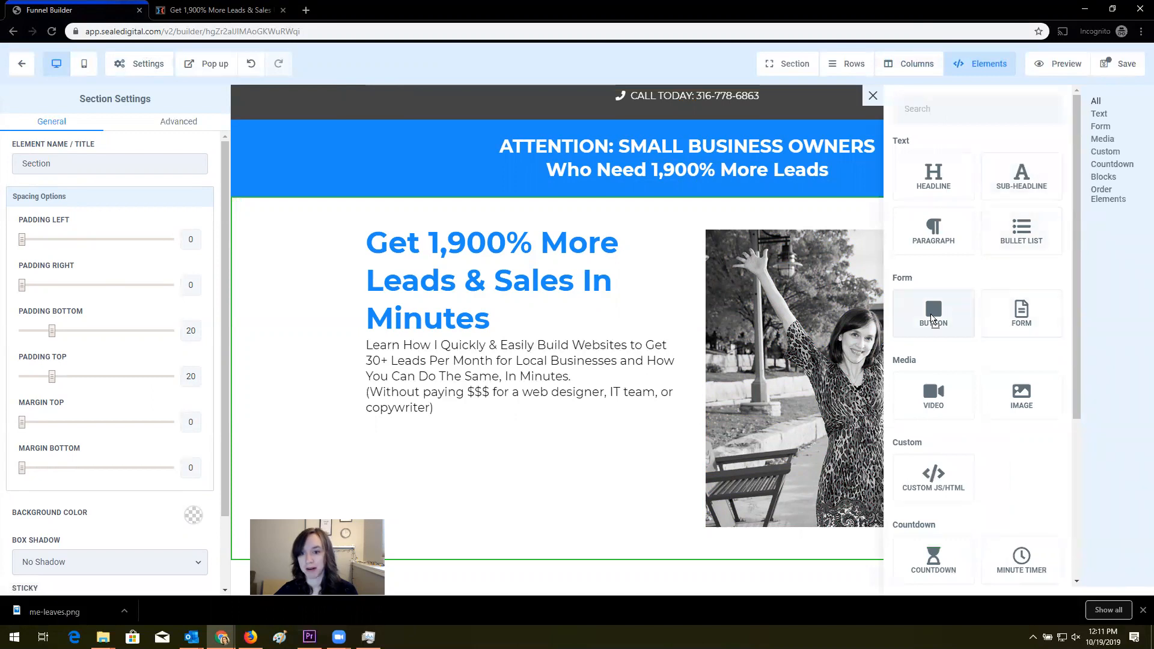
click(932, 312)
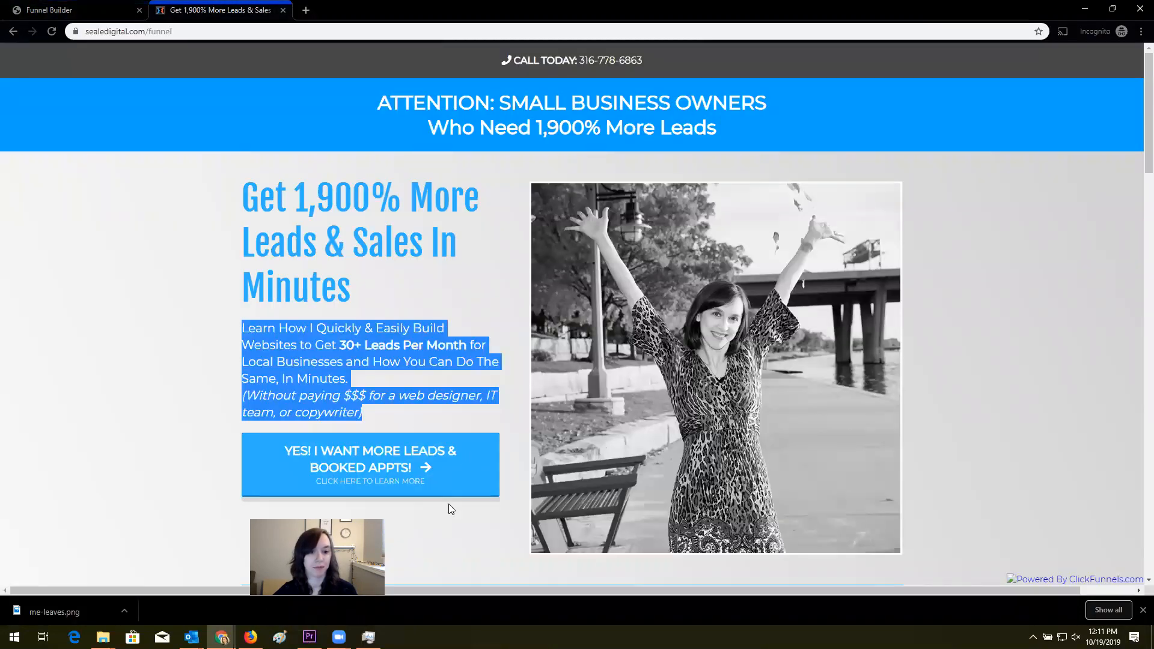
mouse_move(403, 479)
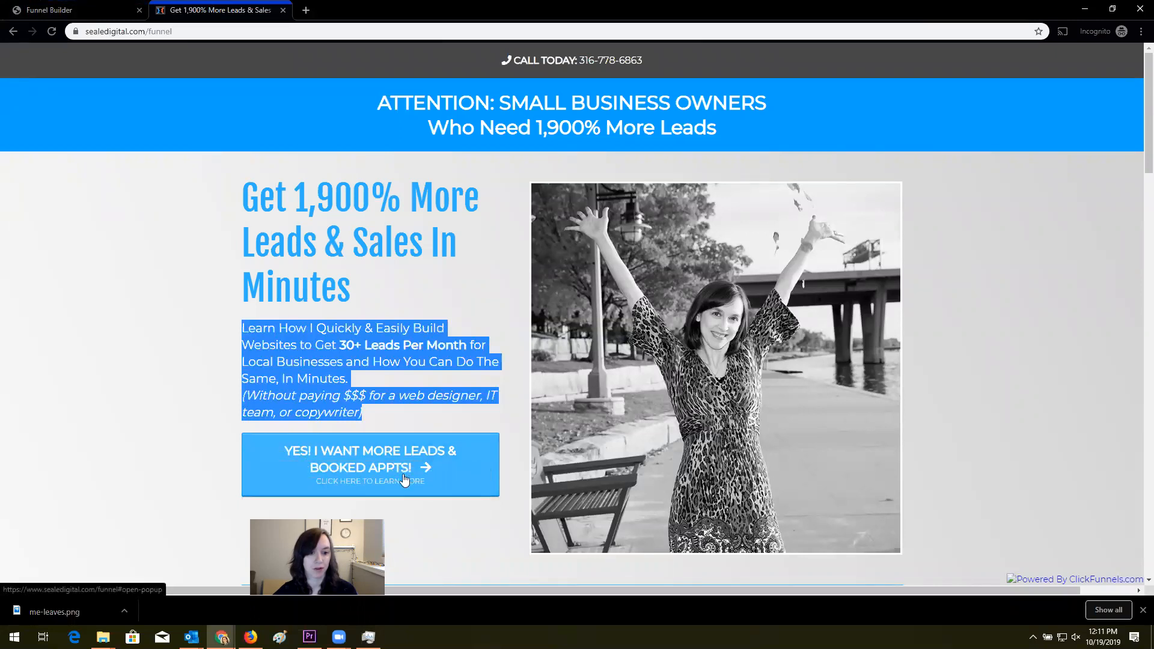
Label the button 'YES! I want more leads and appts' with sub-text 'Click here to learn more'
click(73, 10)
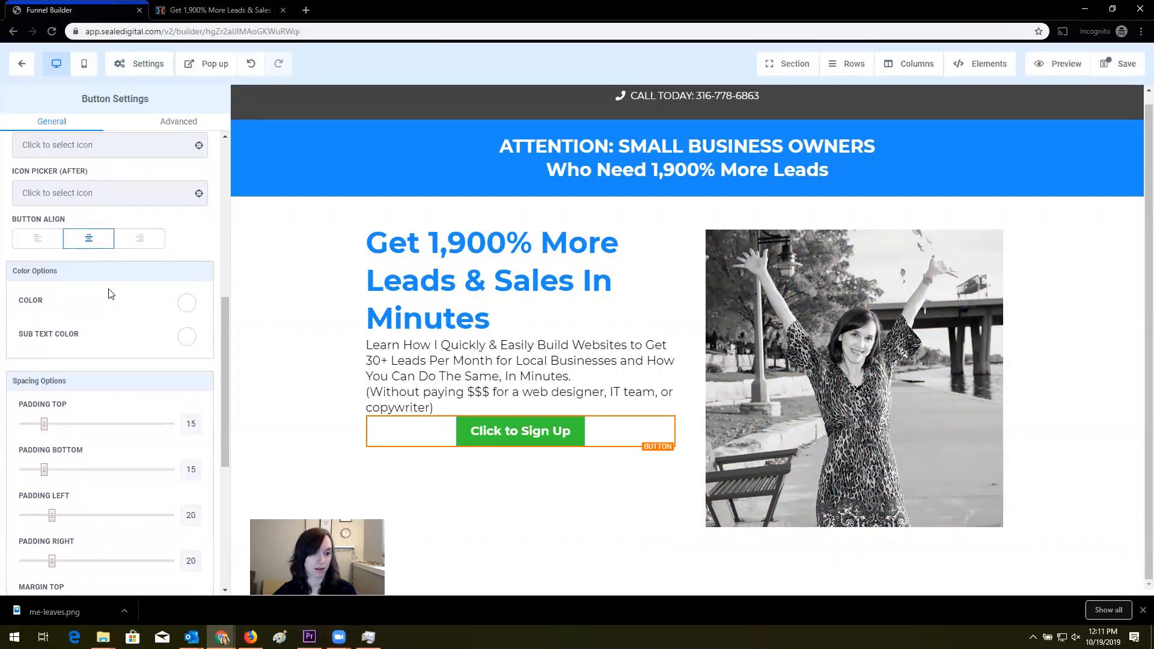
scroll(down, 3)
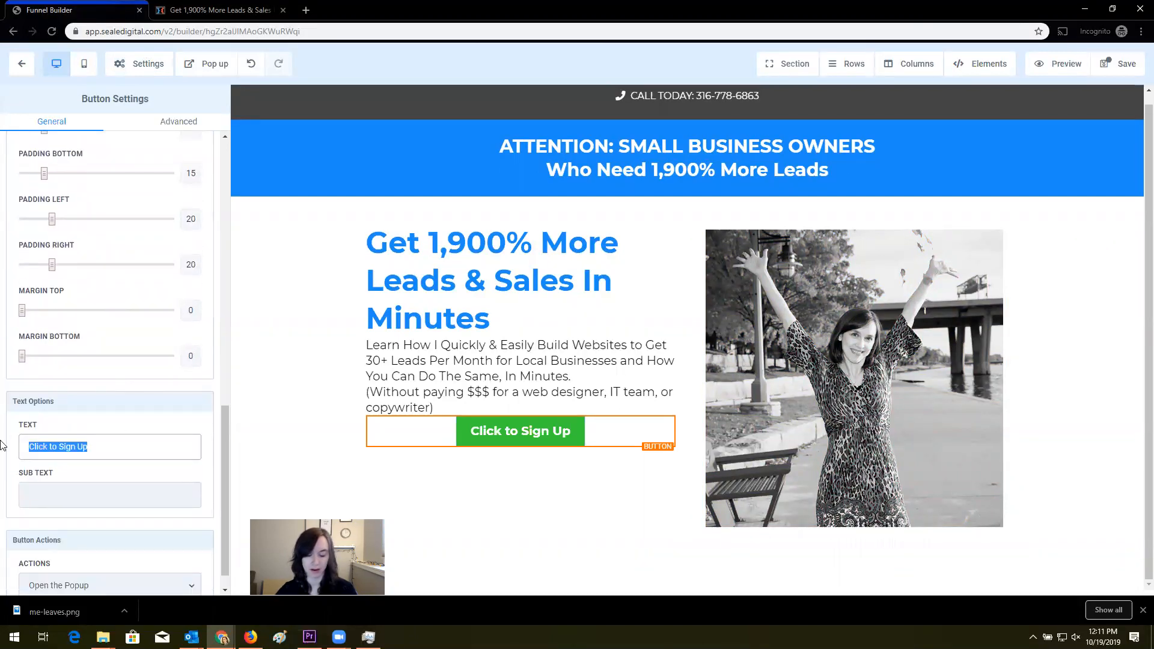
text(YES! I want more leads a)
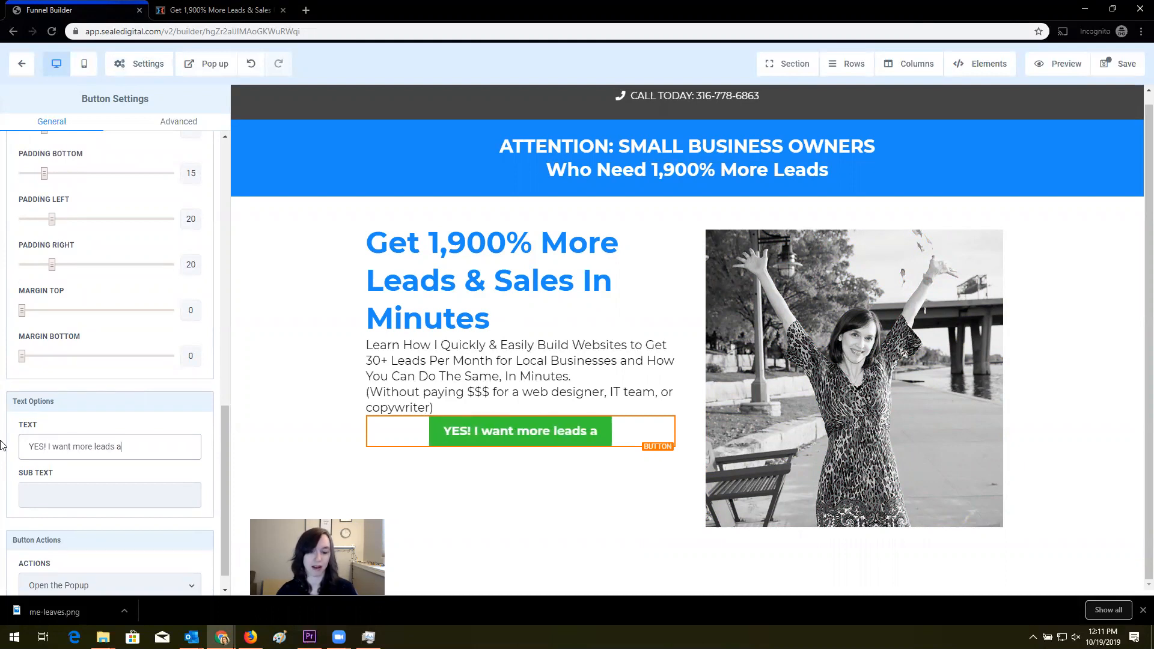
text(nd appts)
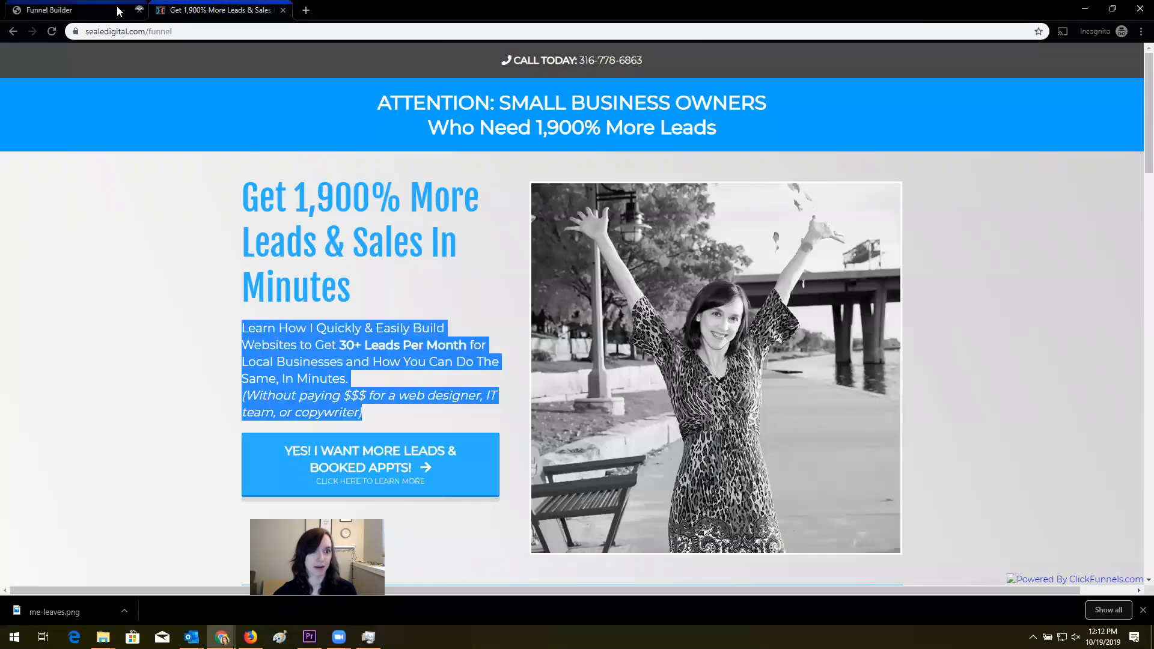
click(66, 10)
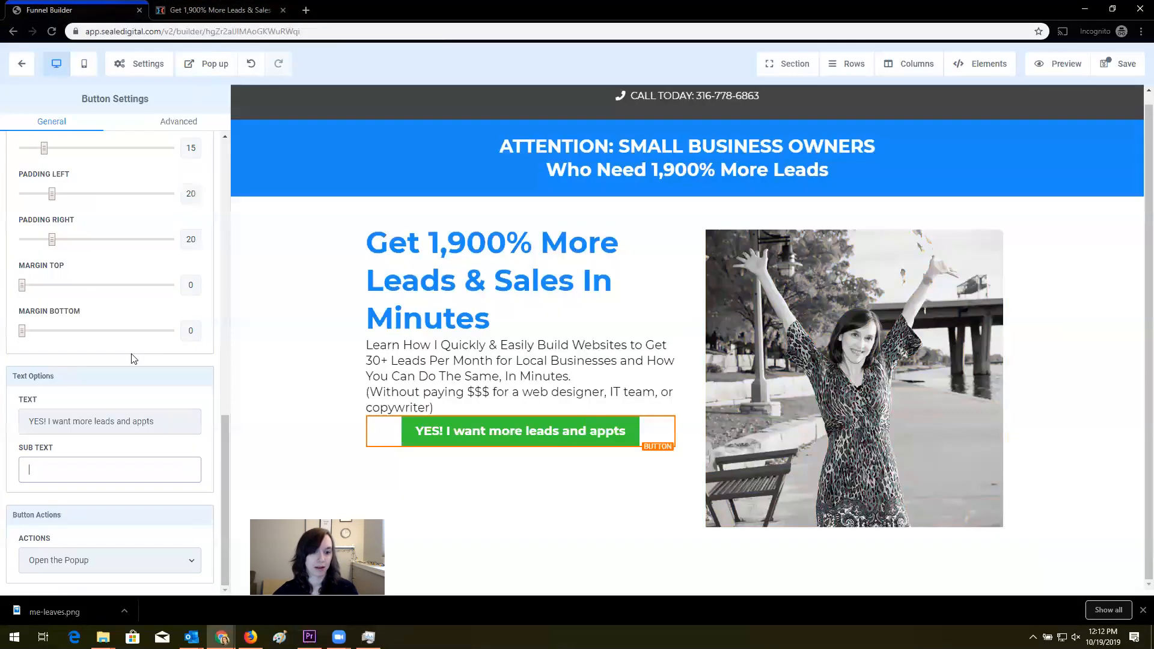
text(Click h)
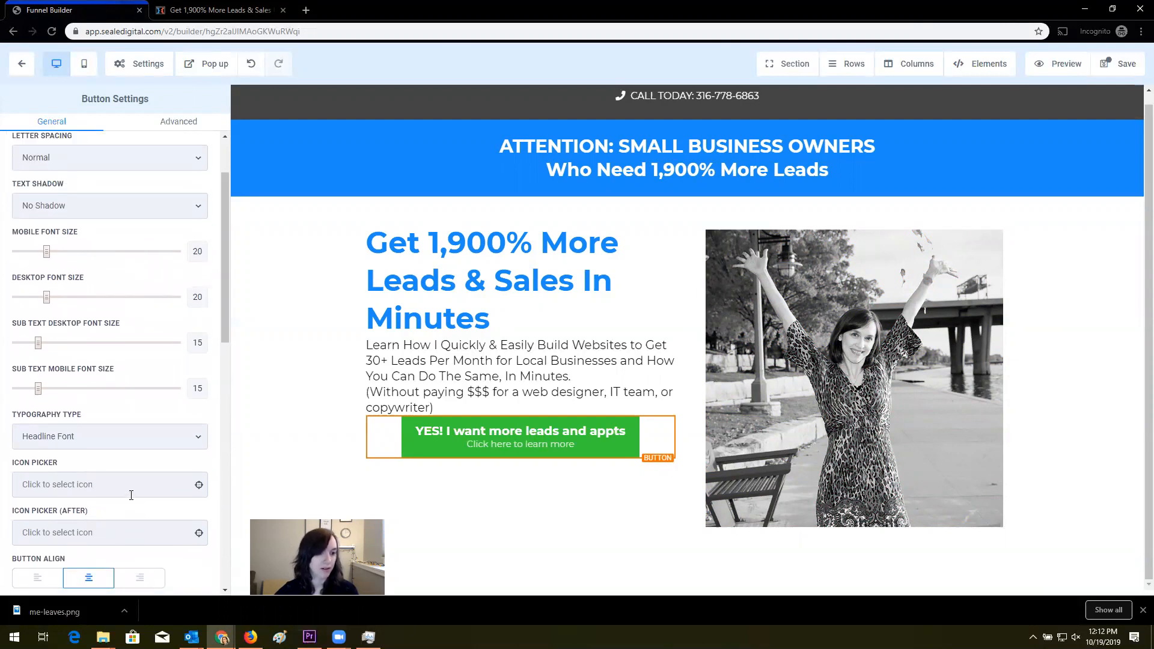
Search icons for 'arrow' and place the right-arrow icon after the button text
scroll(down, 3)
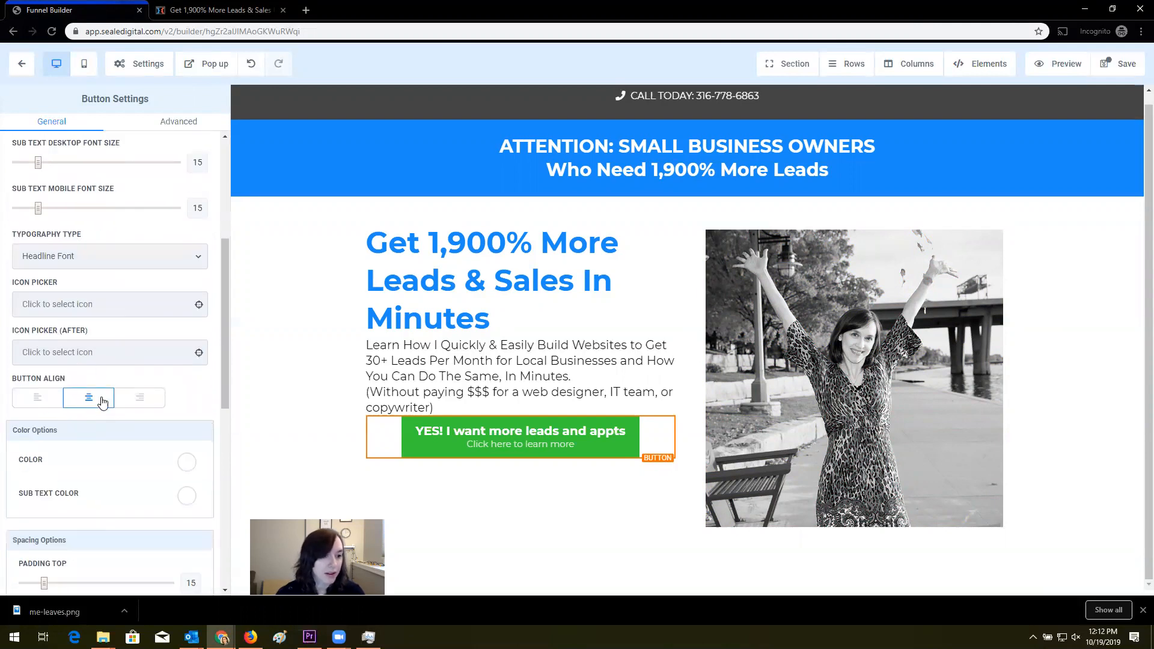
click(103, 304)
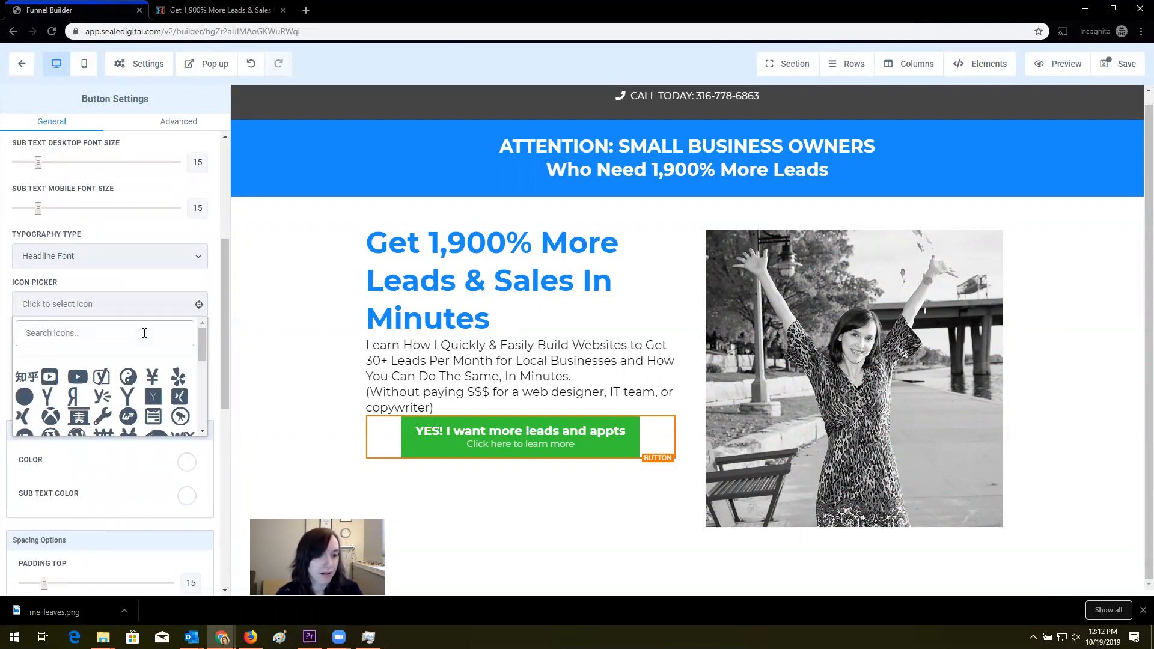
text(arrow-right)
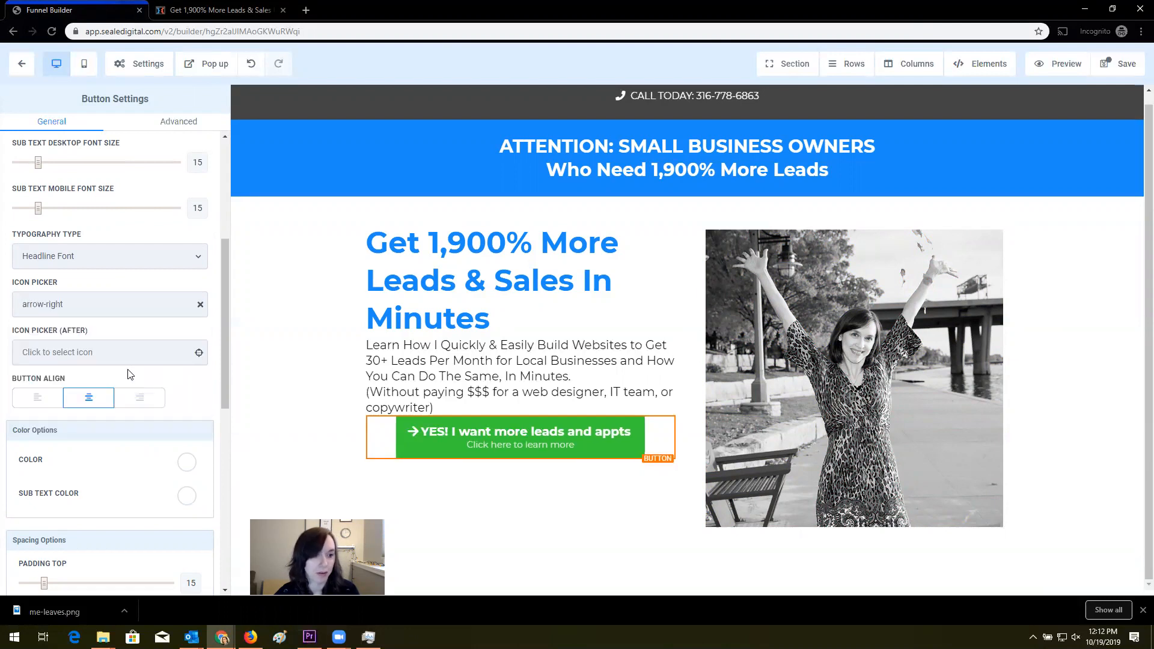
click(103, 352)
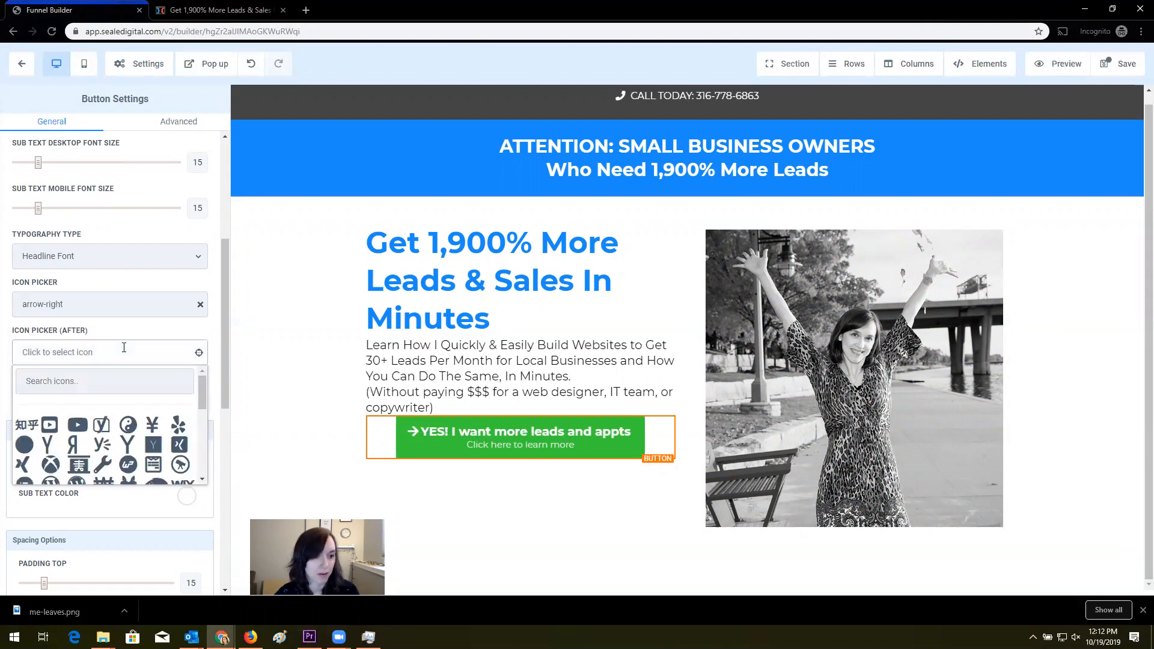
text(arrow-right)
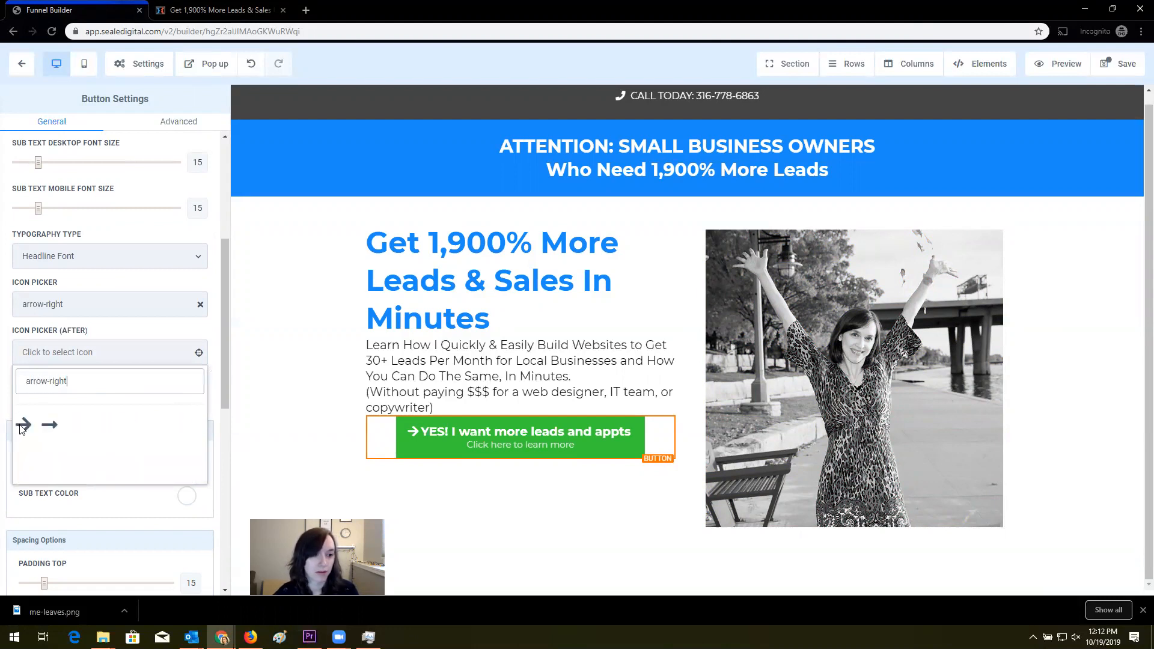
click(49, 425)
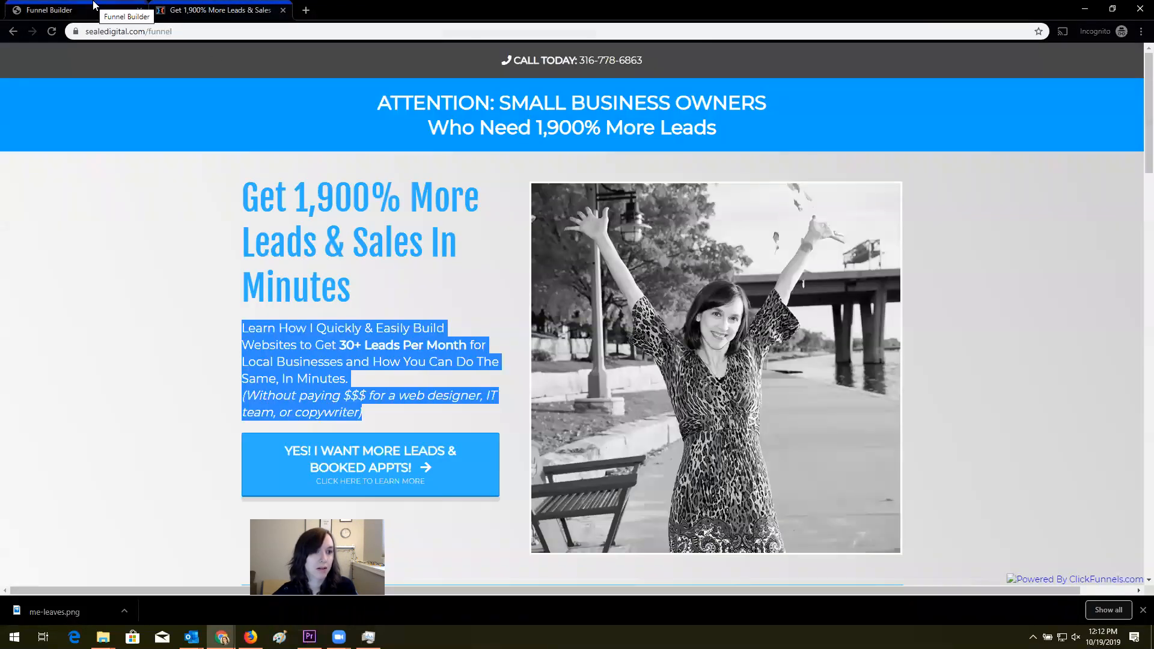
click(49, 9)
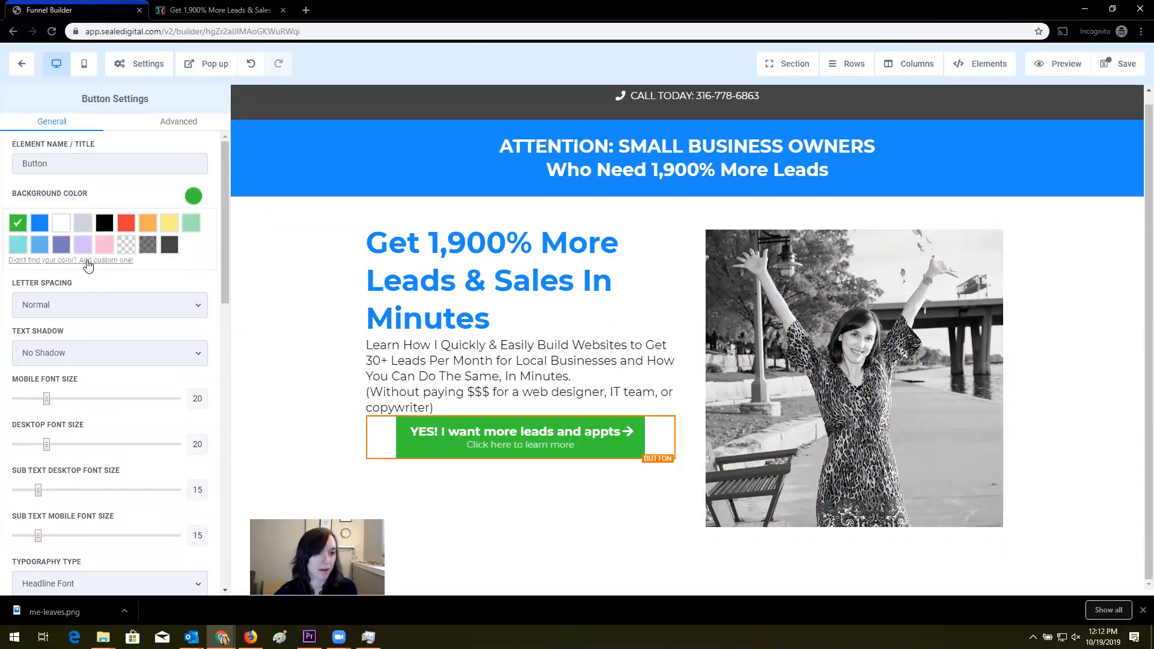
Set the button background to blue and its Text Transform to Uppercase
click(39, 223)
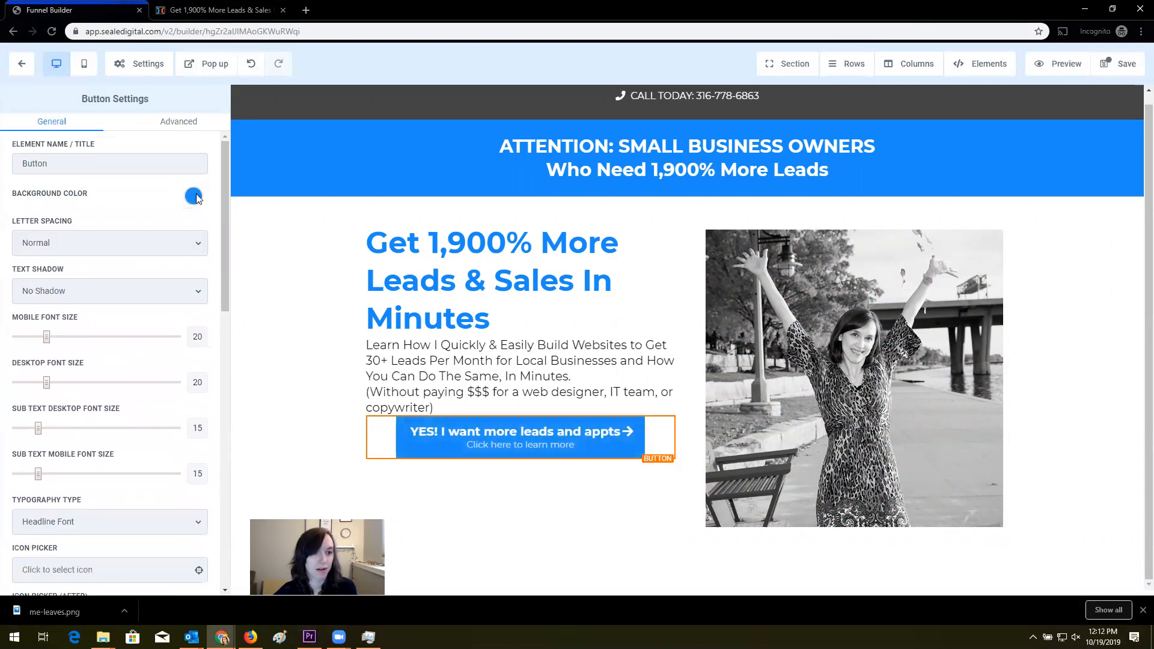
mouse_move(115, 253)
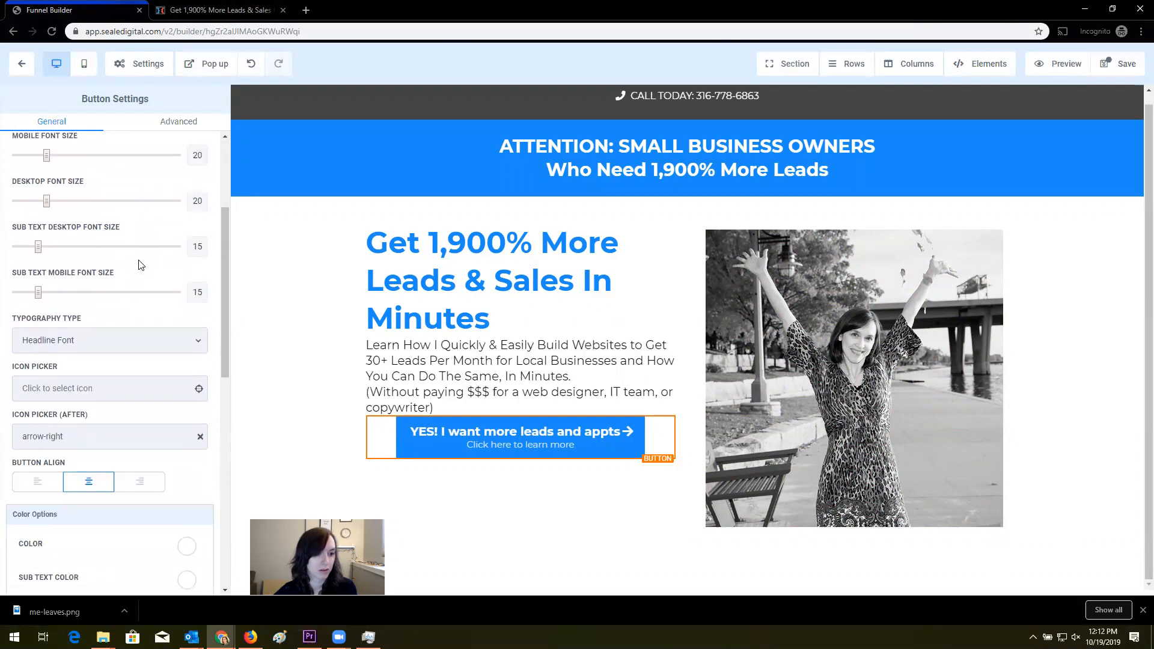
scroll(down, 3)
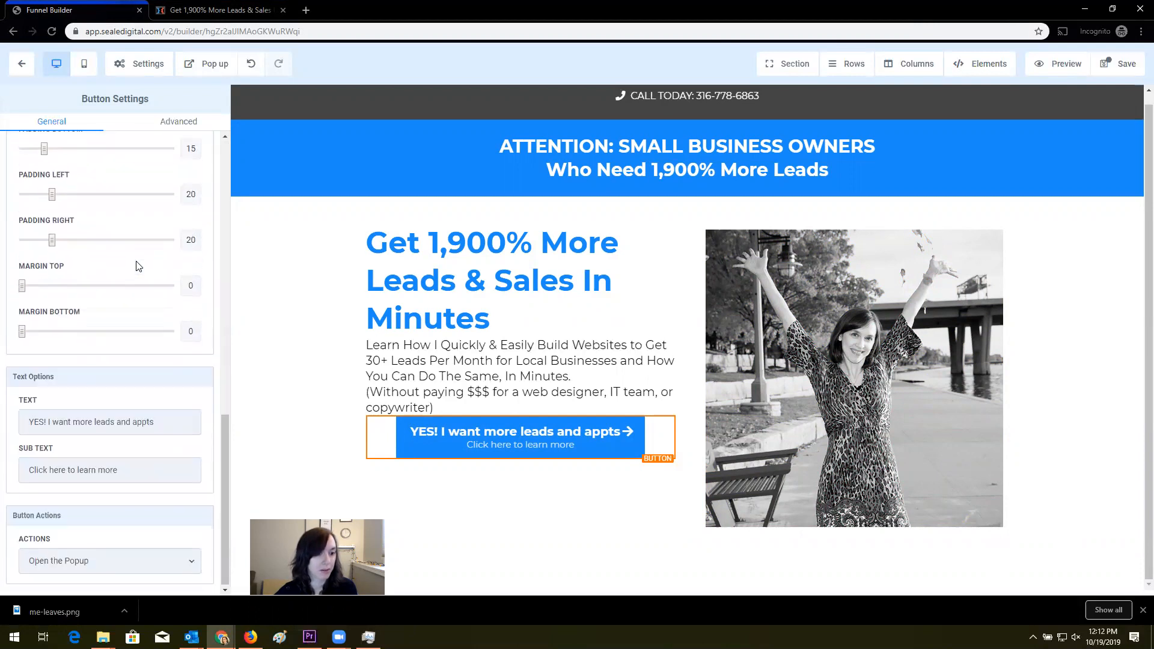
click(178, 121)
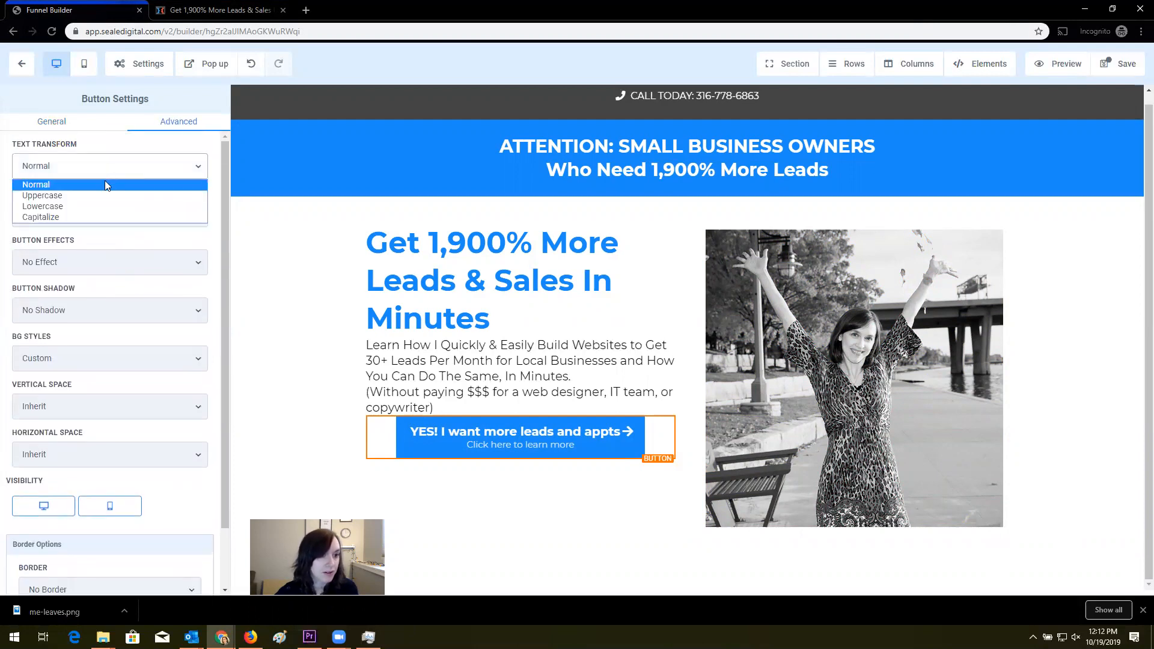
click(42, 195)
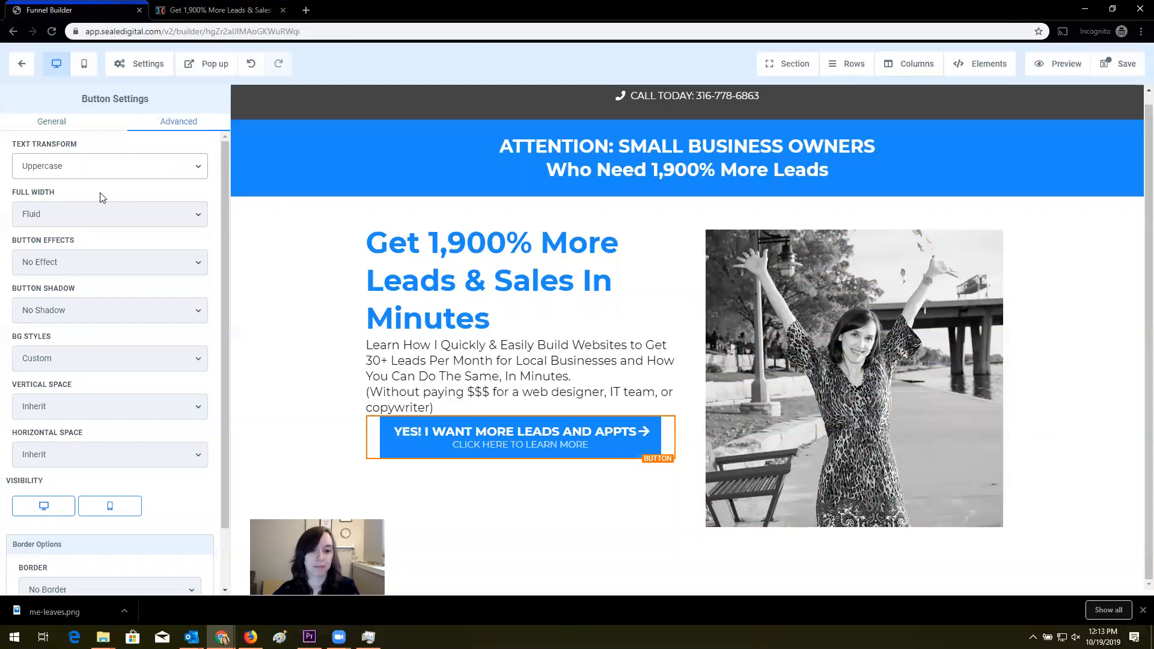
click(217, 9)
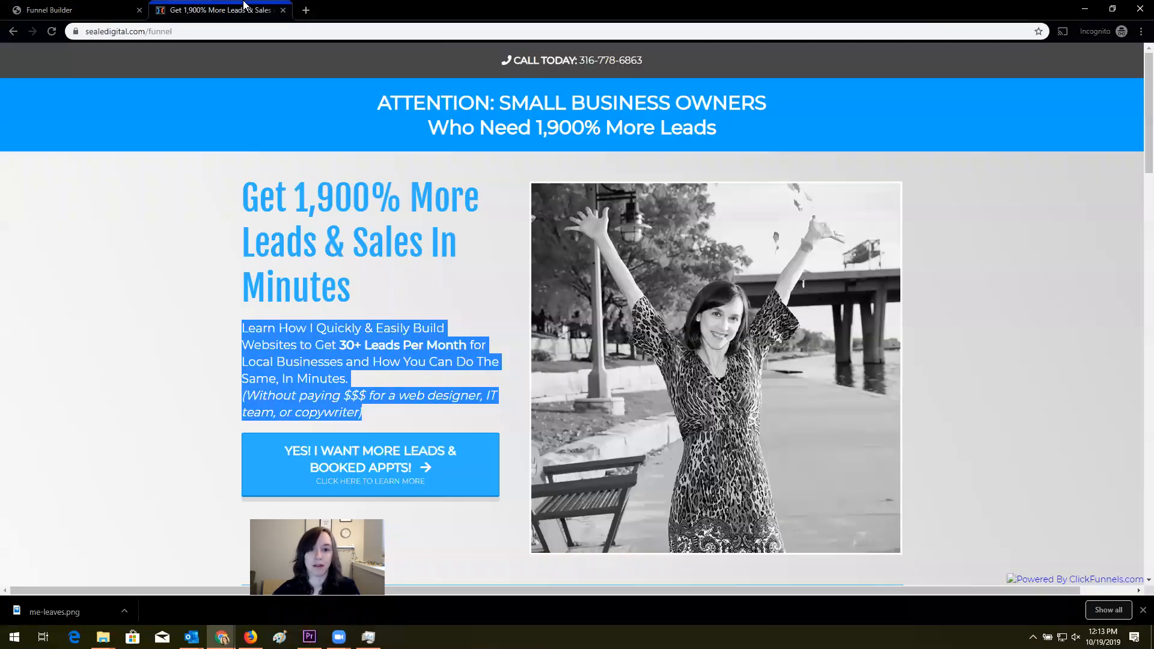
scroll(down, 3)
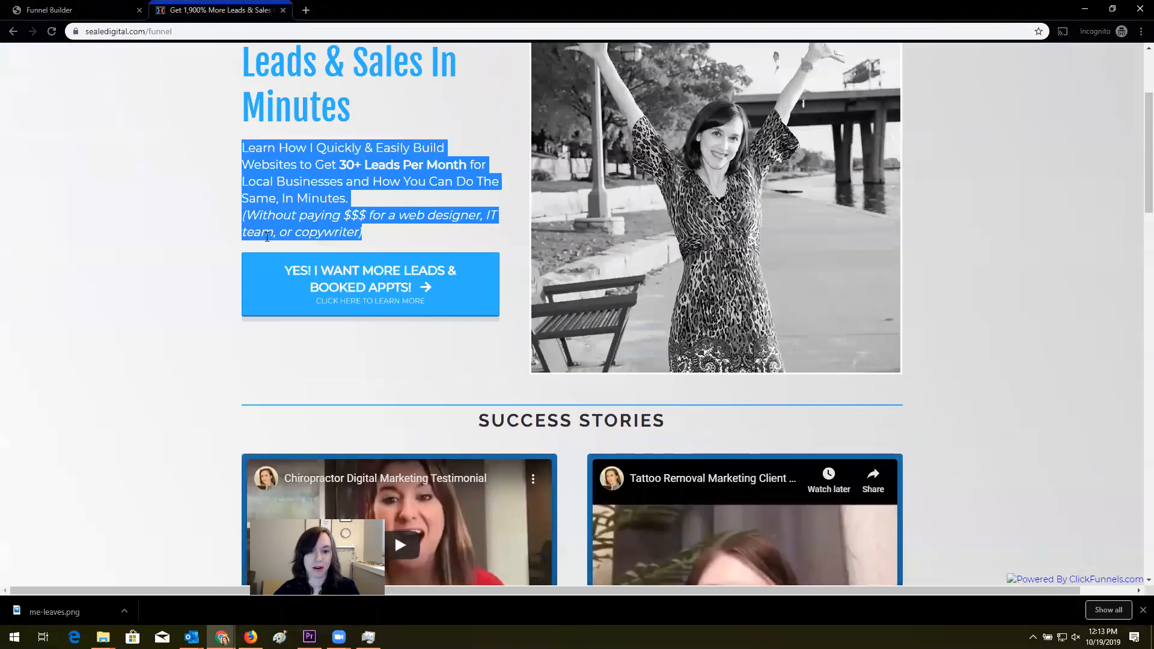
scroll(down, 3)
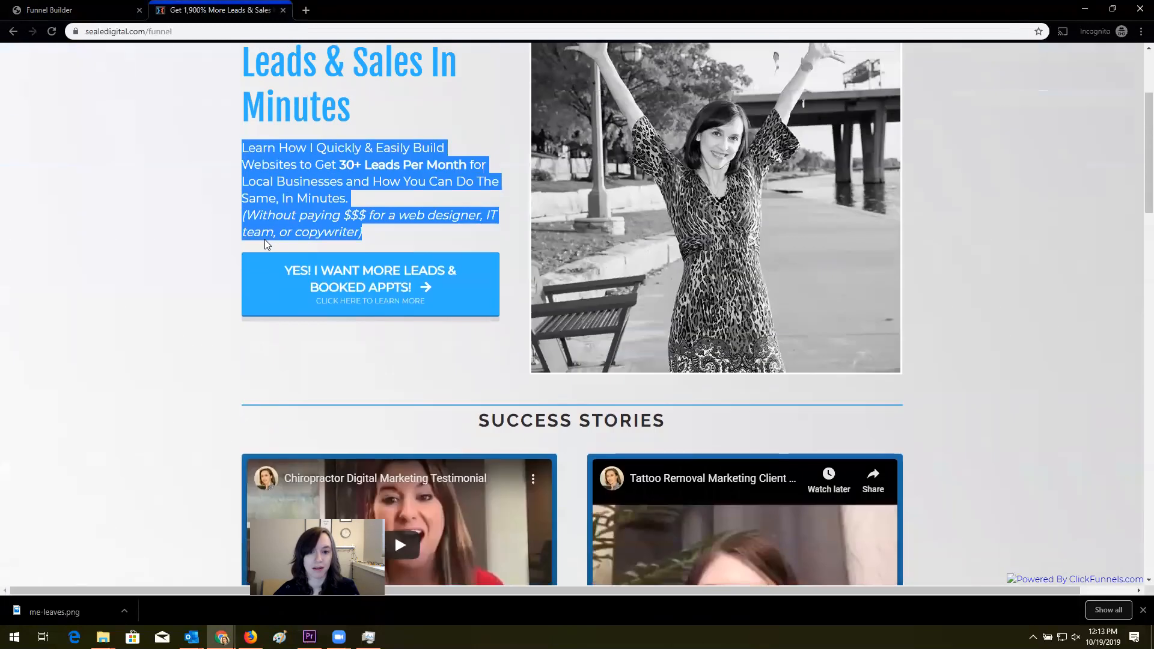
click(69, 9)
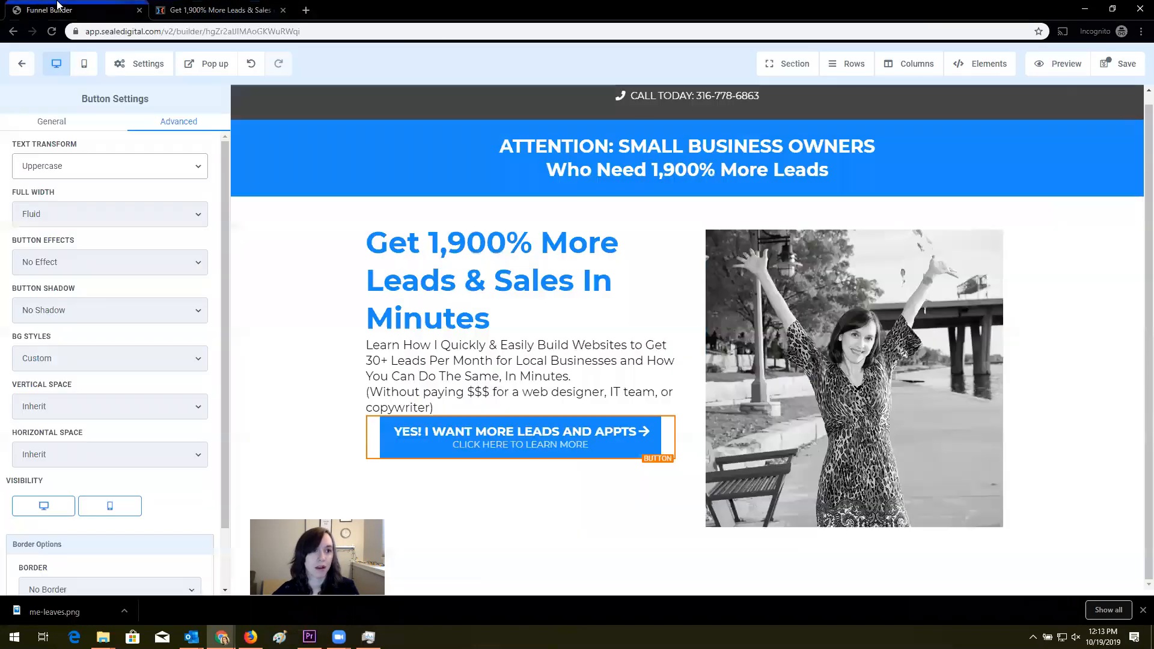
click(490, 279)
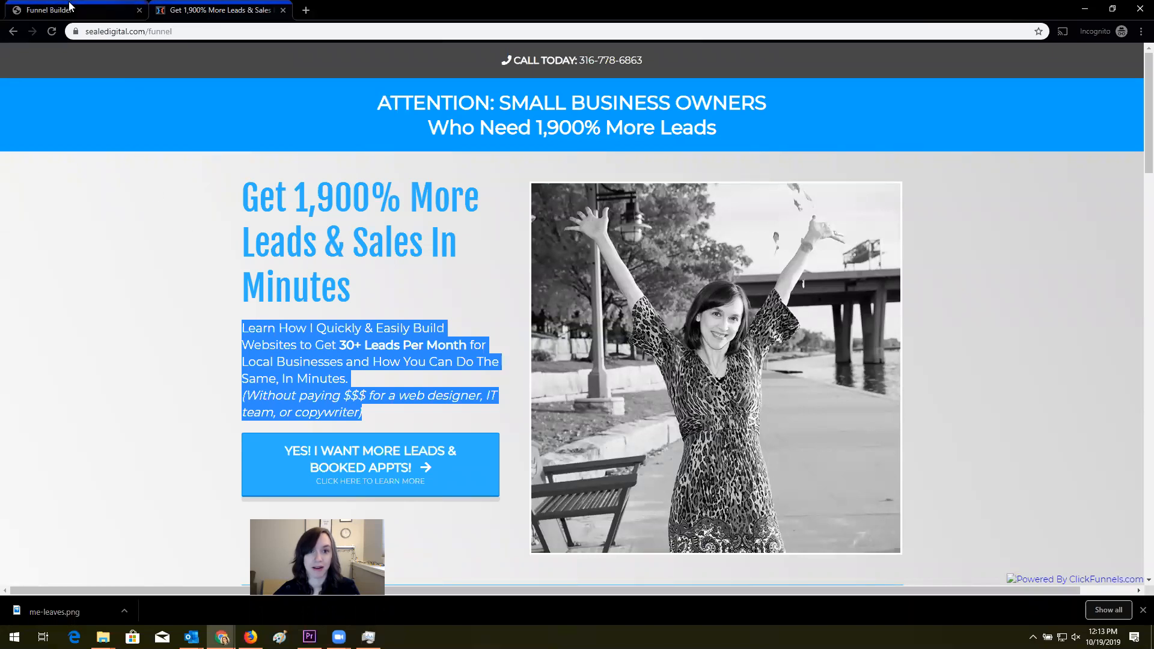
click(48, 10)
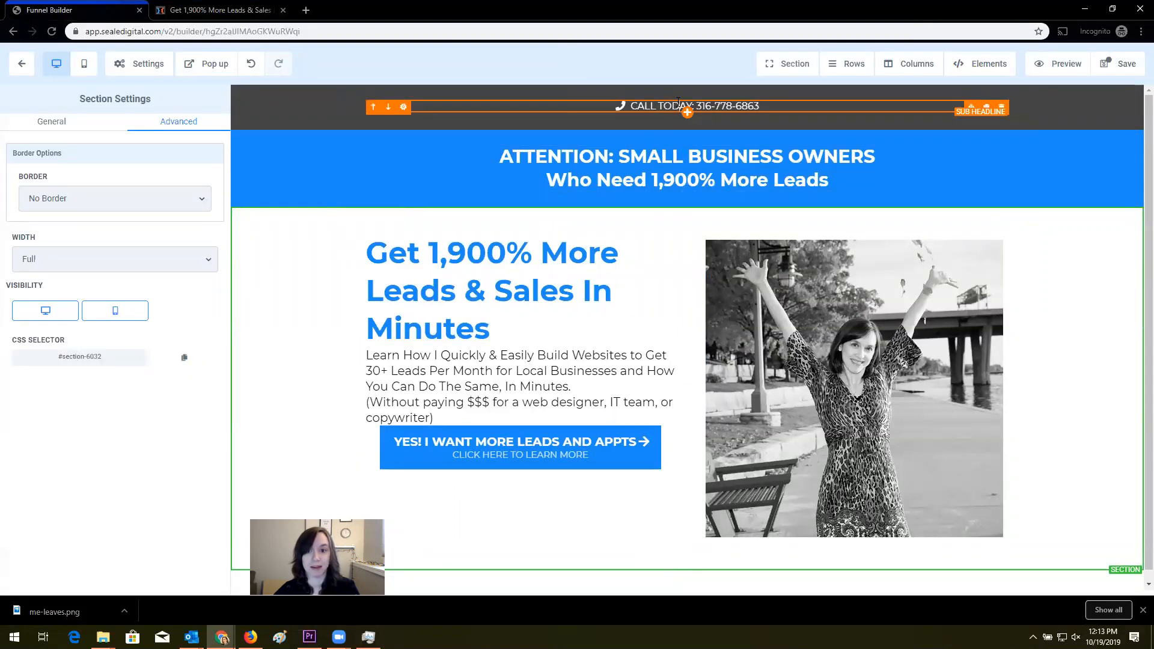
click(686, 105)
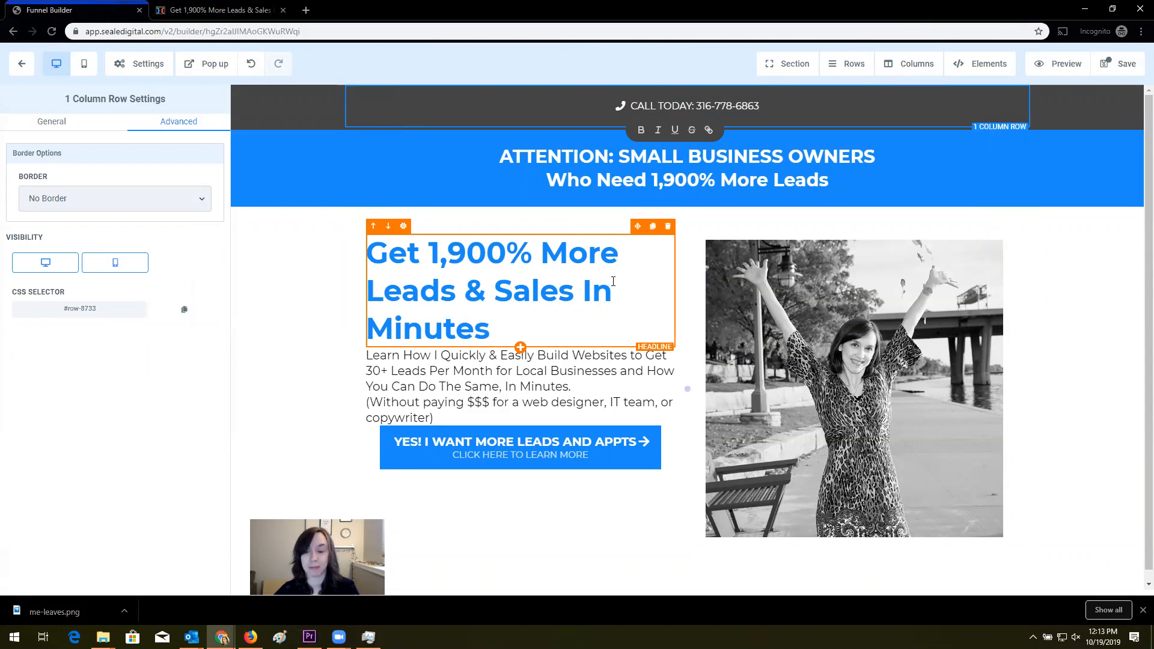
scroll(down, 3)
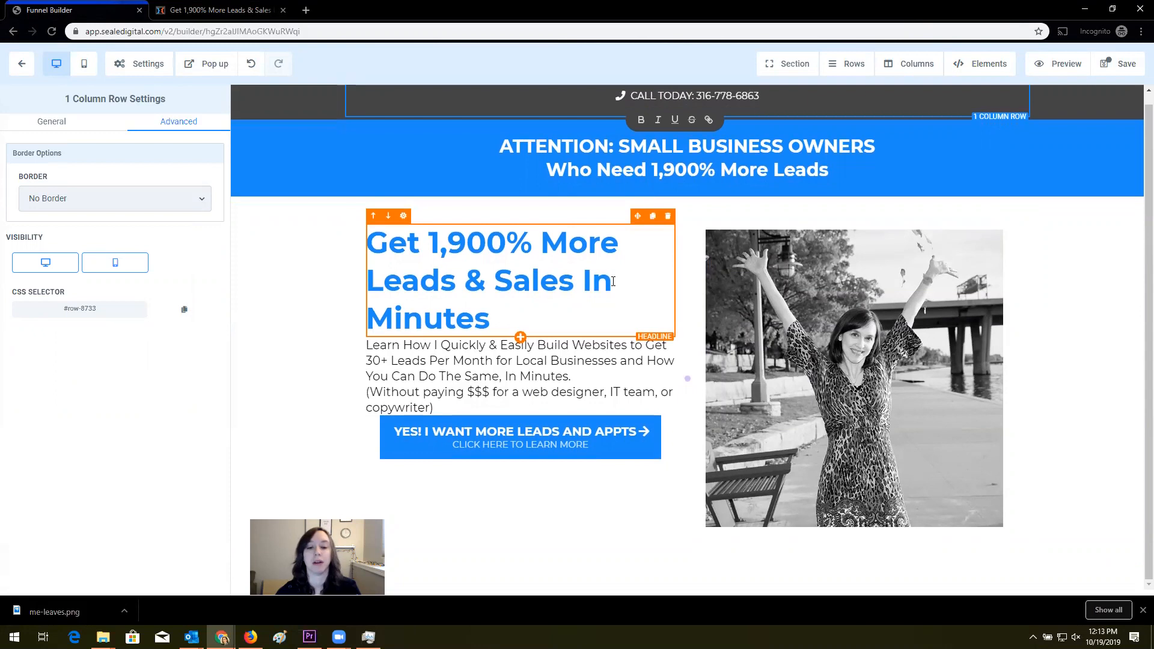
click(287, 309)
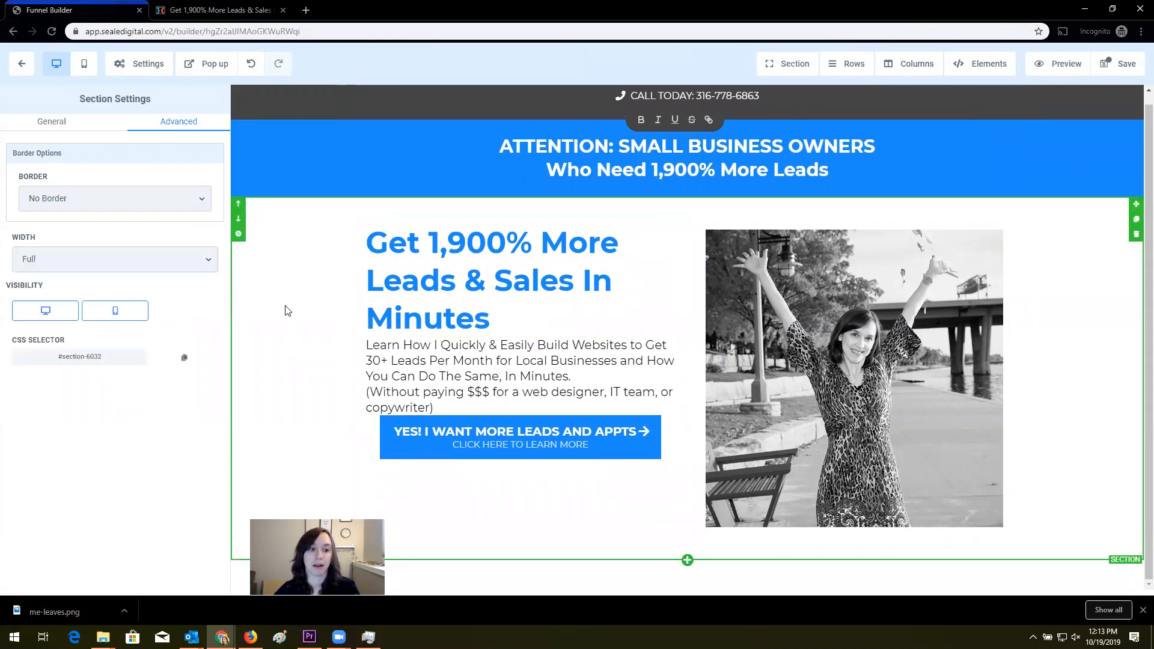
mouse_move(320, 307)
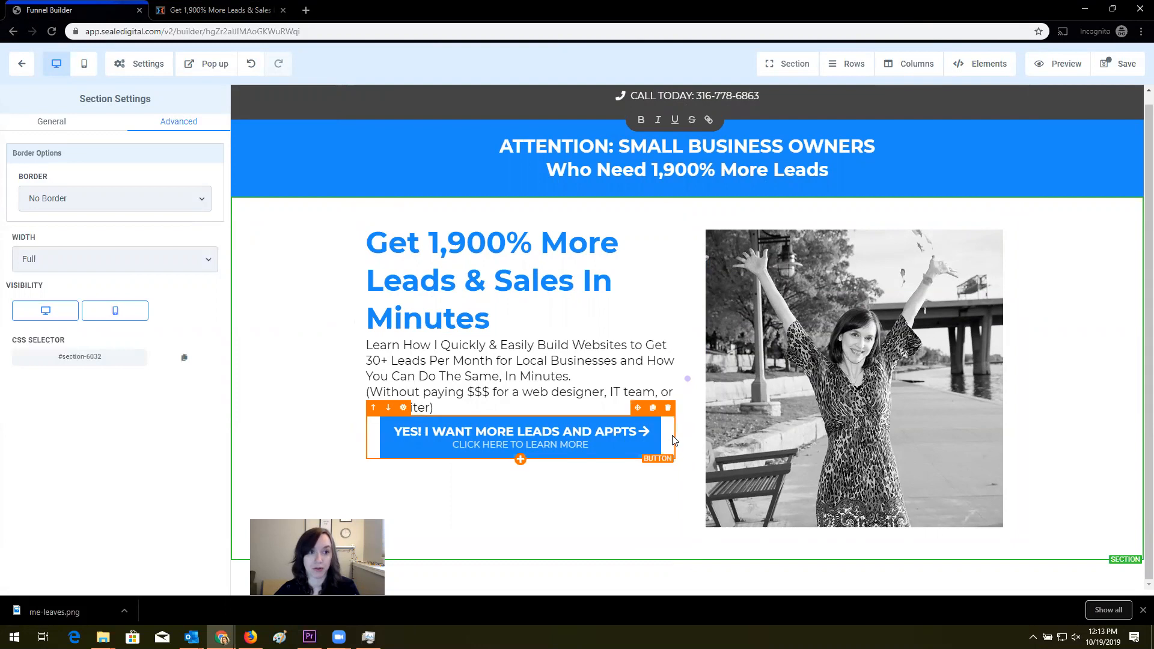
mouse_move(666, 435)
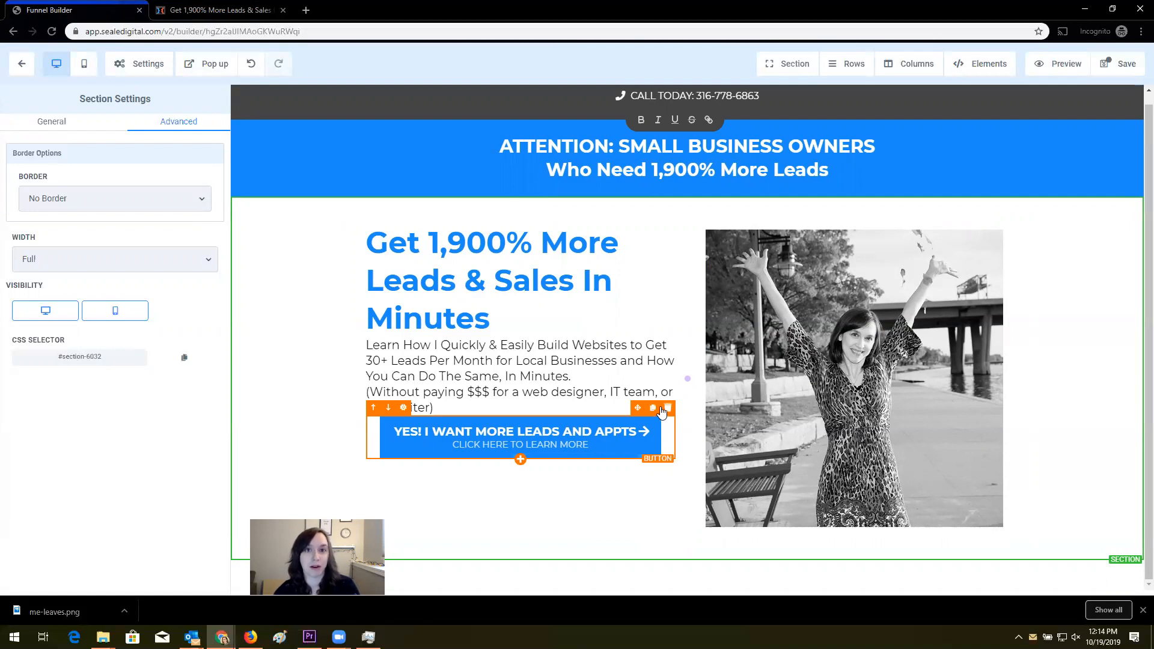
mouse_move(661, 407)
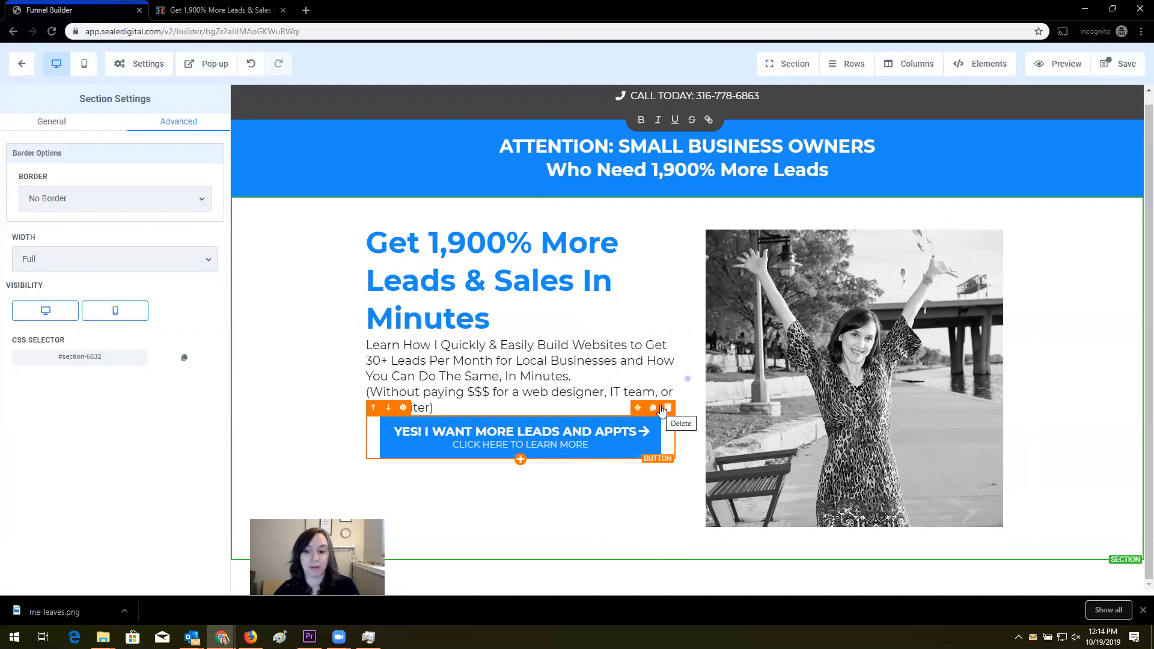